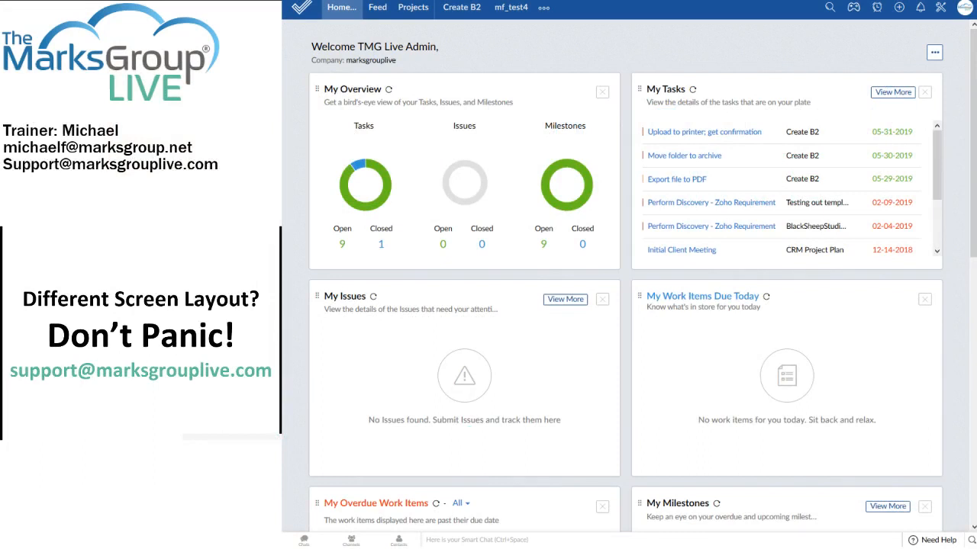
{"action": "mouse_move", "coordinate": [567, 168]}
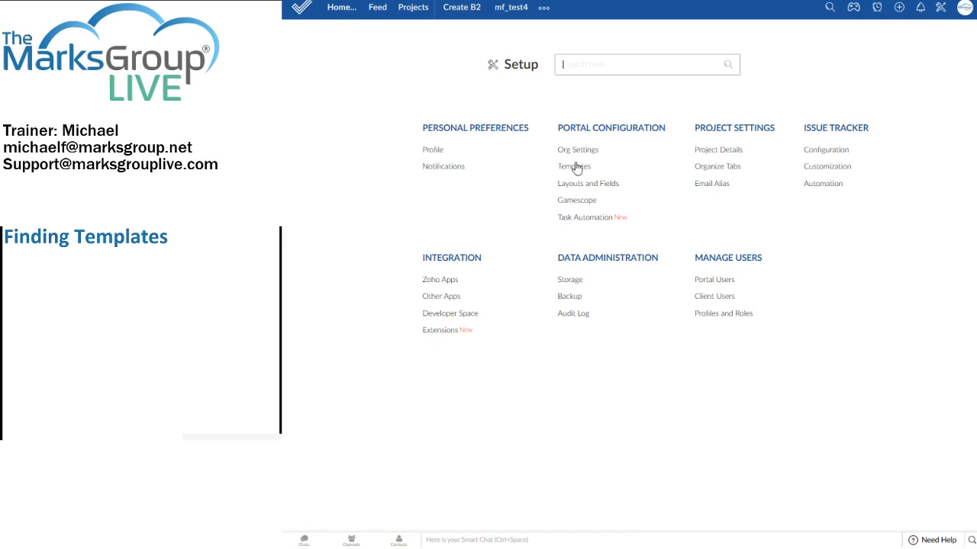
Show the portal's Project Templates list from the setup area.
{"action": "left_click", "coordinate": [574, 167]}
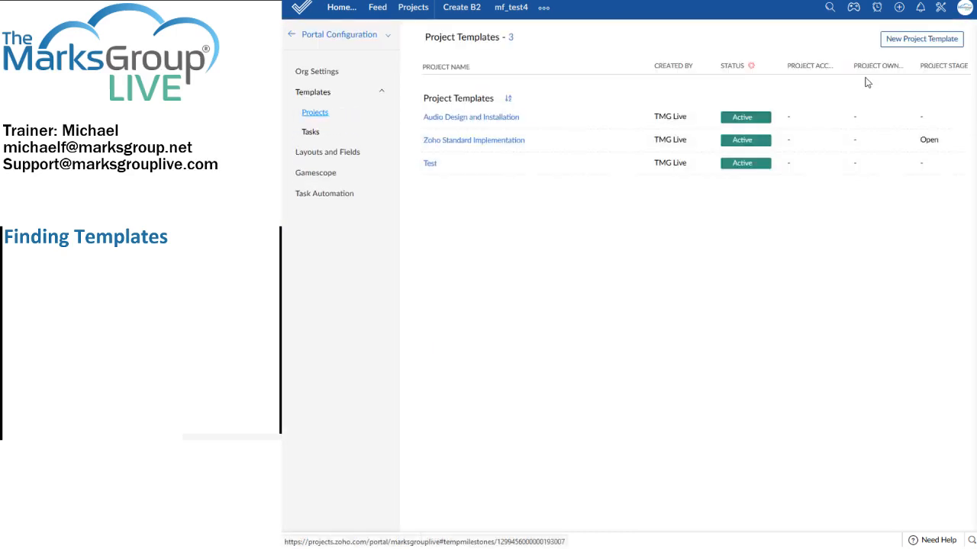
Start a new project template named mf_test3 with Choose from Projects left at None.
{"action": "left_click", "coordinate": [922, 40]}
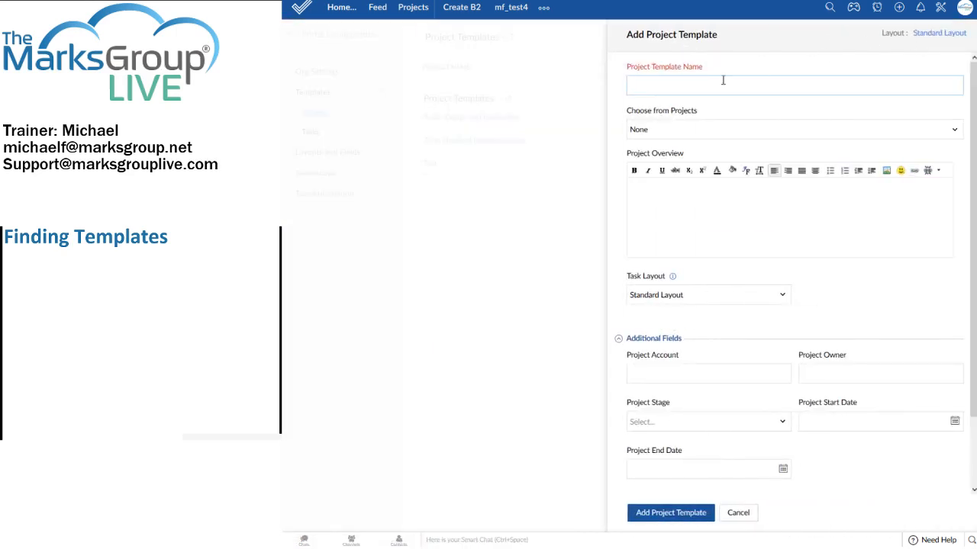
{"action": "type", "text": "mf_test3"}
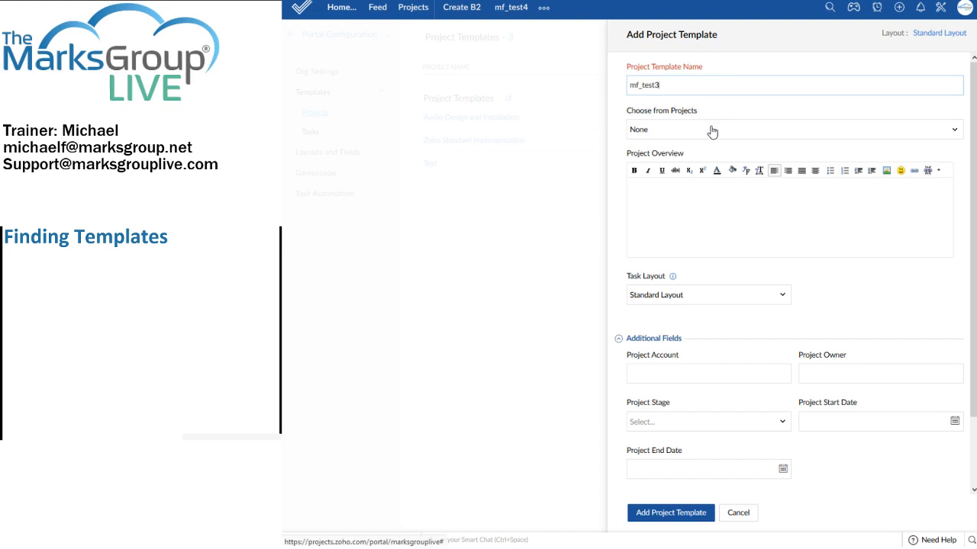
{"action": "left_click", "coordinate": [794, 128]}
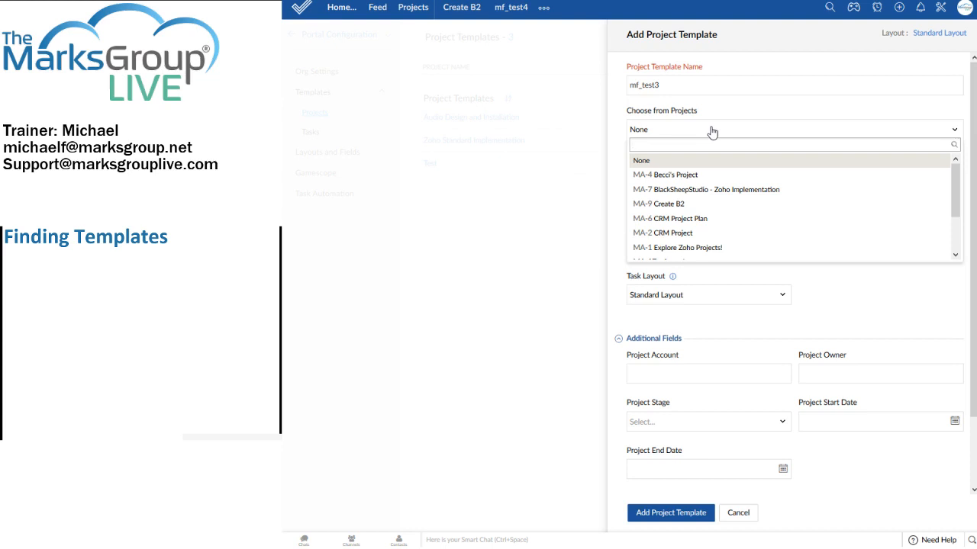
{"action": "left_click", "coordinate": [791, 143]}
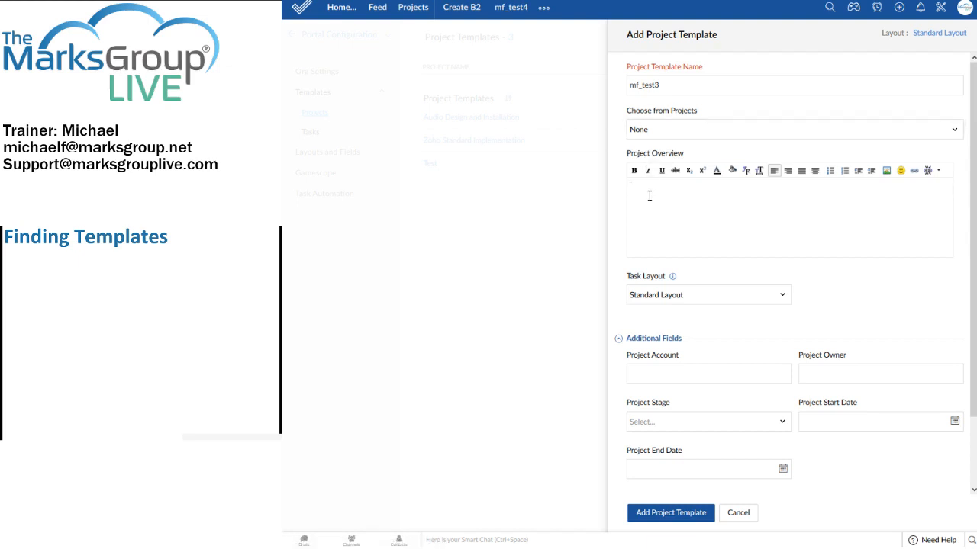
Write the overview purpose line and 'It was commissioned on <date> by <person>'.
{"action": "type", "text": "Th"}
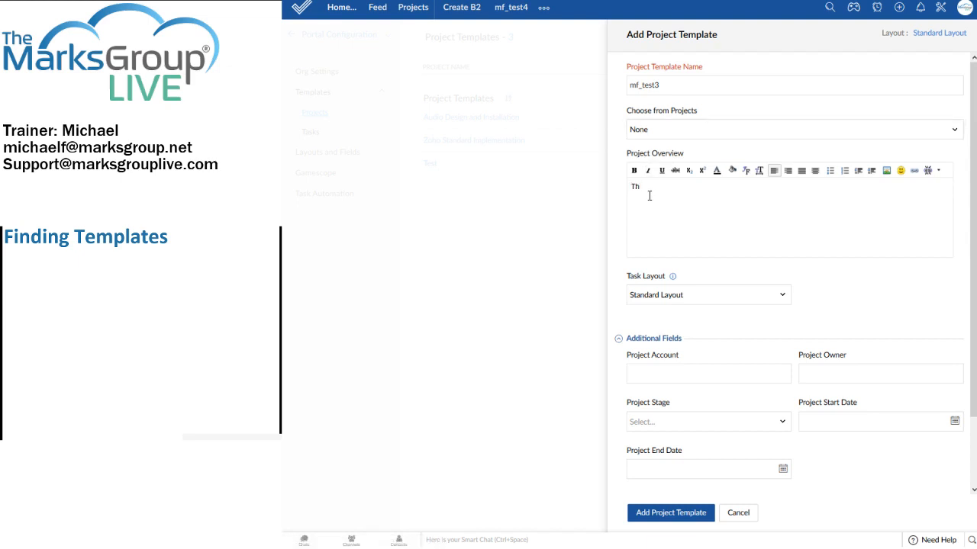
{"action": "key", "text": "Backspace"}
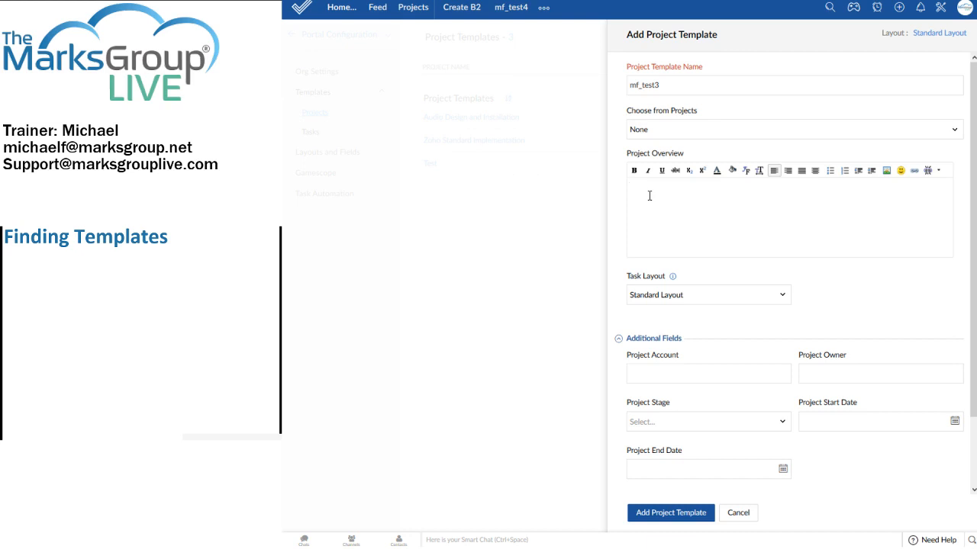
{"action": "left_click", "coordinate": [648, 196]}
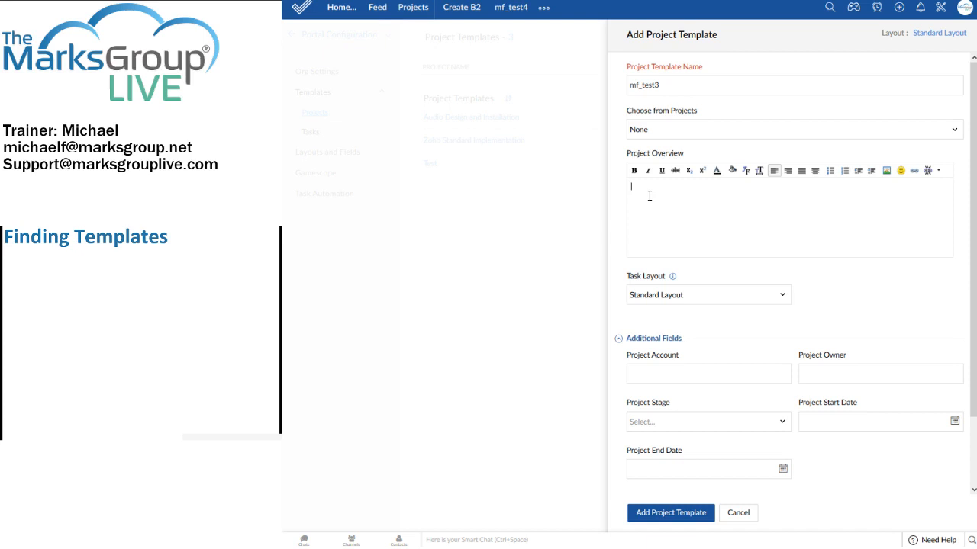
{"action": "type", "text": "This is a"}
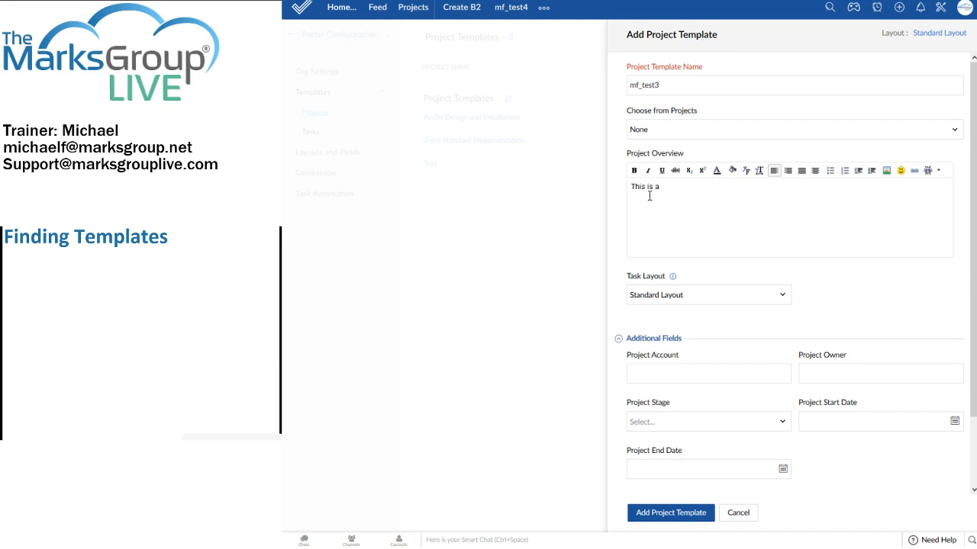
{"action": "type", "text": "project to"}
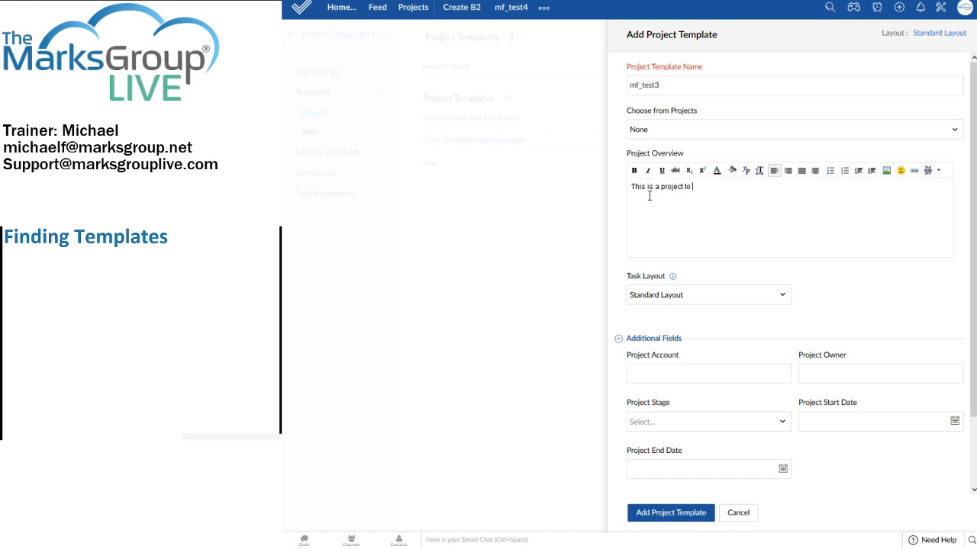
{"action": "type", "text": "..."}
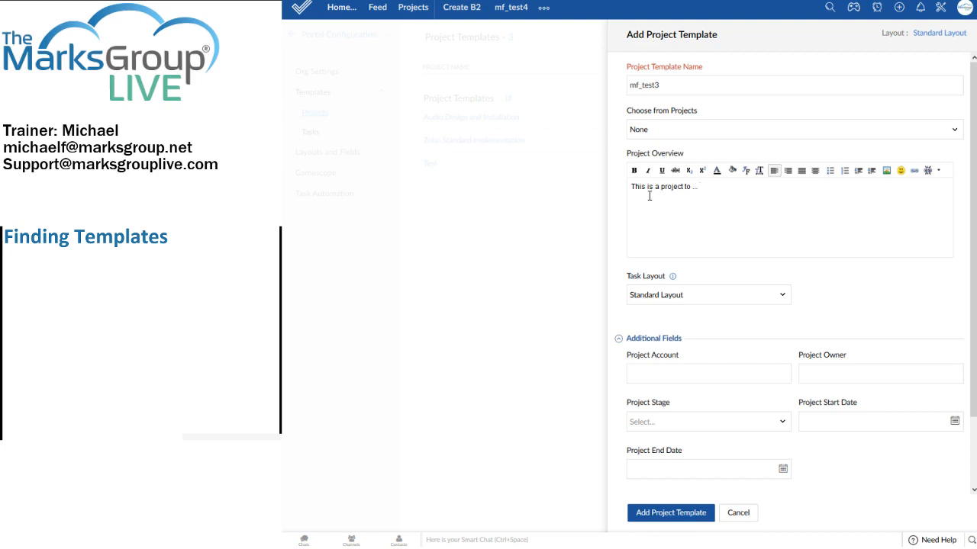
{"action": "type", "text": "It was"}
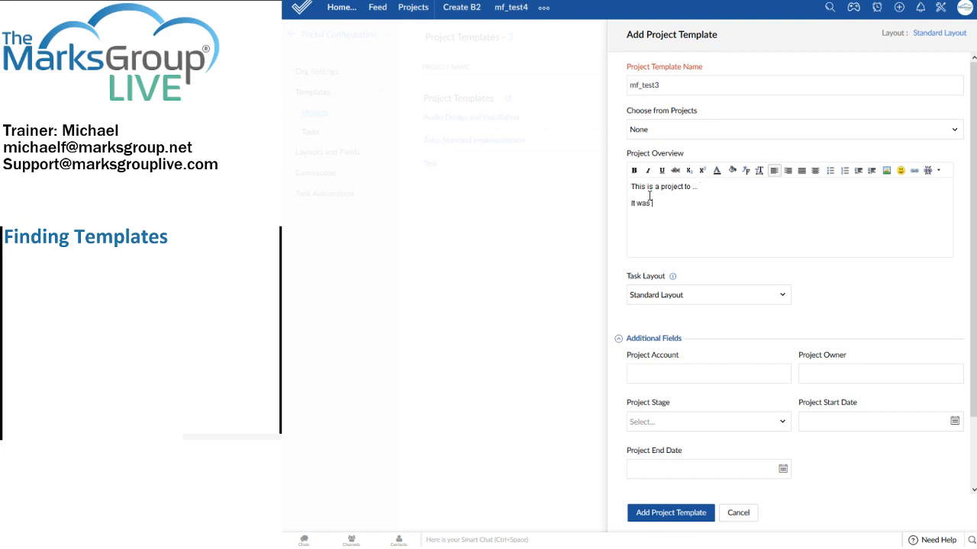
{"action": "type", "text": "commissioned o"}
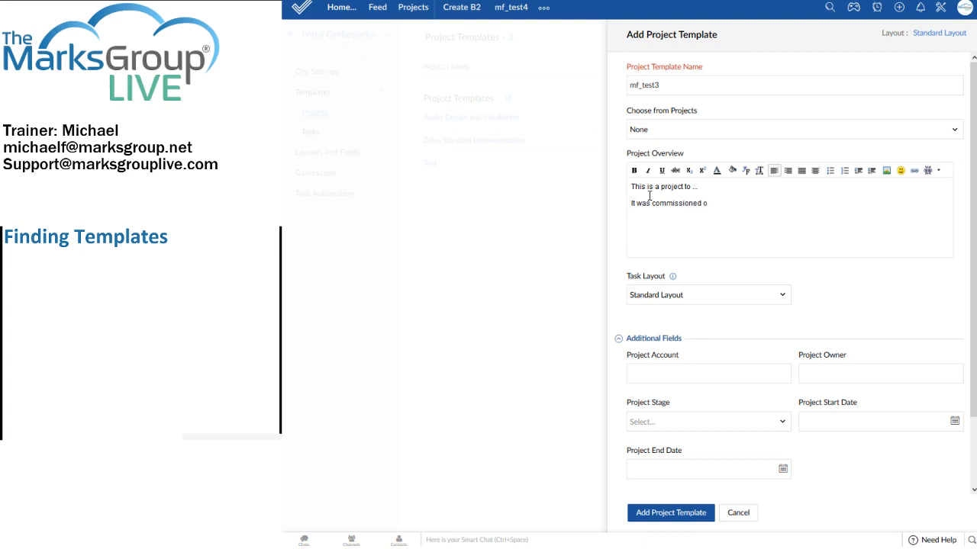
{"action": "type", "text": "n <date>"}
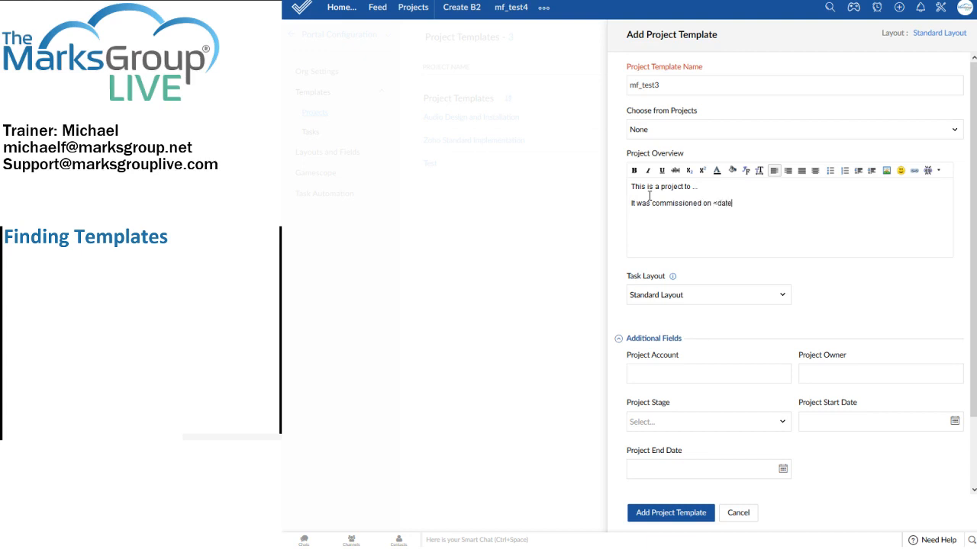
{"action": "type", "text": "by <p"}
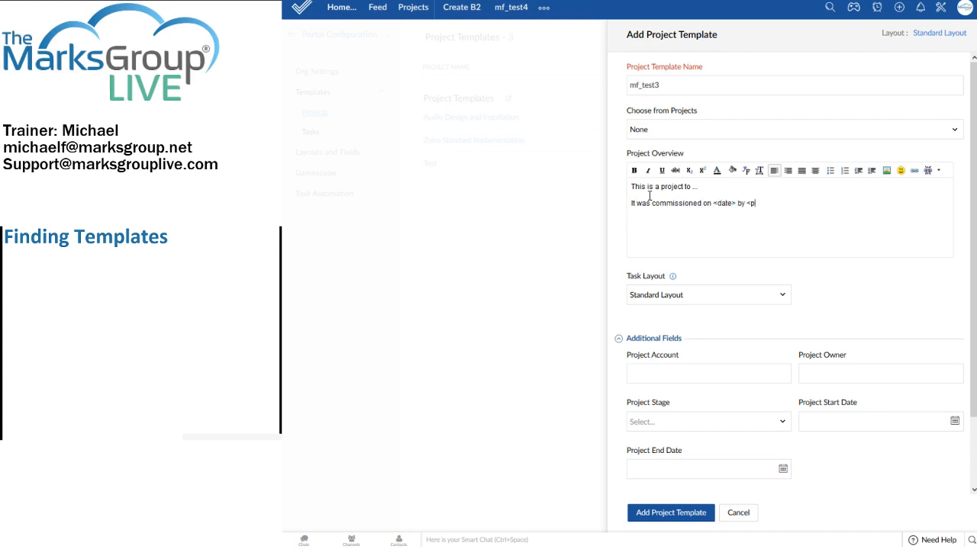
{"action": "type", "text": "erson>"}
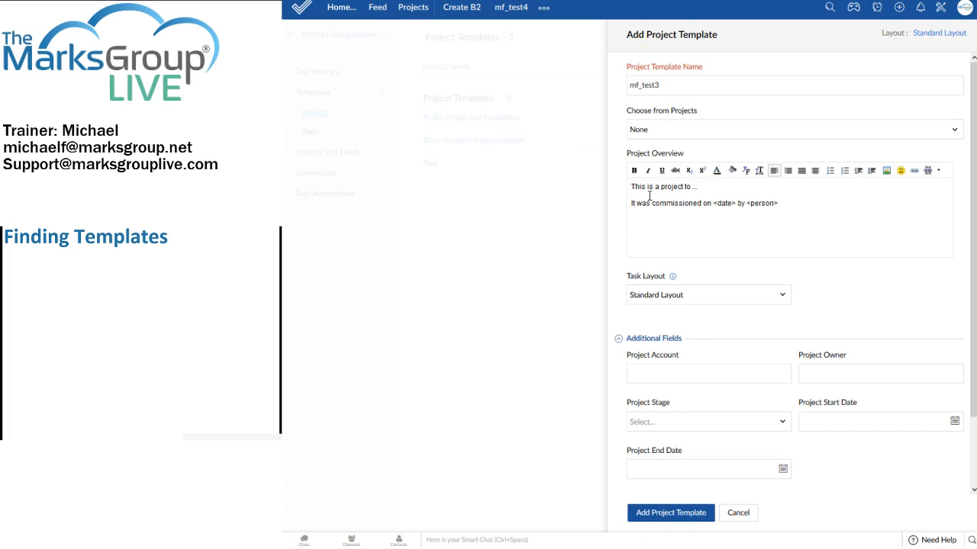
Add the line 'Managed by Michael ... The MarksGroupLive' to the overview.
{"action": "type", "text": "M"}
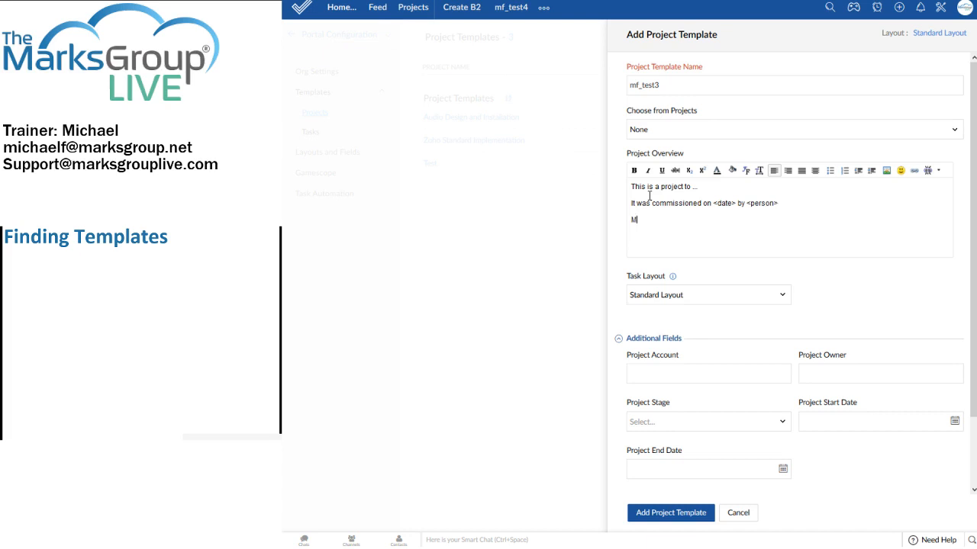
{"action": "type", "text": "anaged by Michael Friesen from"}
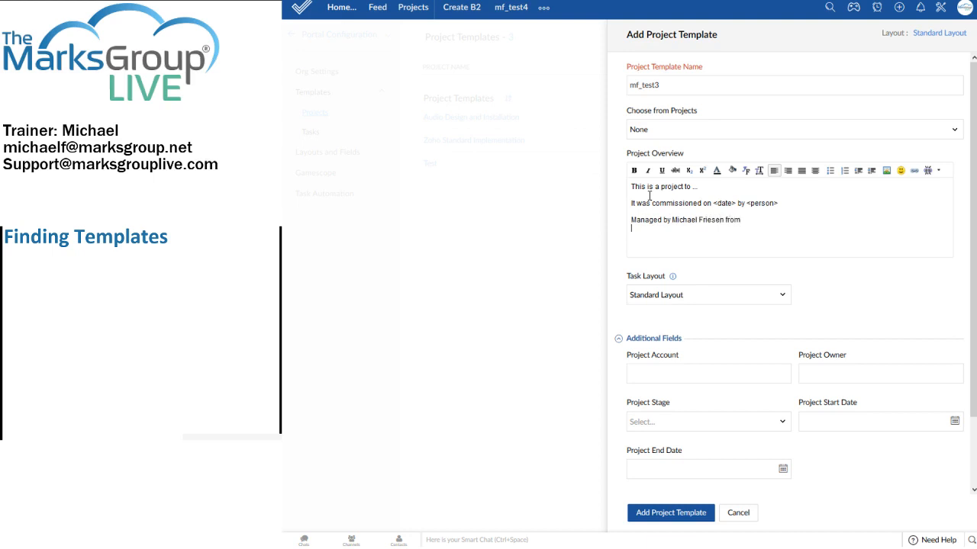
{"action": "type", "text": "The MarksGroup"}
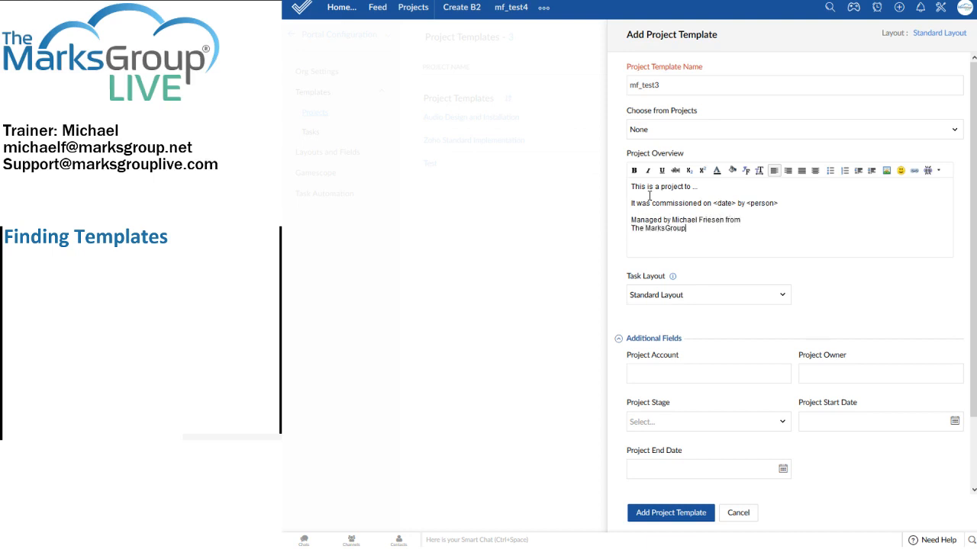
{"action": "type", "text": "Live"}
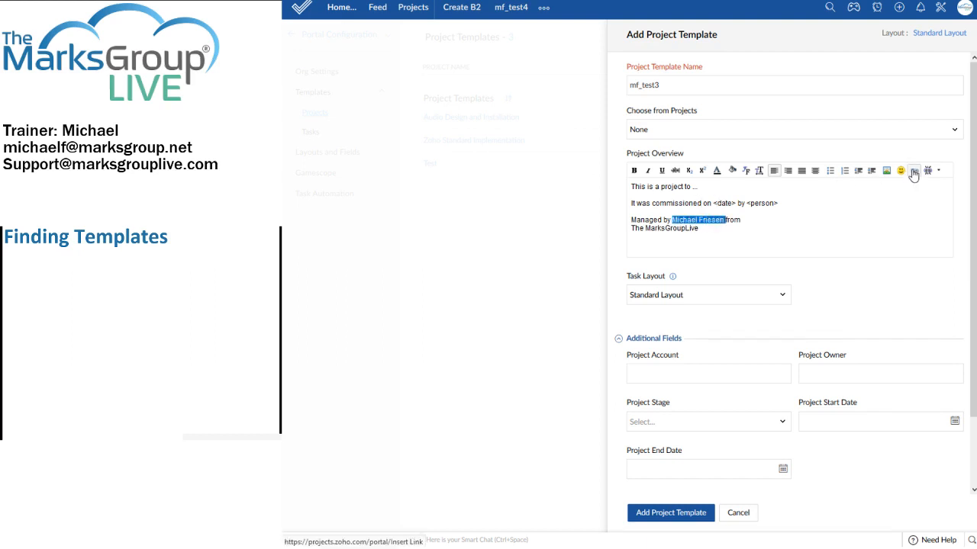
{"action": "left_click", "coordinate": [913, 171]}
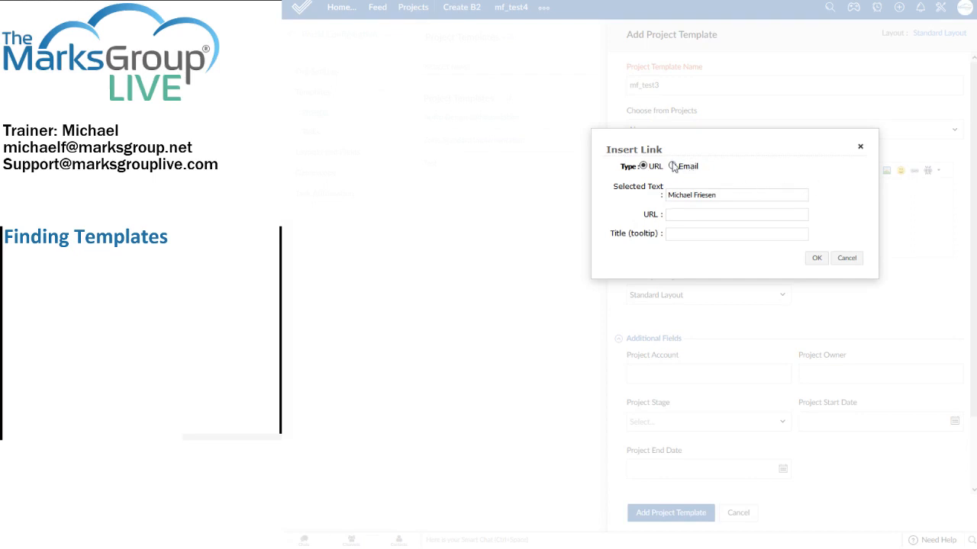
{"action": "left_click", "coordinate": [672, 167]}
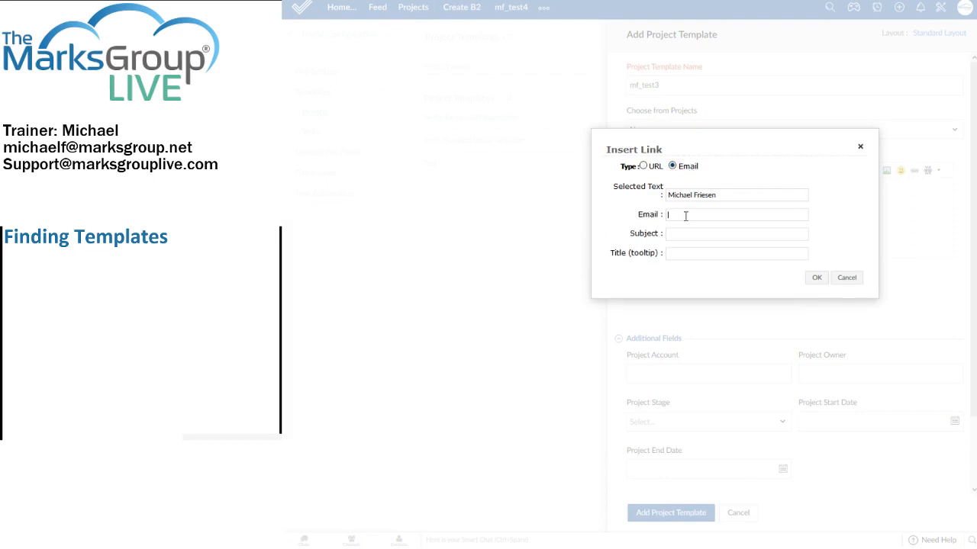
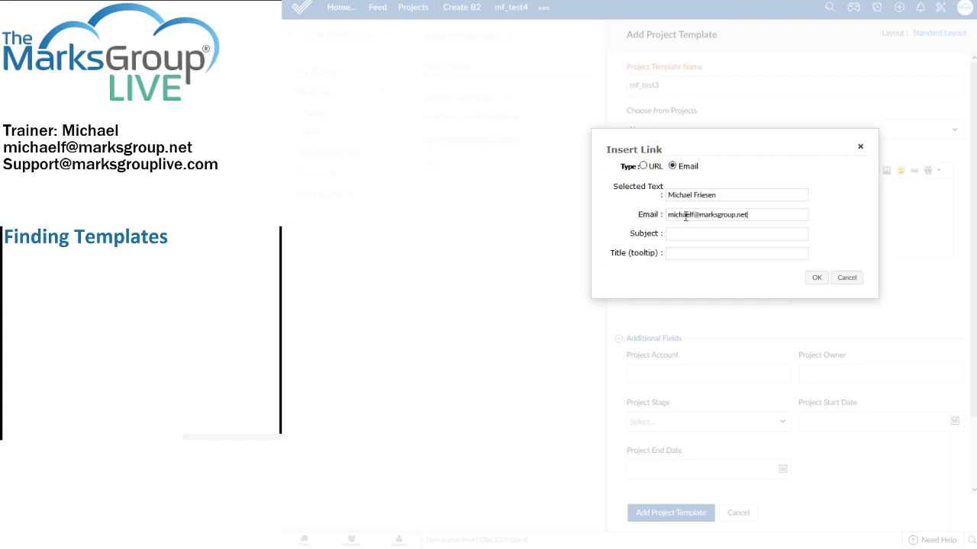
{"action": "left_click", "coordinate": [815, 277]}
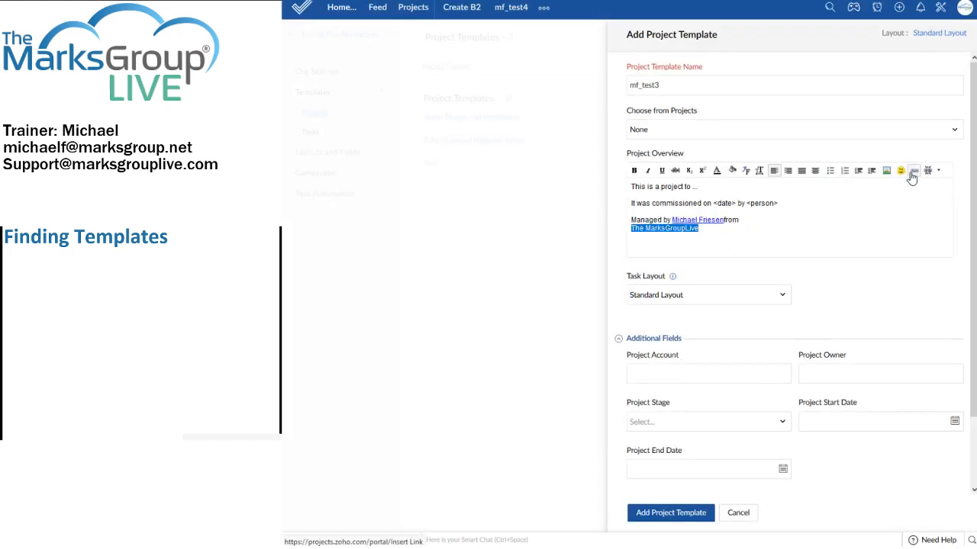
Put a web link (marksgroup...) on The MarksGroupLive.
{"action": "left_click", "coordinate": [912, 171]}
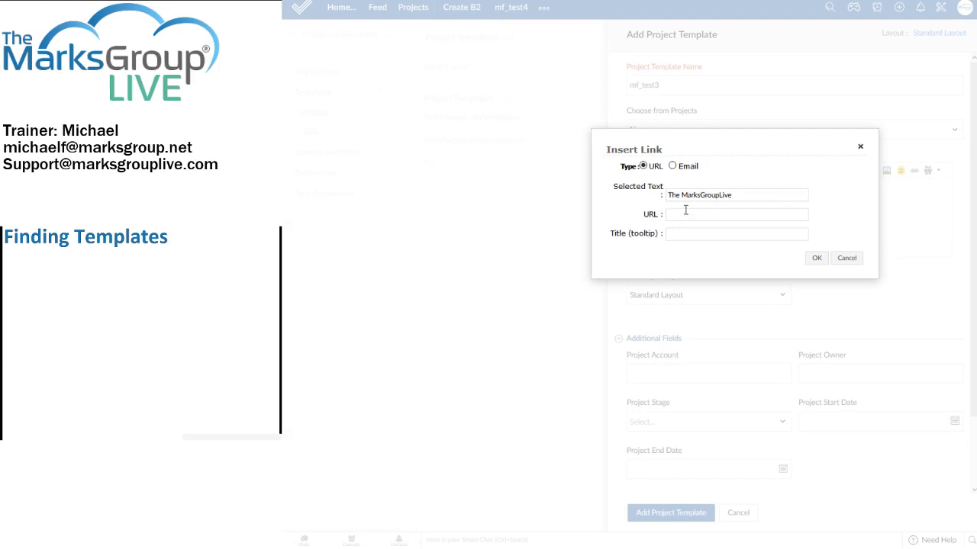
{"action": "type", "text": "marksgrouplive.com"}
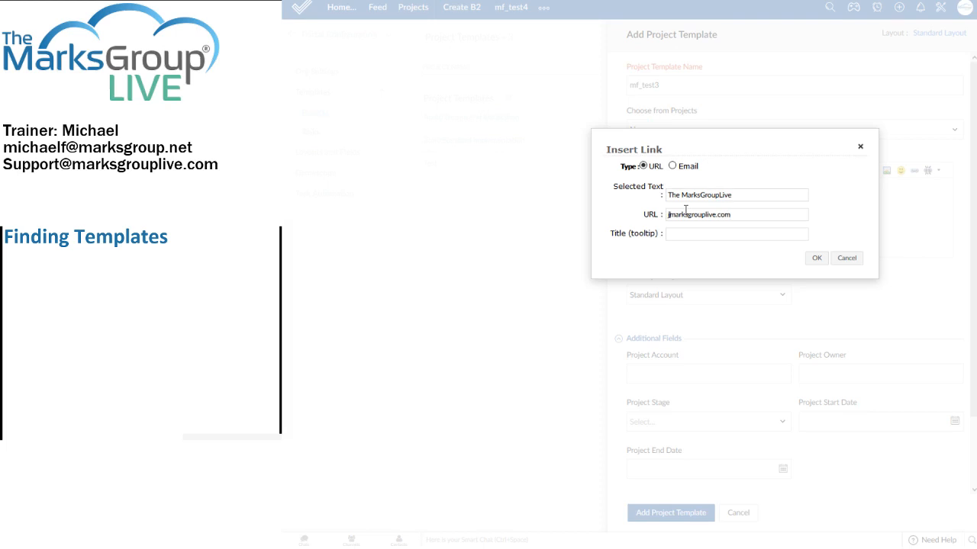
{"action": "type", "text": "https://www."}
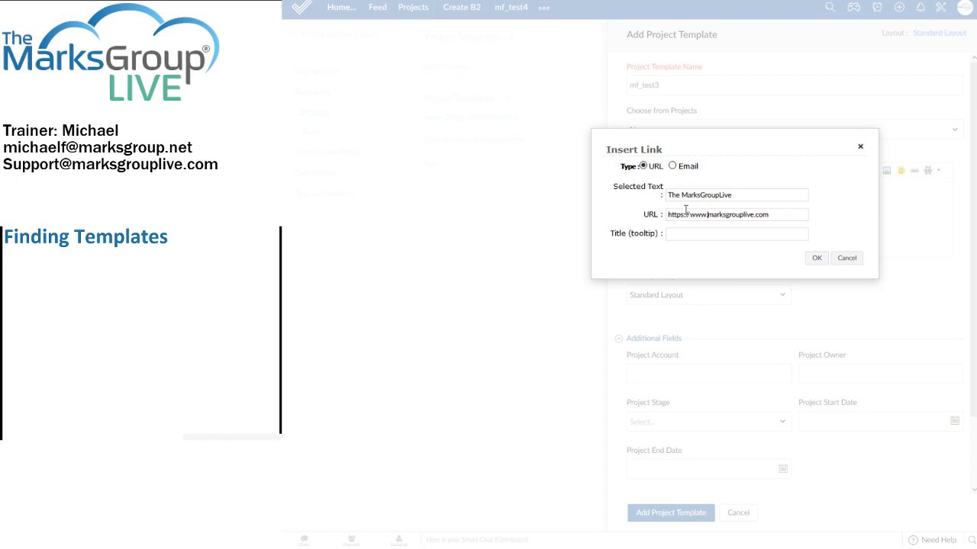
{"action": "left_click", "coordinate": [815, 258]}
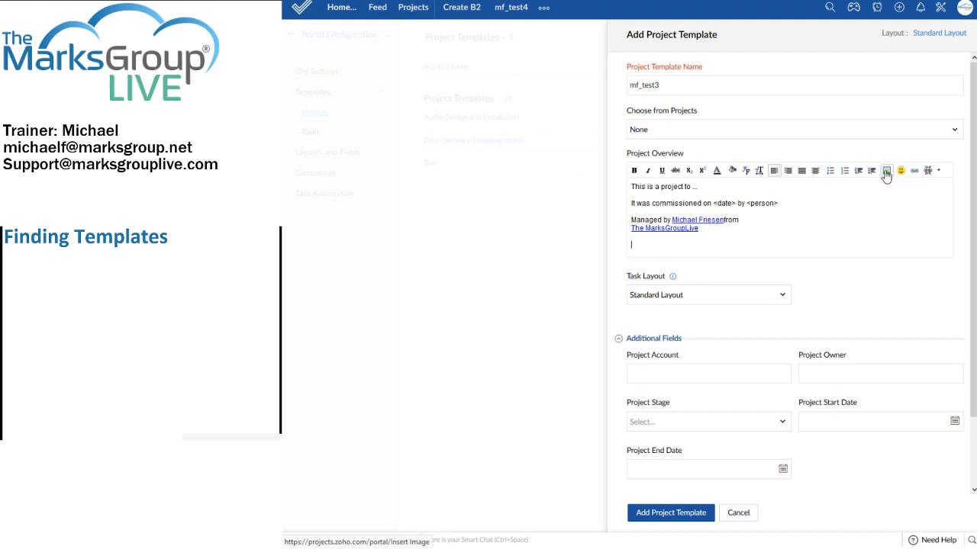
{"action": "left_click", "coordinate": [901, 171]}
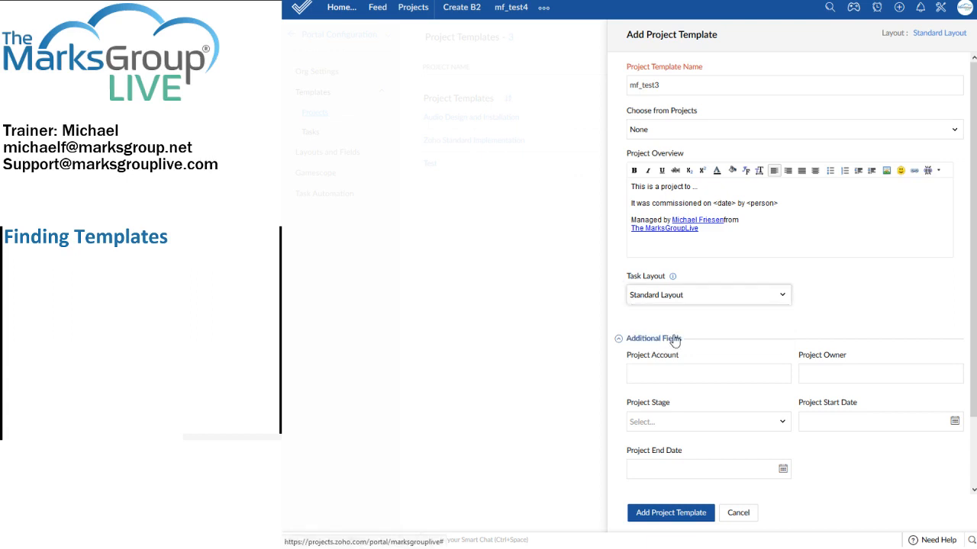
{"action": "mouse_move", "coordinate": [663, 366]}
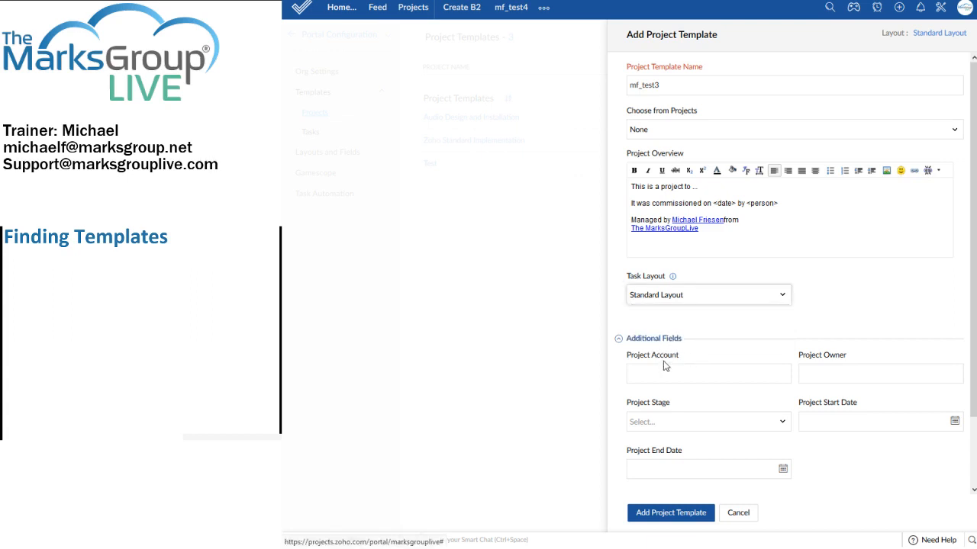
{"action": "mouse_move", "coordinate": [971, 279]}
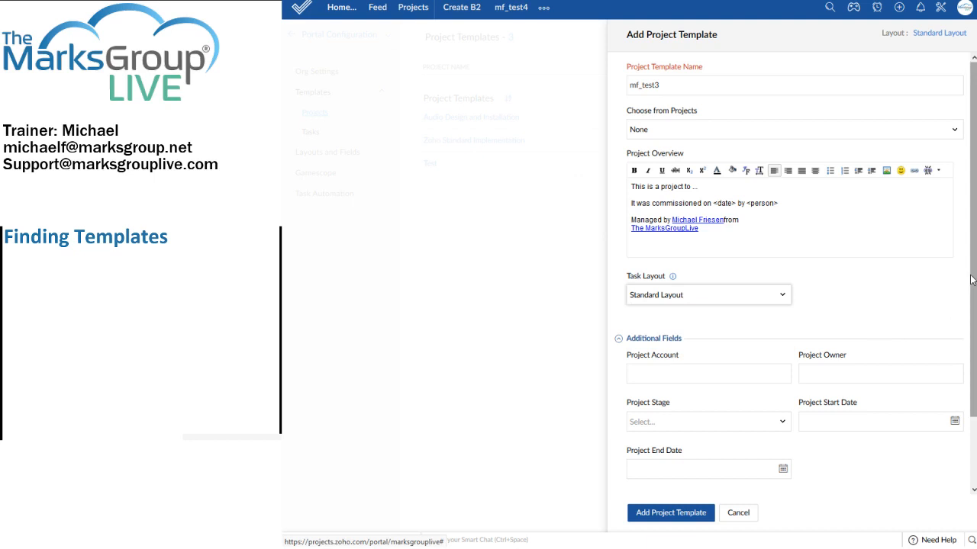
{"action": "scroll", "scroll_direction": "down", "scroll_amount": 3}
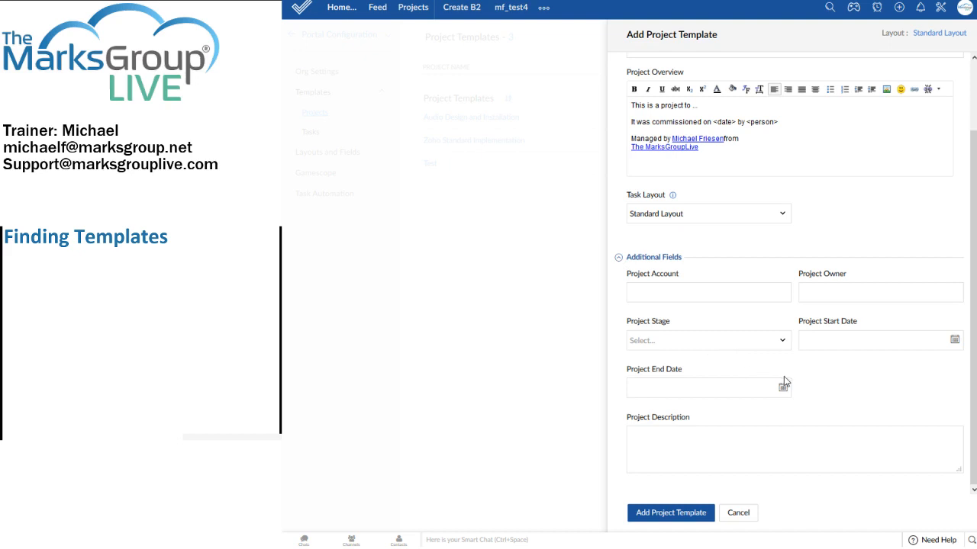
Save mf_test3 via Add Project Template, landing on its empty Milestones page.
{"action": "left_click", "coordinate": [670, 513]}
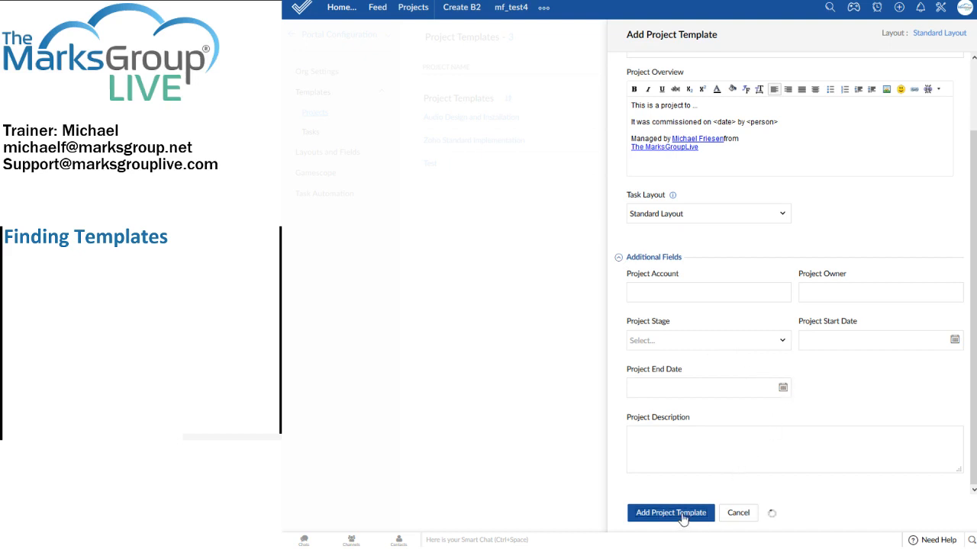
{"action": "left_click", "coordinate": [671, 513]}
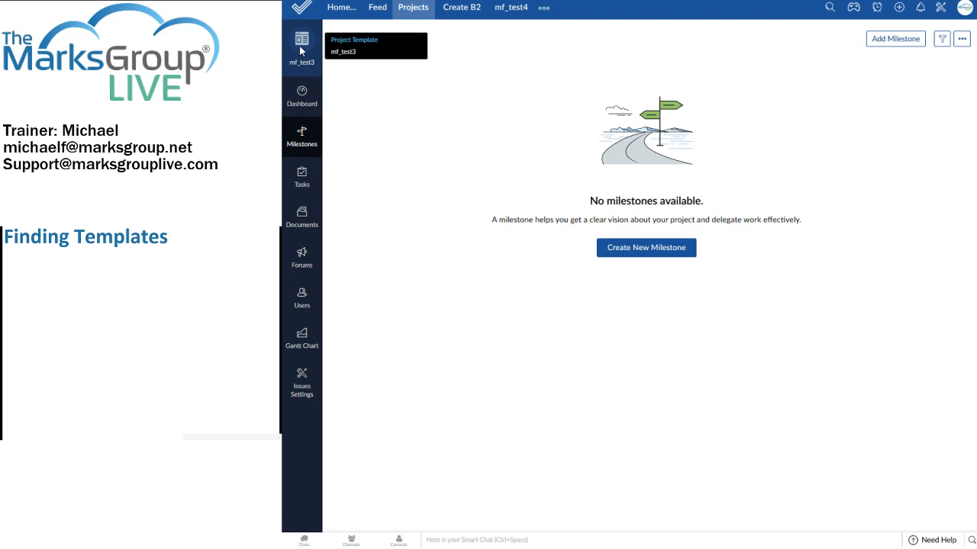
{"action": "mouse_move", "coordinate": [320, 79]}
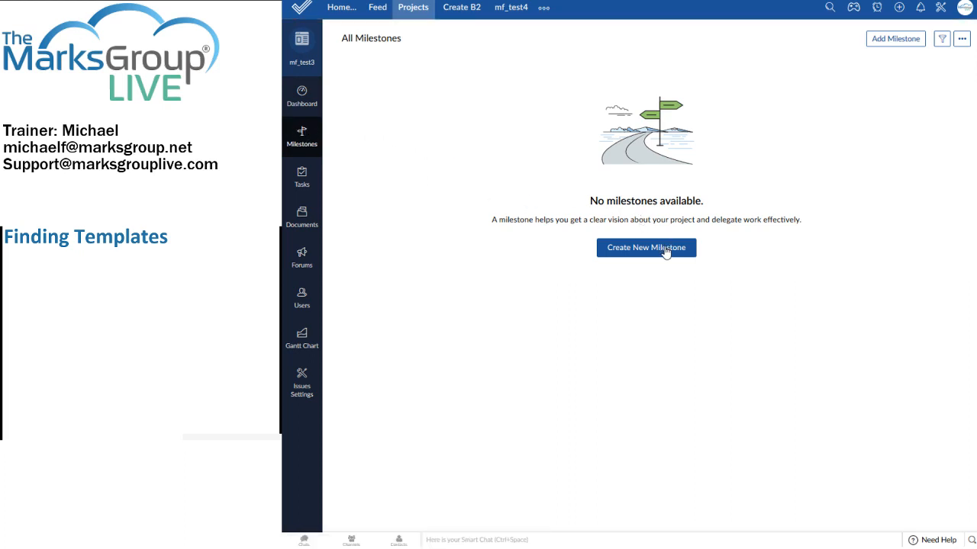
Begin a new milestone named 'Get client sign-off on design'.
{"action": "left_click", "coordinate": [645, 247]}
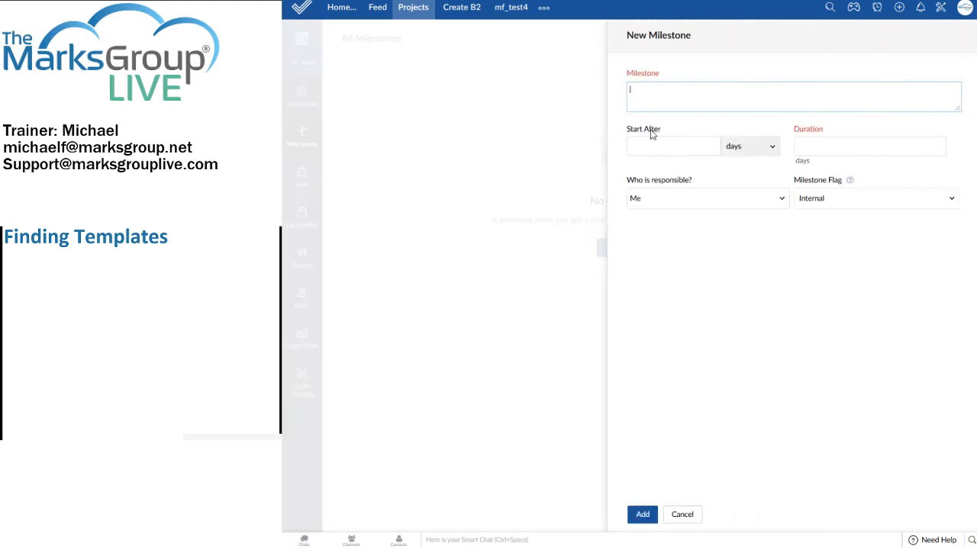
{"action": "type", "text": "Get"}
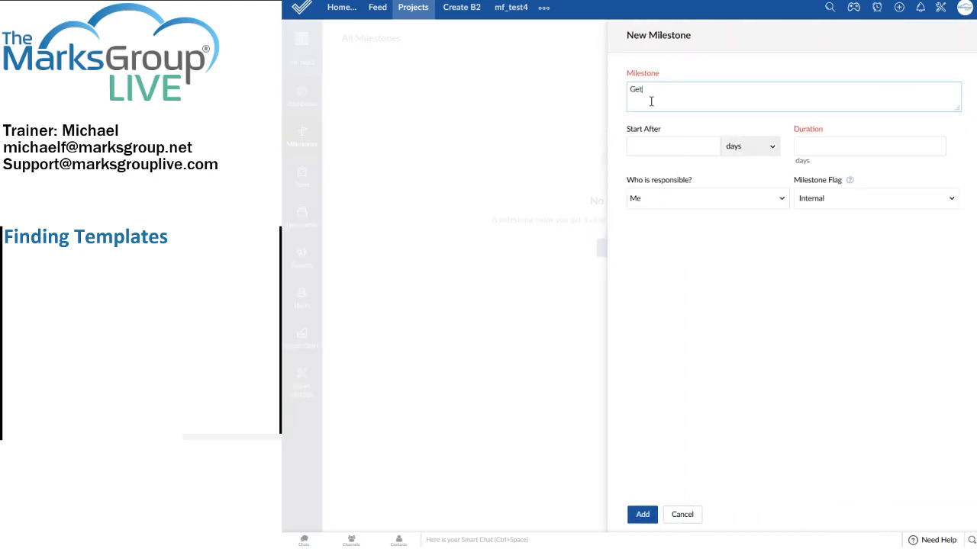
{"action": "type", "text": "client sign-"}
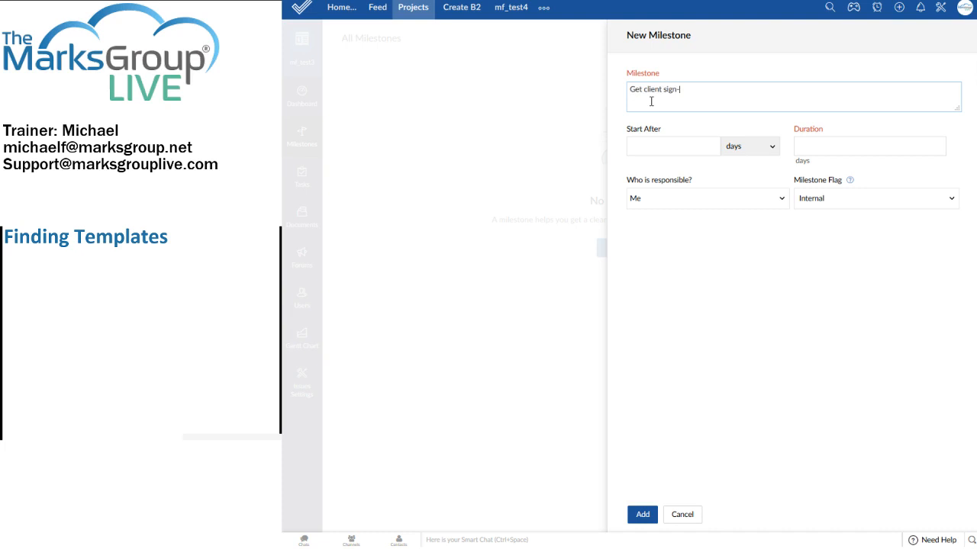
{"action": "type", "text": "off on design"}
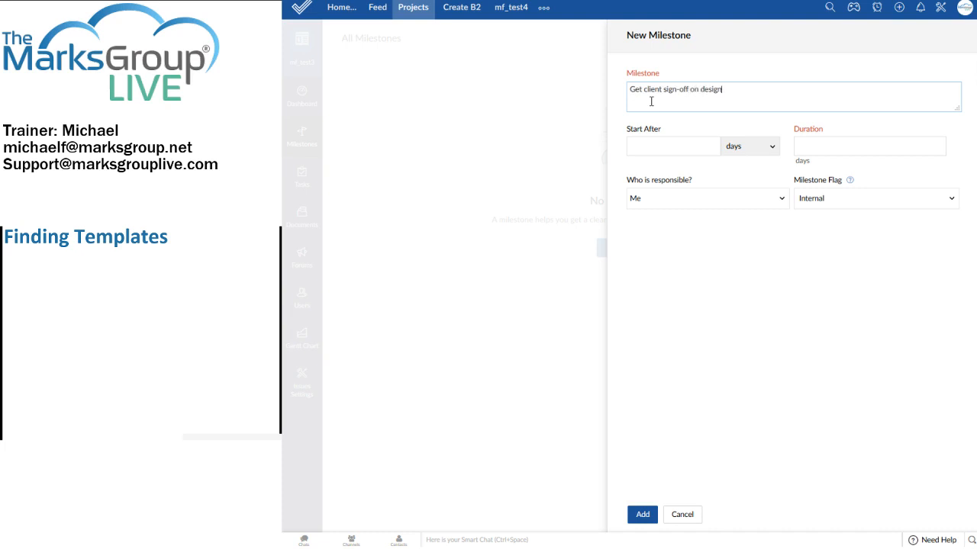
{"action": "mouse_move", "coordinate": [739, 155]}
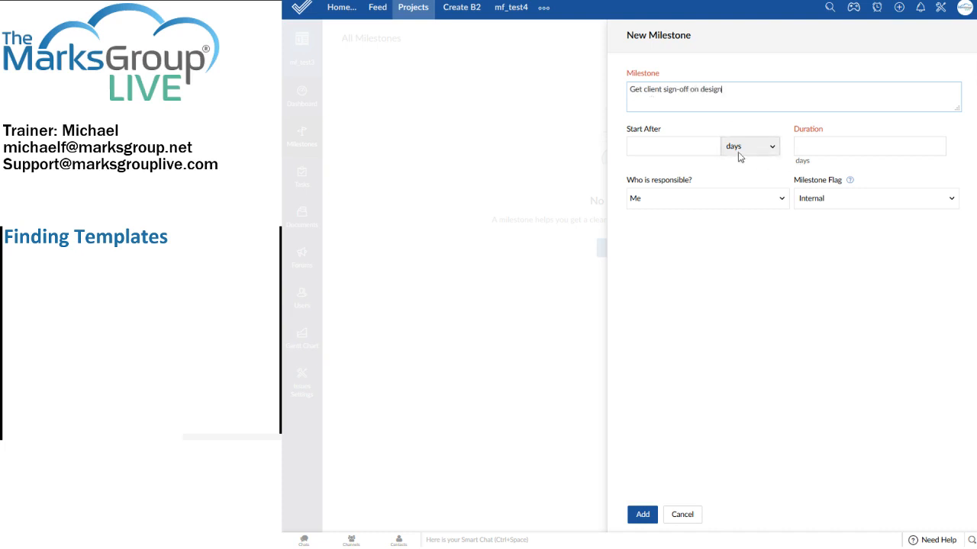
Set Start After 10 days, Duration 1, keep Me responsible, and add the milestone.
{"action": "left_click", "coordinate": [868, 146]}
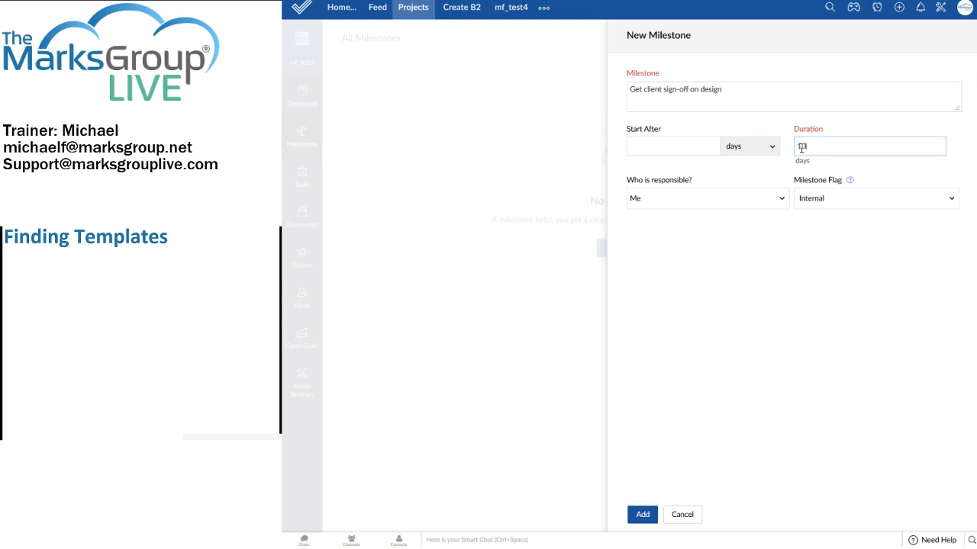
{"action": "type", "text": "10"}
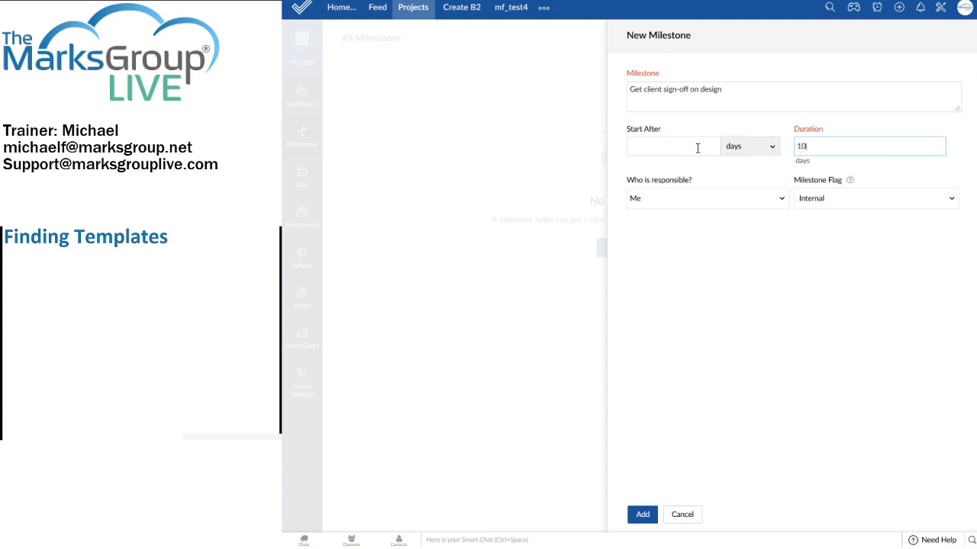
{"action": "left_click", "coordinate": [868, 147]}
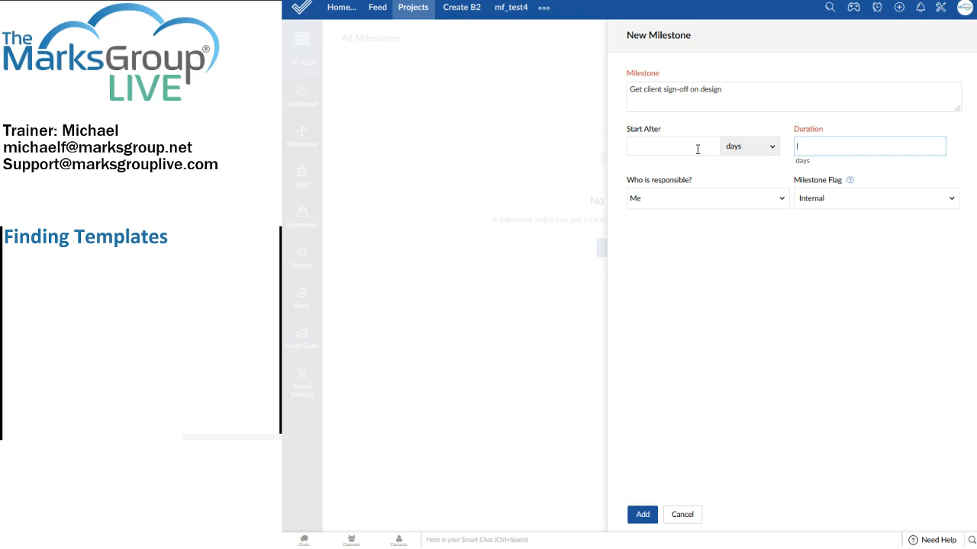
{"action": "type", "text": "1"}
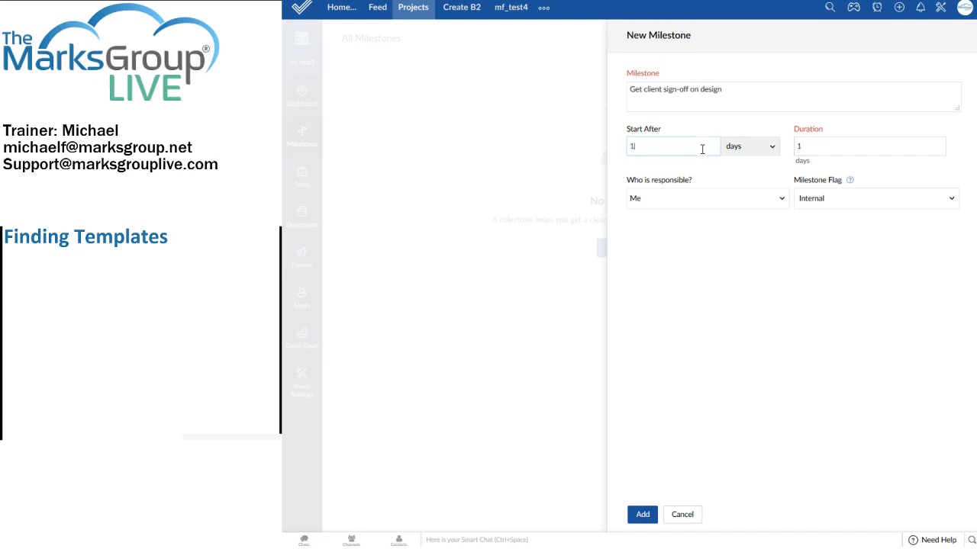
{"action": "left_click", "coordinate": [705, 199]}
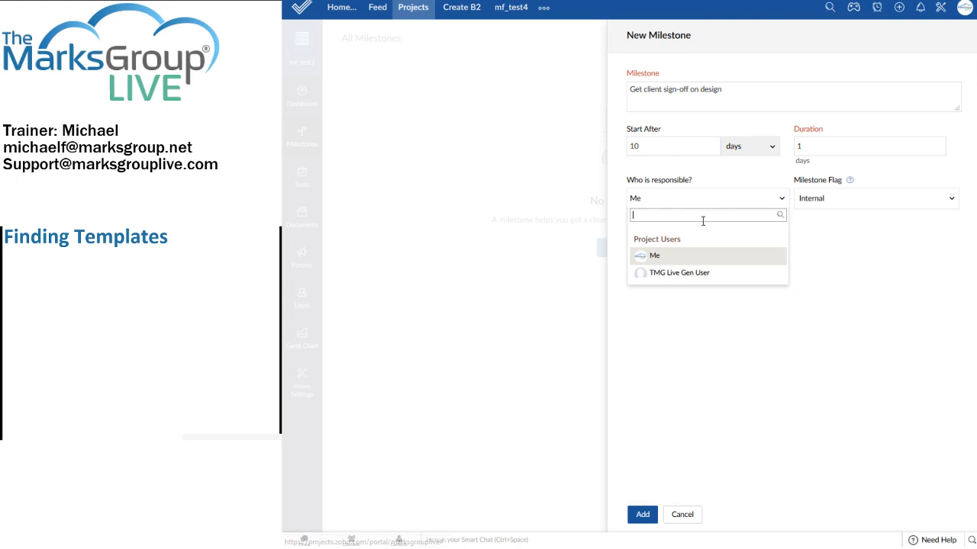
{"action": "left_click", "coordinate": [643, 514]}
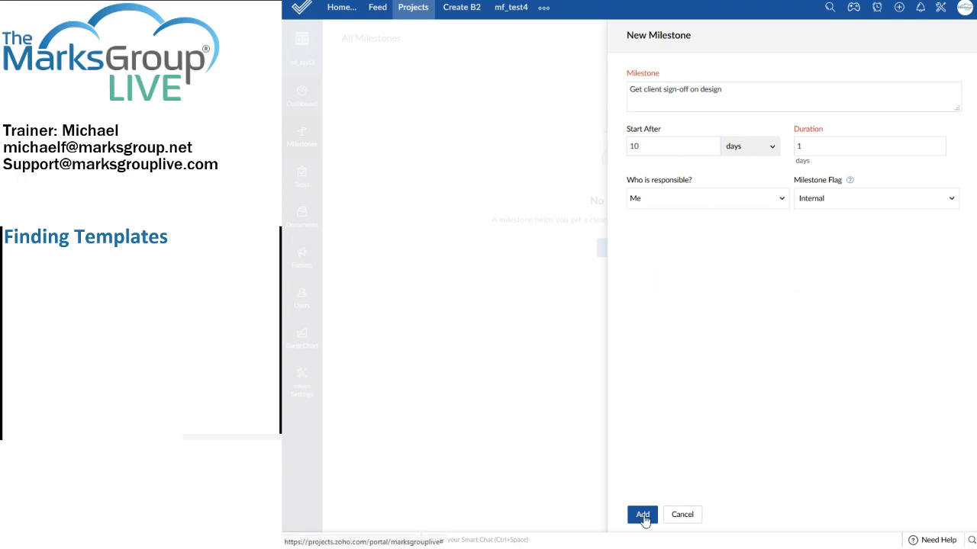
{"action": "left_click", "coordinate": [641, 514]}
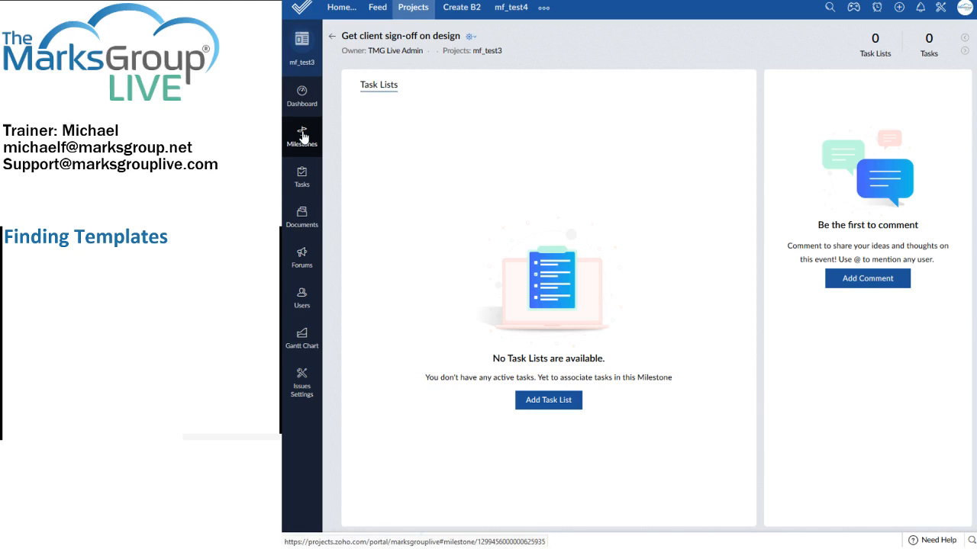
{"action": "mouse_move", "coordinate": [314, 147]}
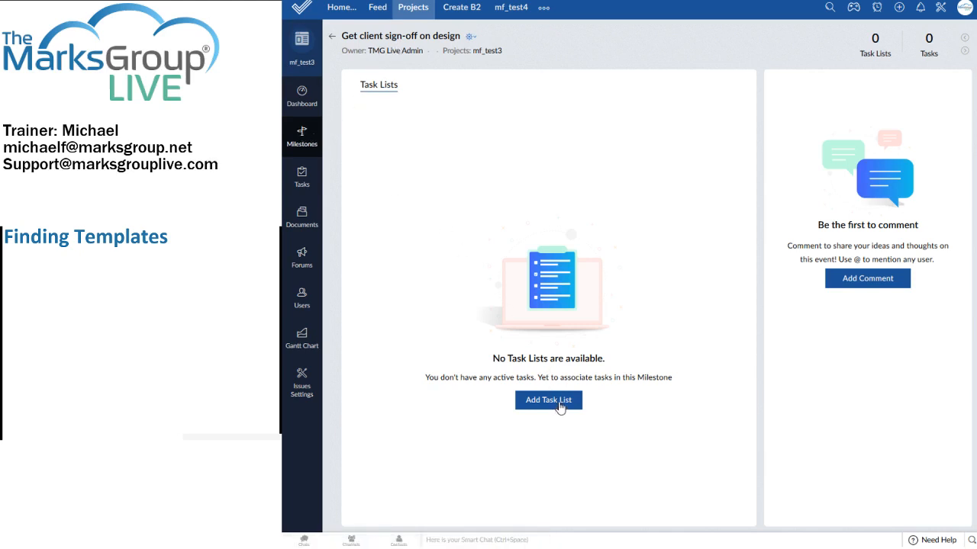
Add a task list named 'Steps for client sign-off' to the milestone.
{"action": "left_click", "coordinate": [549, 400]}
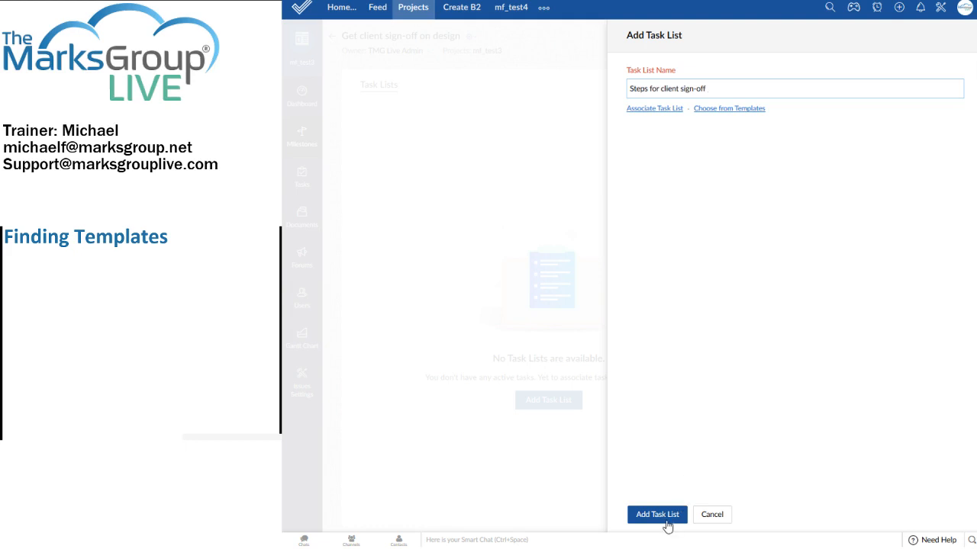
{"action": "left_click", "coordinate": [656, 515]}
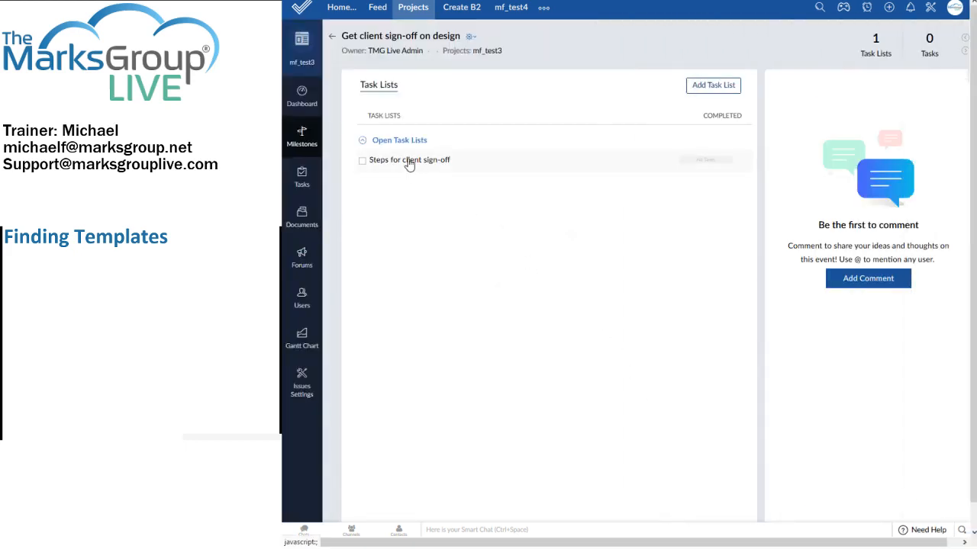
In the Steps for client sign-off list, start a task named 'Meeting 1 with client for pre-examination of design'.
{"action": "left_click", "coordinate": [409, 161]}
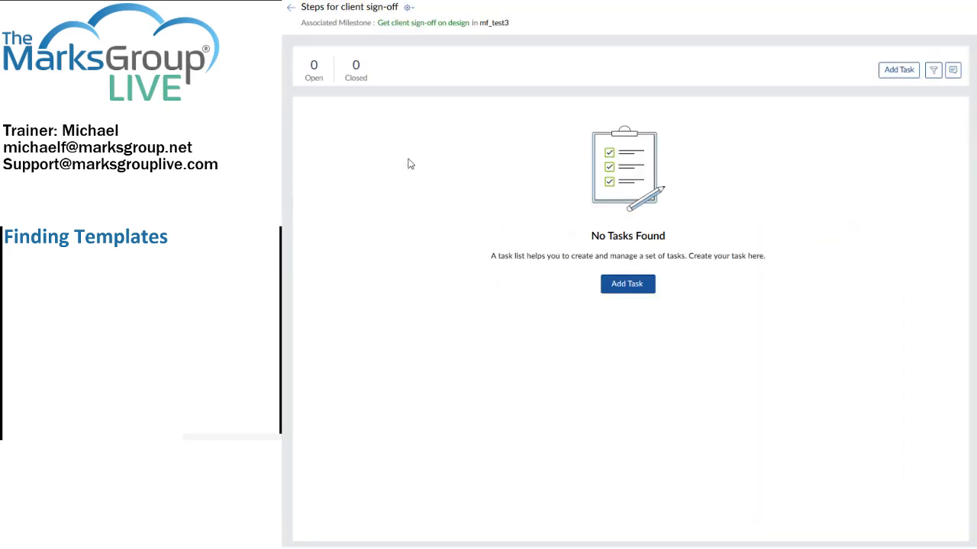
{"action": "left_click", "coordinate": [627, 282]}
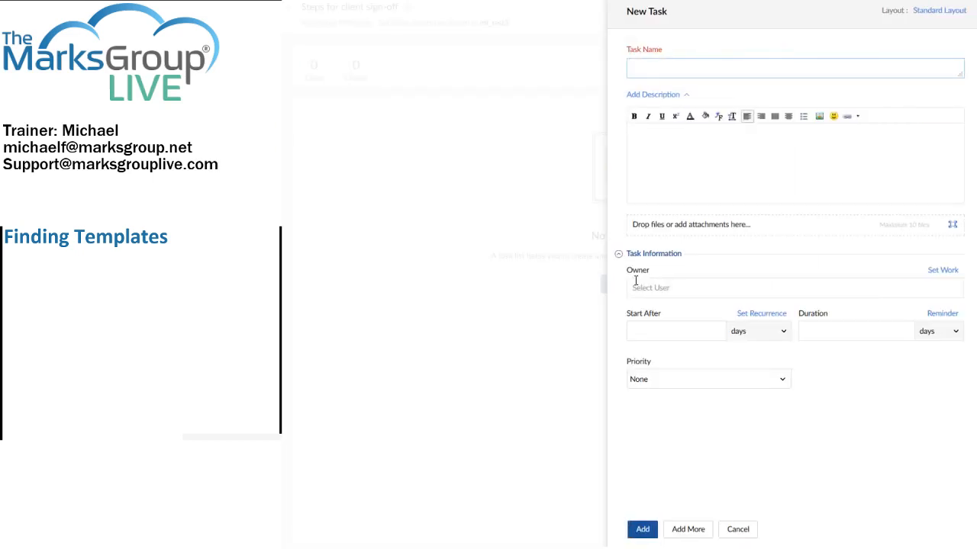
{"action": "left_click", "coordinate": [794, 67]}
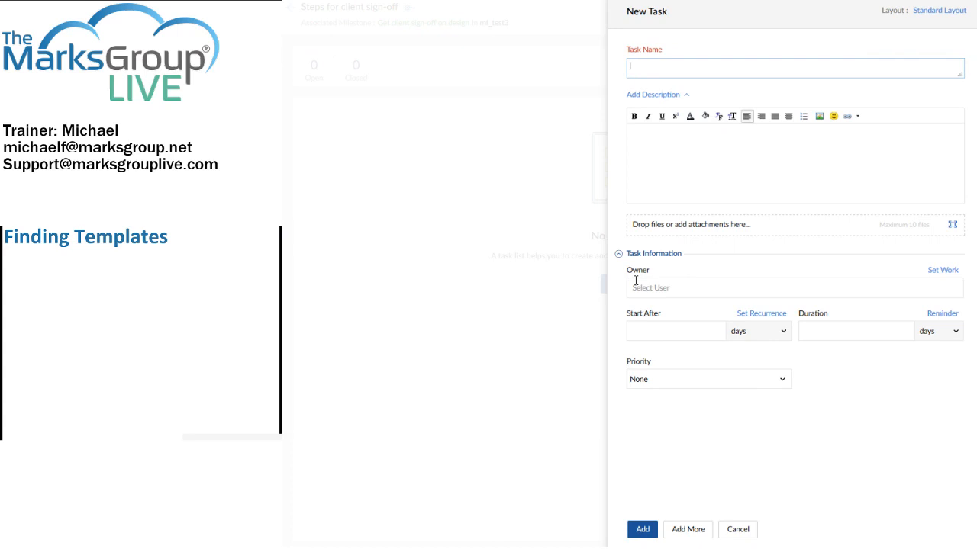
{"action": "type", "text": "Meeting 1 with client for pre-es"}
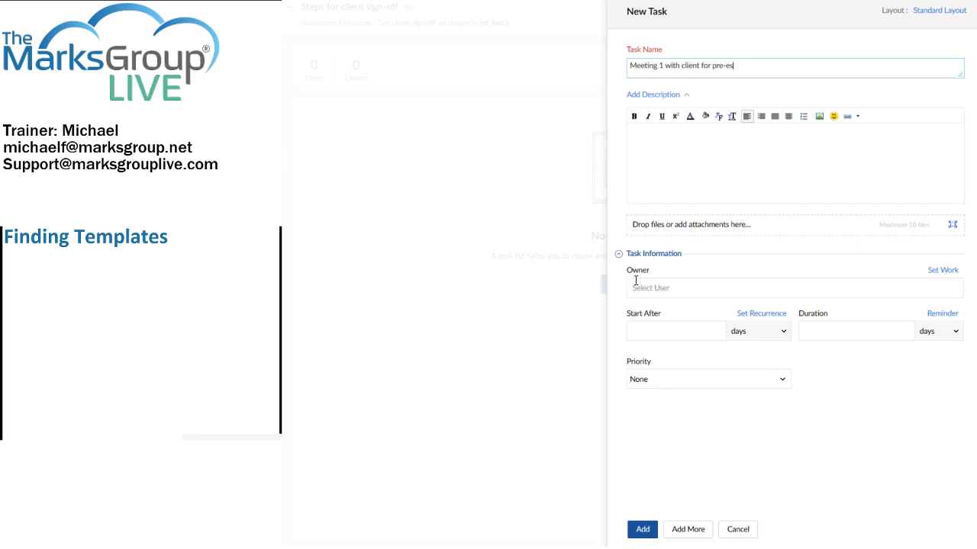
{"action": "type", "text": "xamination of"}
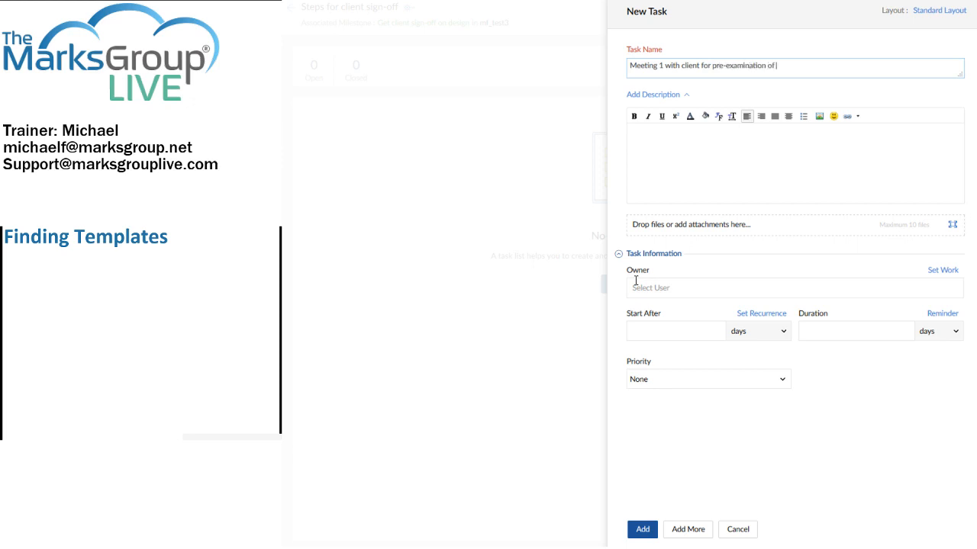
{"action": "type", "text": "design"}
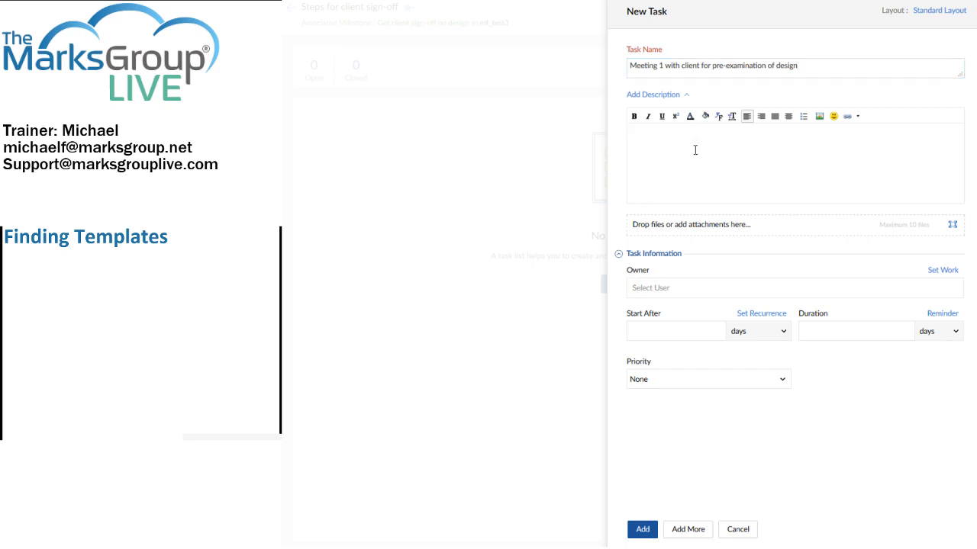
Describe the task, make Me owner, set Start After 5 days and Duration 1 hrs.
{"action": "type", "text": "Meet w/ client for"}
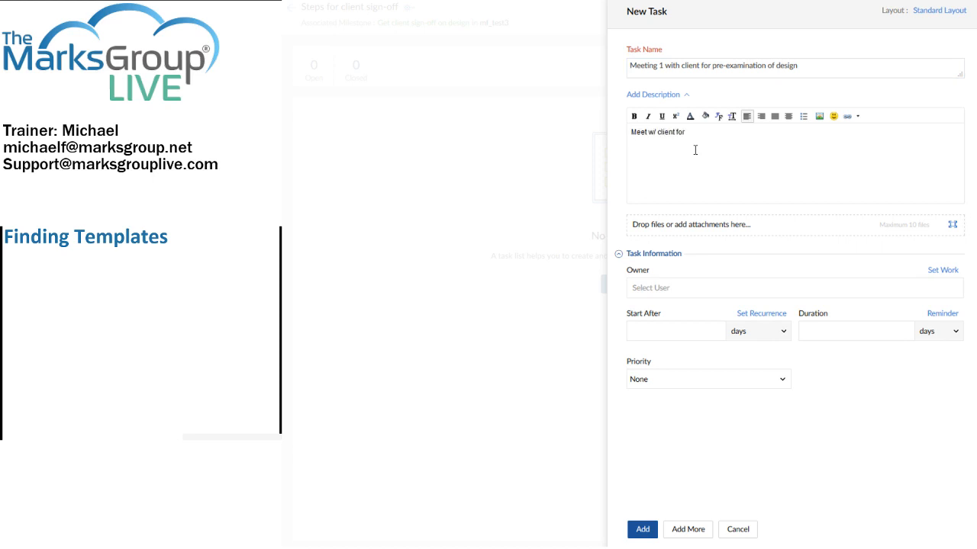
{"action": "type", "text": "design inspection"}
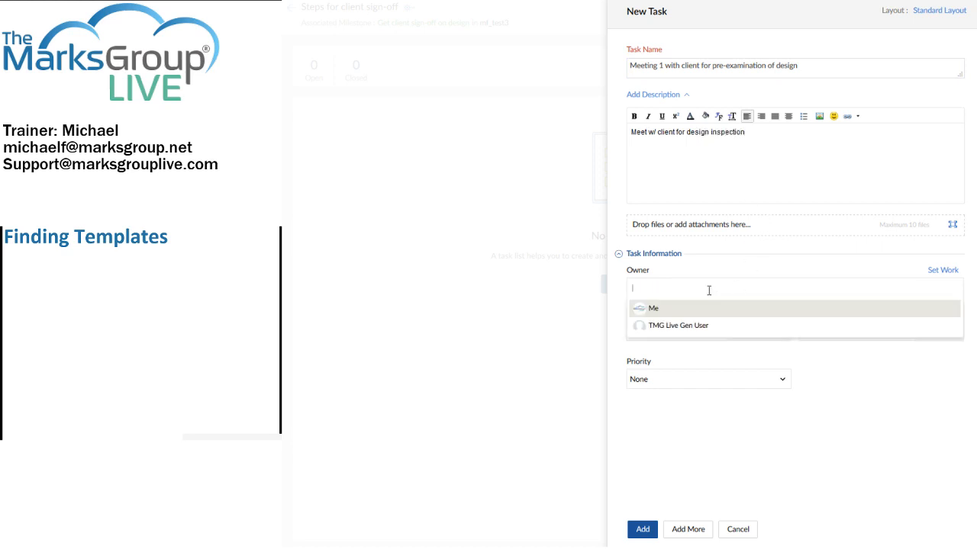
{"action": "left_click", "coordinate": [653, 309]}
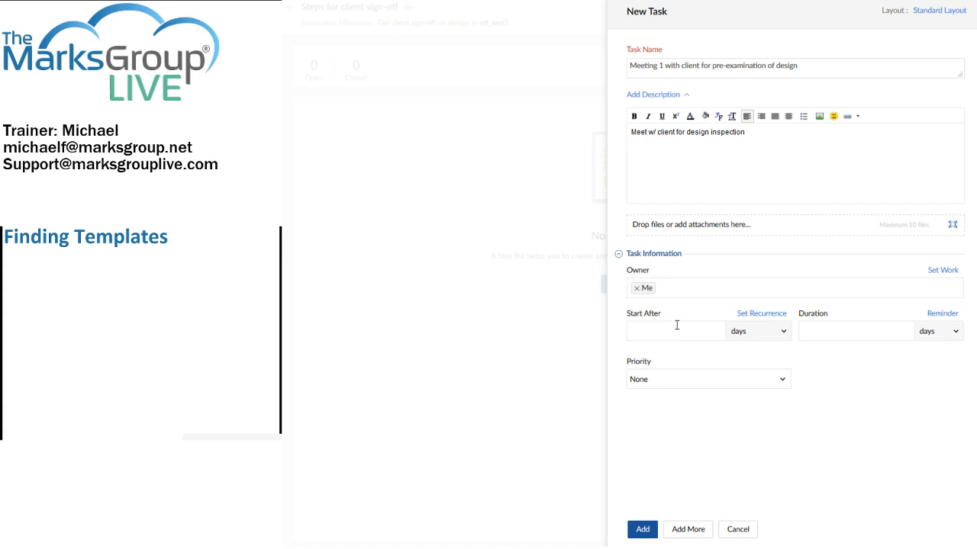
{"action": "left_click", "coordinate": [675, 330]}
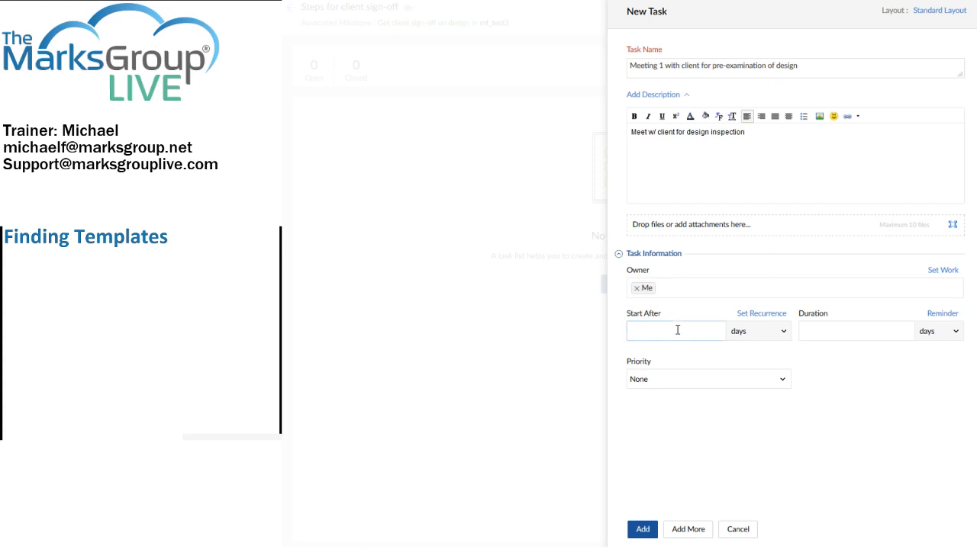
{"action": "type", "text": "5"}
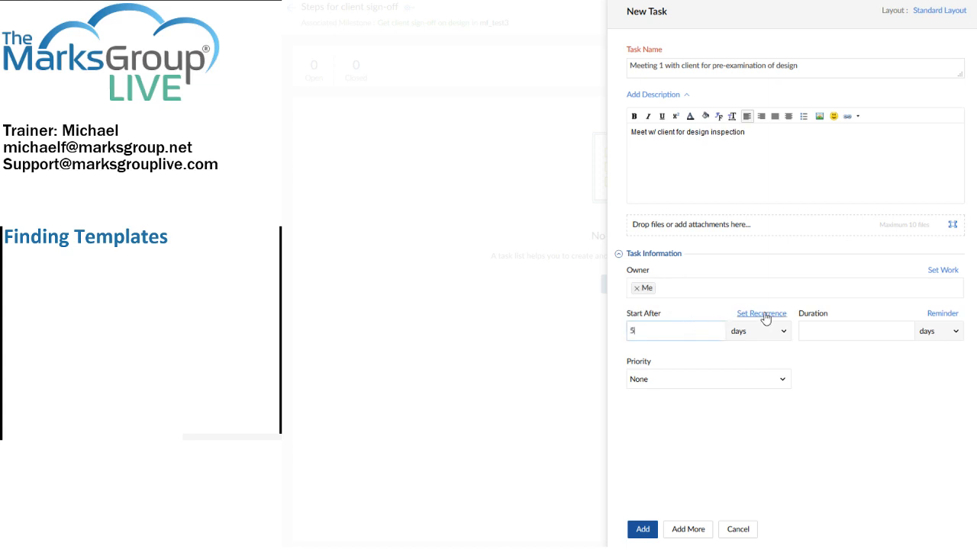
{"action": "left_click", "coordinate": [855, 330]}
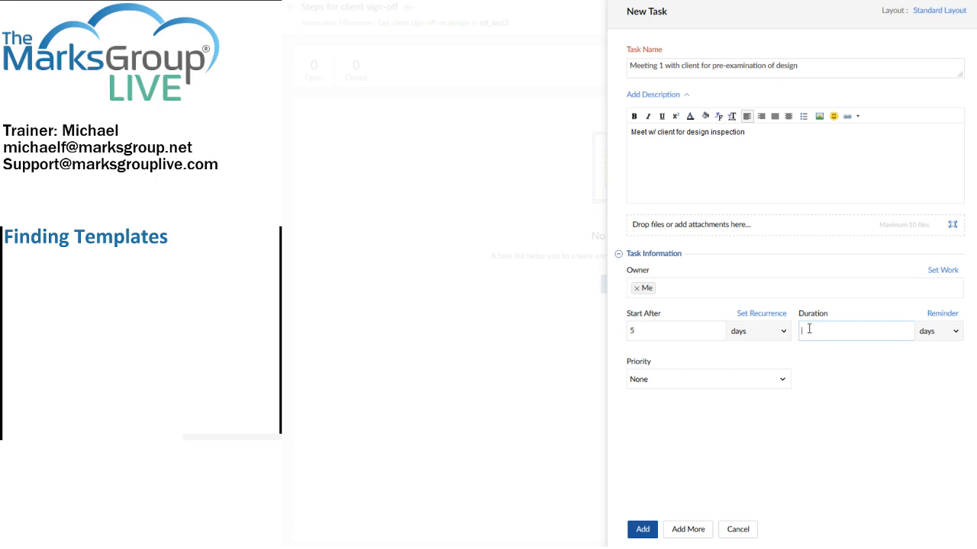
{"action": "type", "text": "1"}
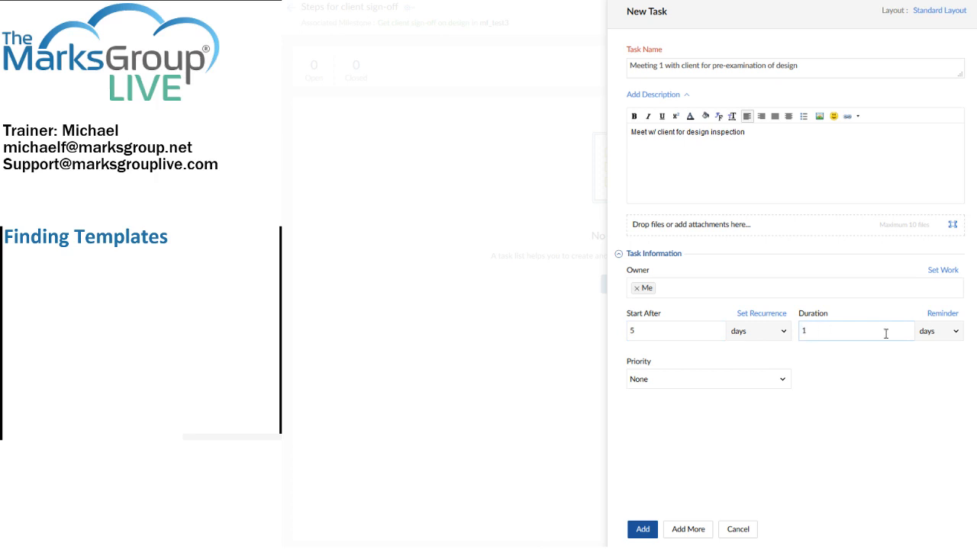
{"action": "left_click", "coordinate": [939, 331]}
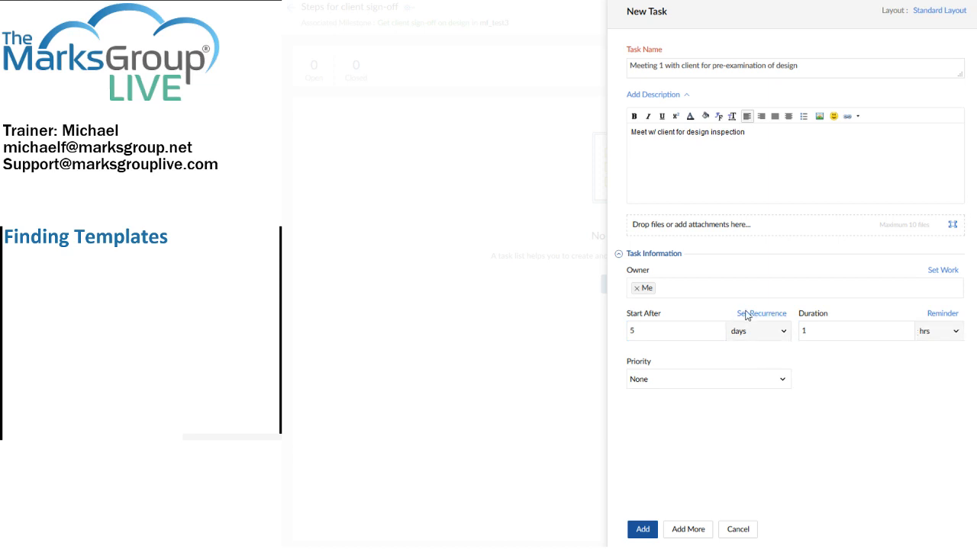
{"action": "mouse_move", "coordinate": [757, 319]}
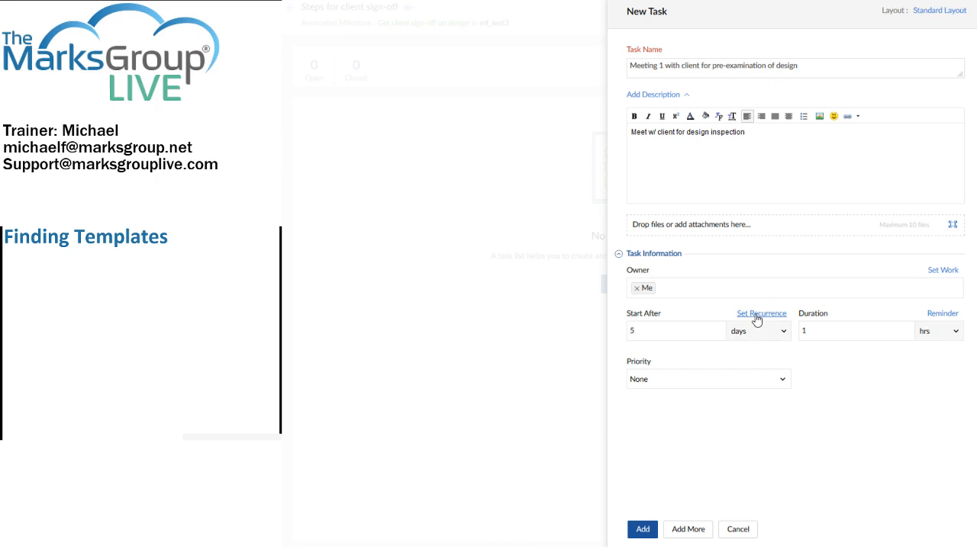
Try a recurrence ending after 5 occurrences, then reopen it and cancel the changes.
{"action": "left_click", "coordinate": [760, 313]}
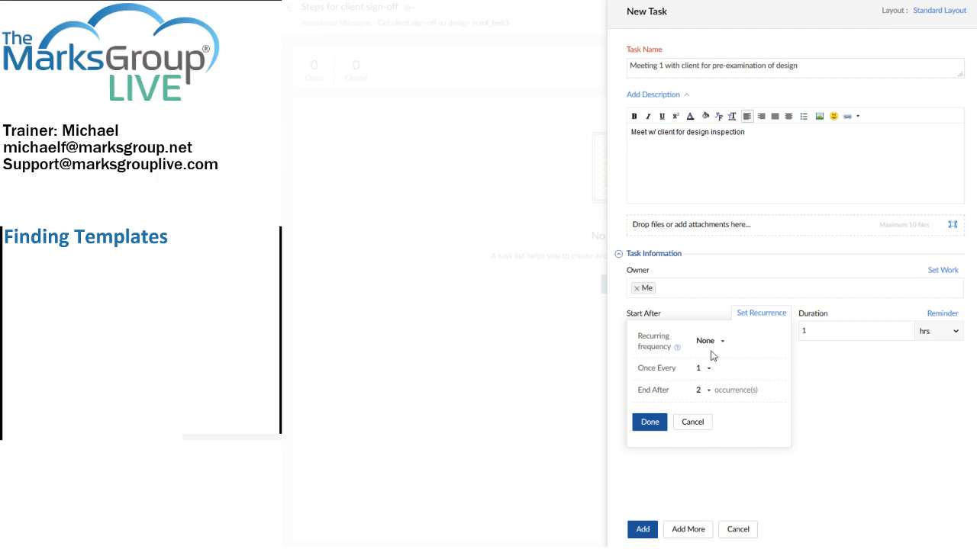
{"action": "mouse_move", "coordinate": [702, 408]}
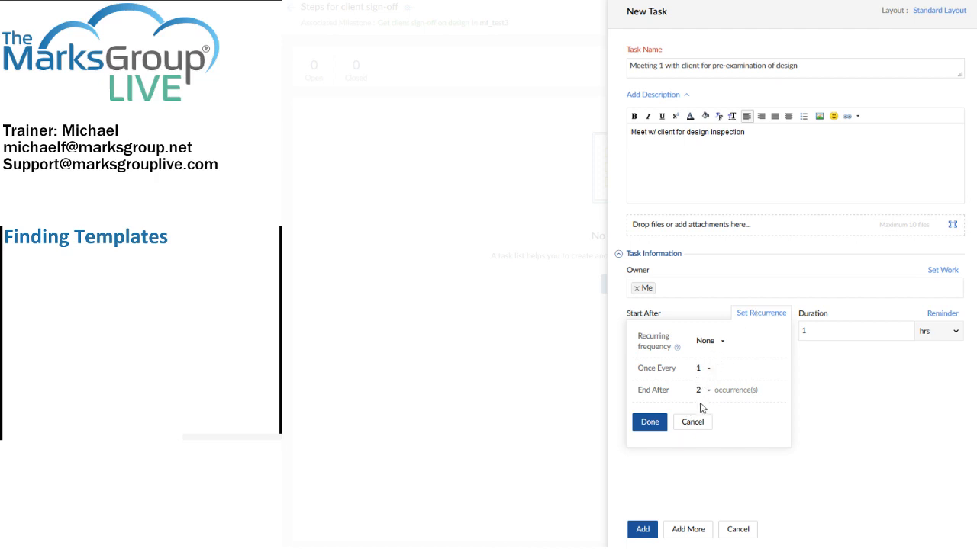
{"action": "left_click", "coordinate": [699, 390]}
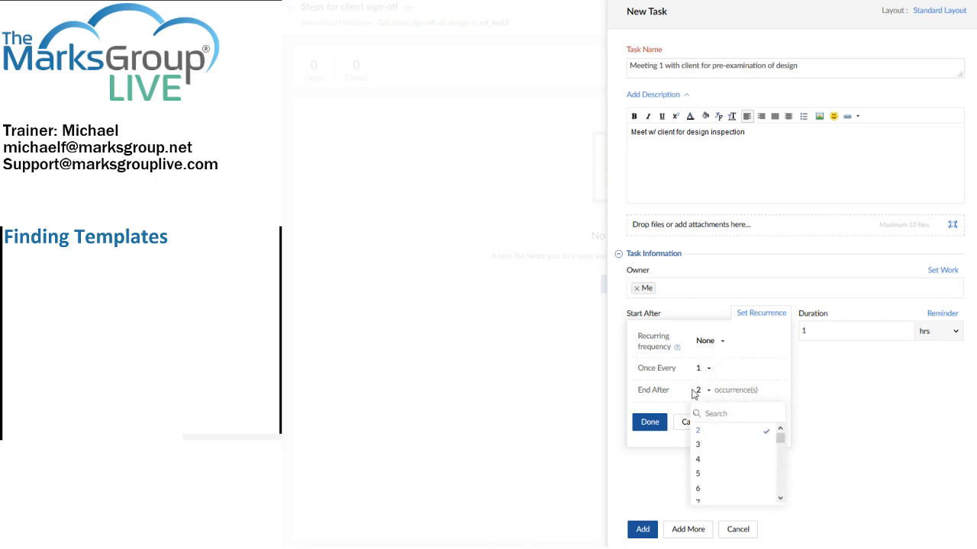
{"action": "left_click", "coordinate": [697, 474]}
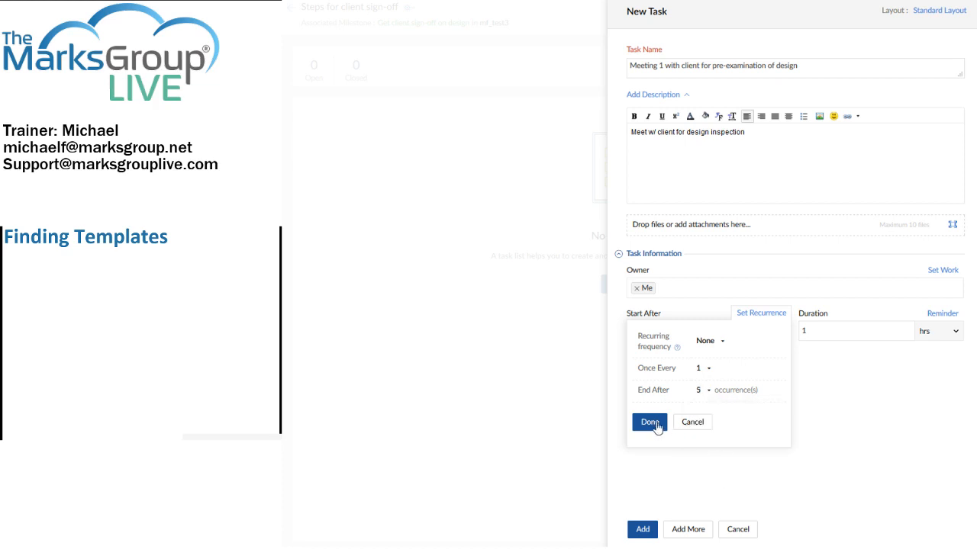
{"action": "left_click", "coordinate": [648, 421]}
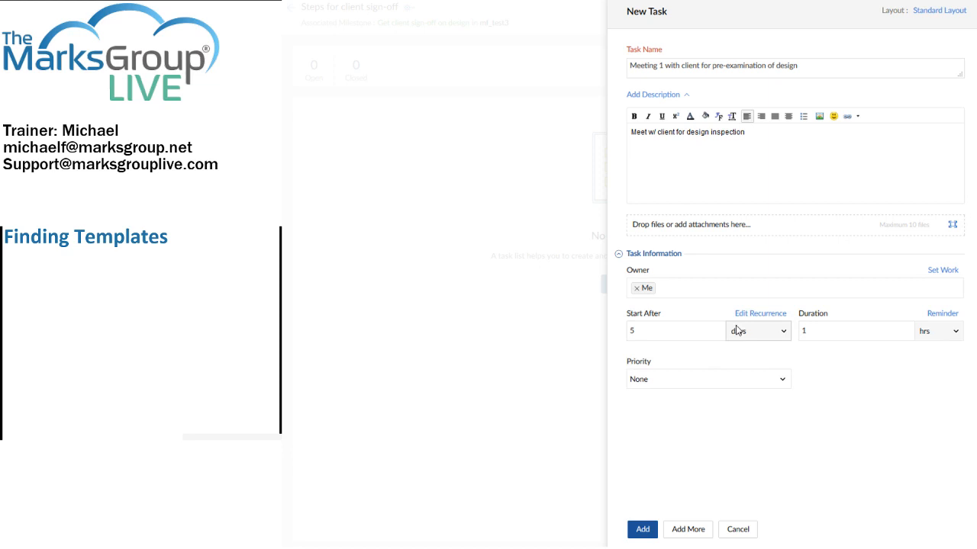
{"action": "left_click", "coordinate": [760, 313]}
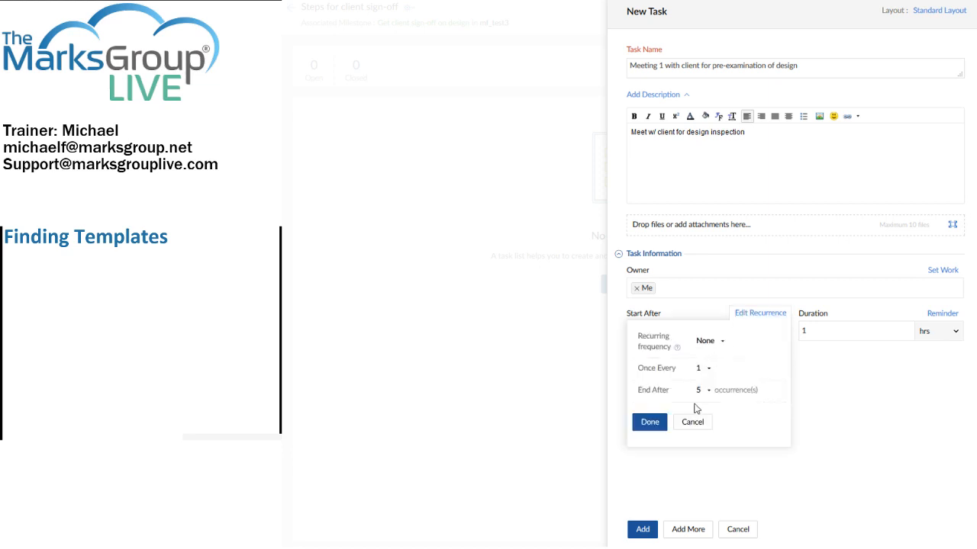
{"action": "mouse_move", "coordinate": [737, 325]}
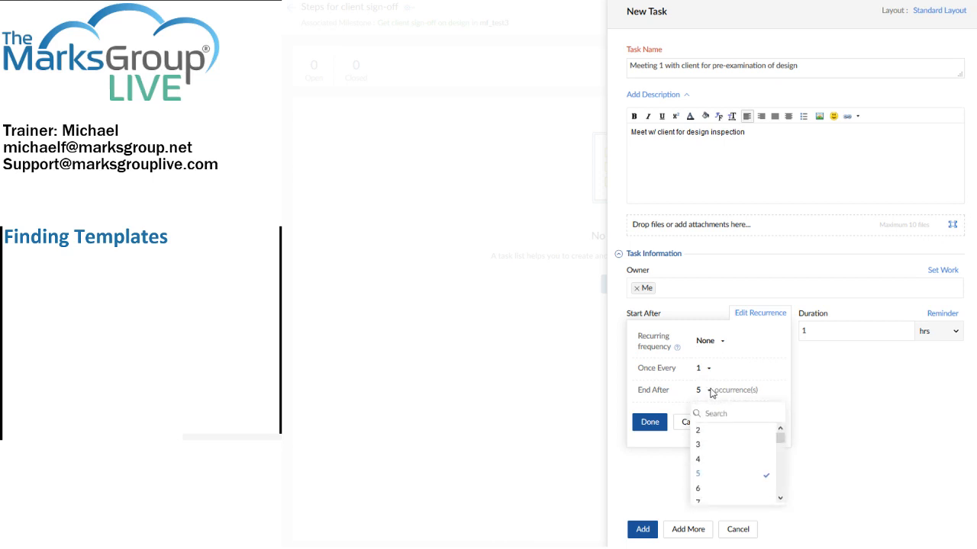
{"action": "mouse_move", "coordinate": [795, 446]}
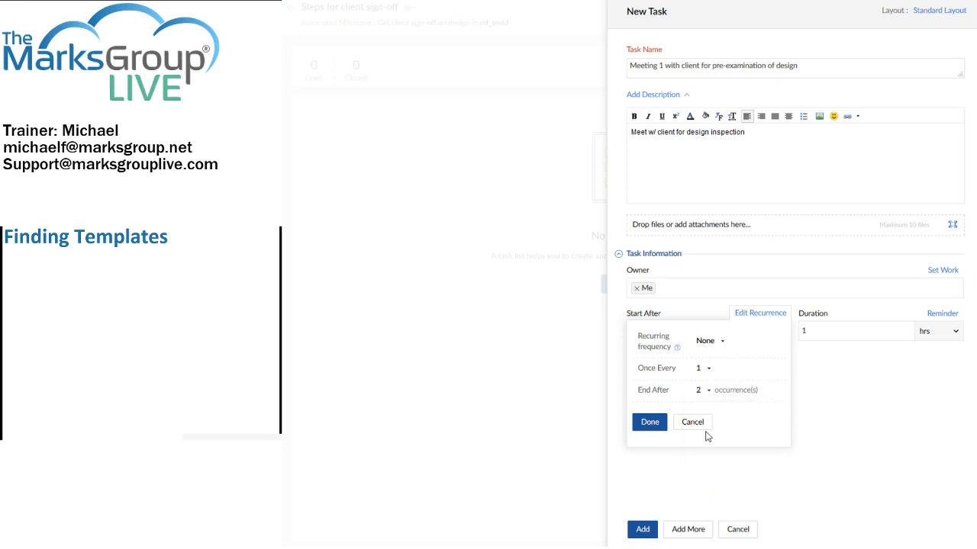
{"action": "left_click", "coordinate": [691, 421]}
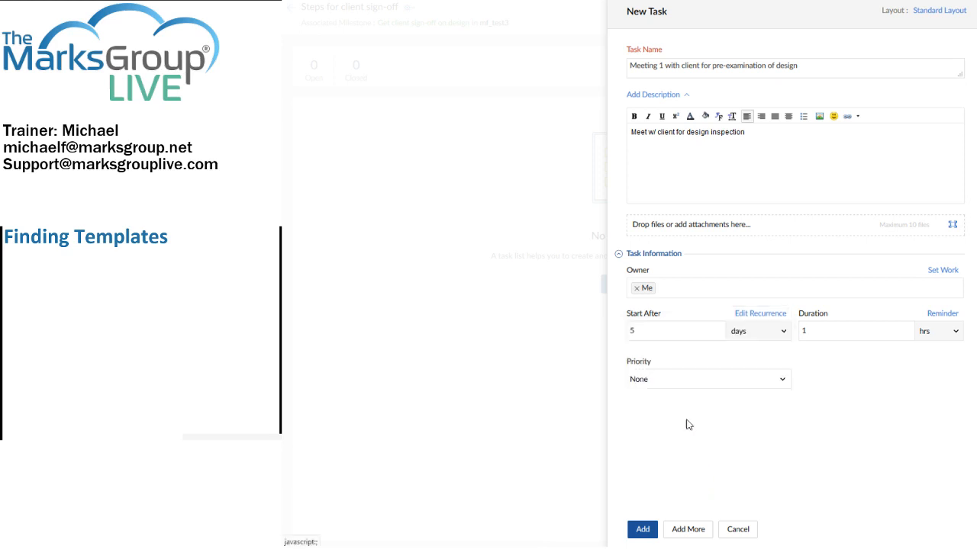
{"action": "mouse_move", "coordinate": [781, 343]}
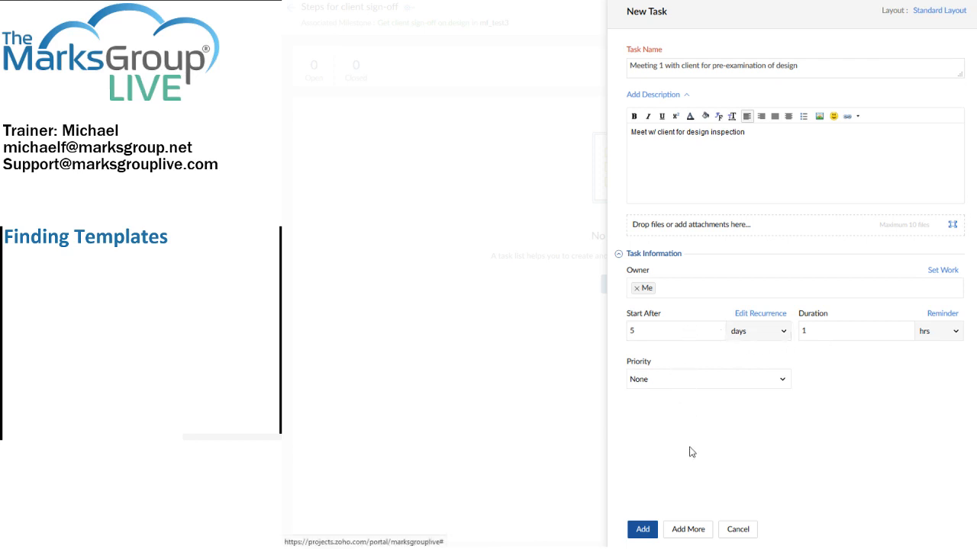
Set Priority to High and save the task with Add More, leaving a blank form.
{"action": "left_click", "coordinate": [705, 378]}
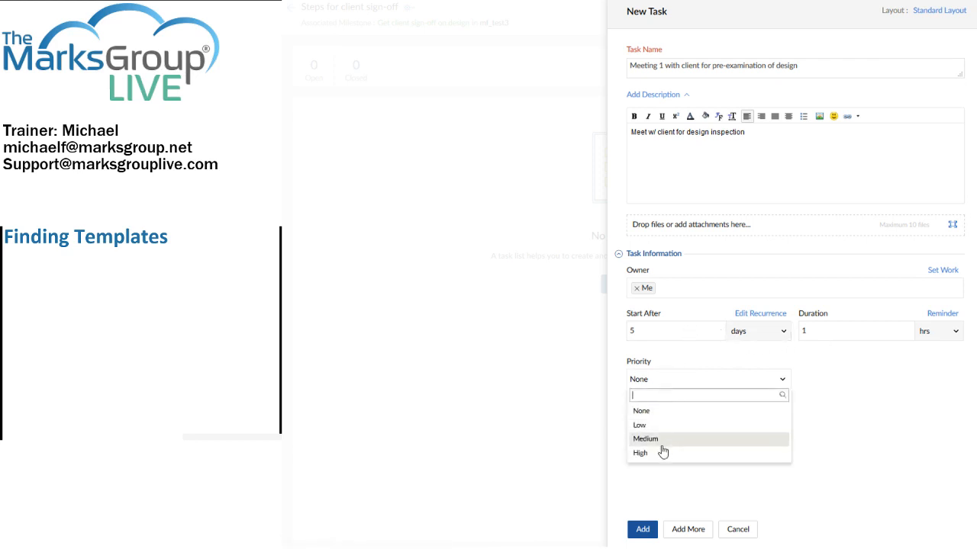
{"action": "left_click", "coordinate": [641, 452]}
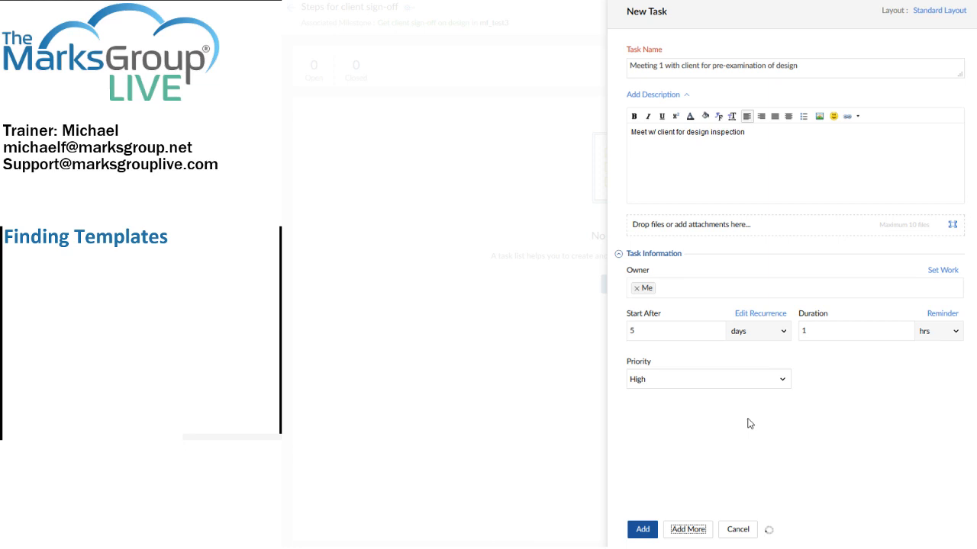
{"action": "mouse_move", "coordinate": [749, 414]}
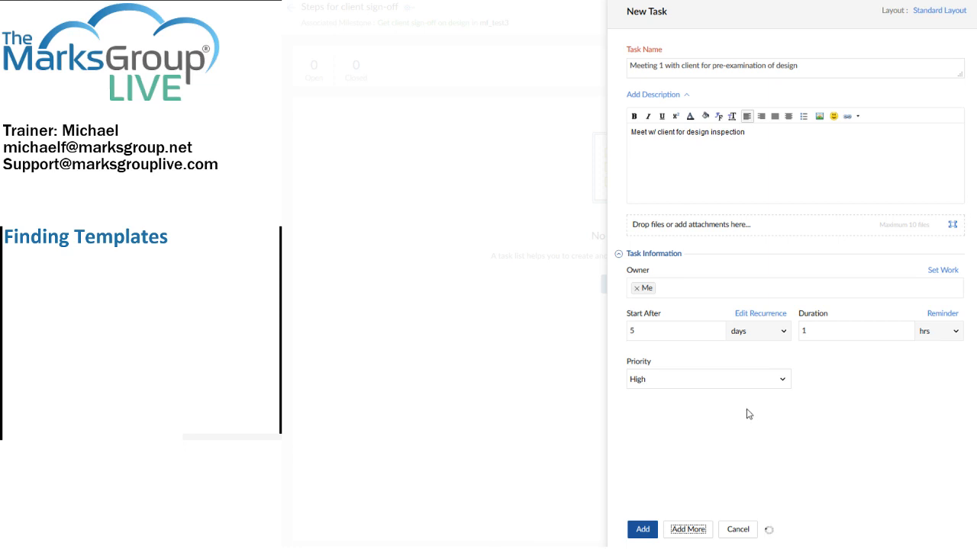
{"action": "left_click", "coordinate": [641, 528]}
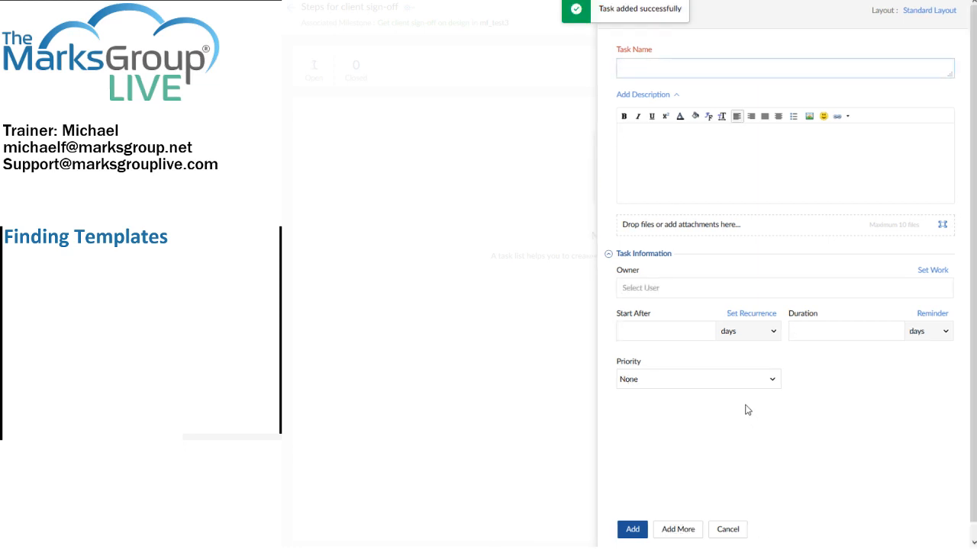
{"action": "left_click", "coordinate": [678, 528]}
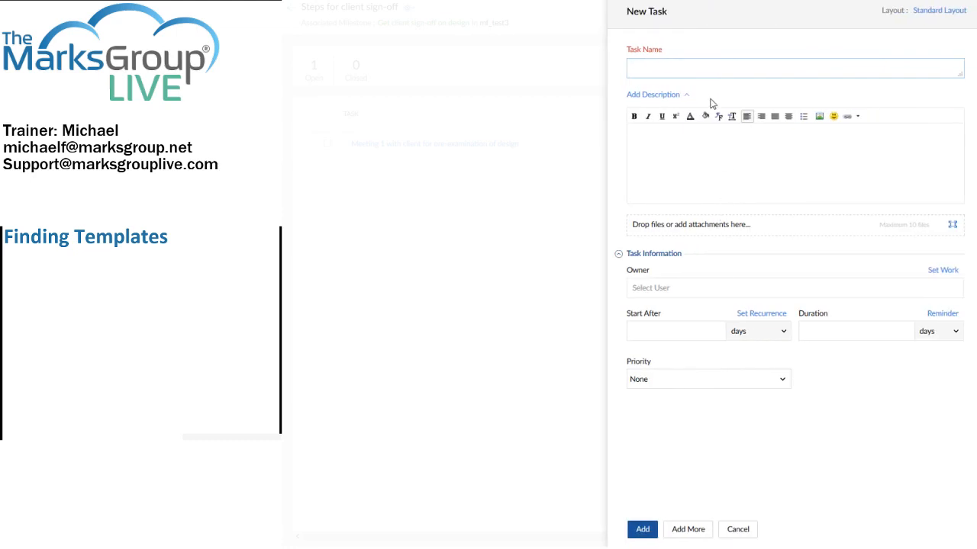
Name the task 'Get final sign-off from client' with description 'Get approval on design'.
{"action": "left_click", "coordinate": [793, 67]}
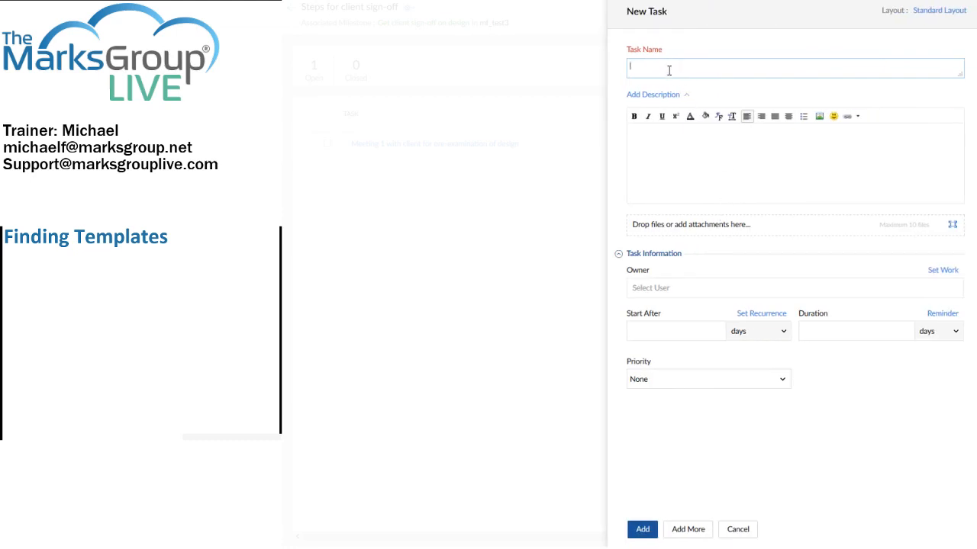
{"action": "type", "text": "Get final sign-off o"}
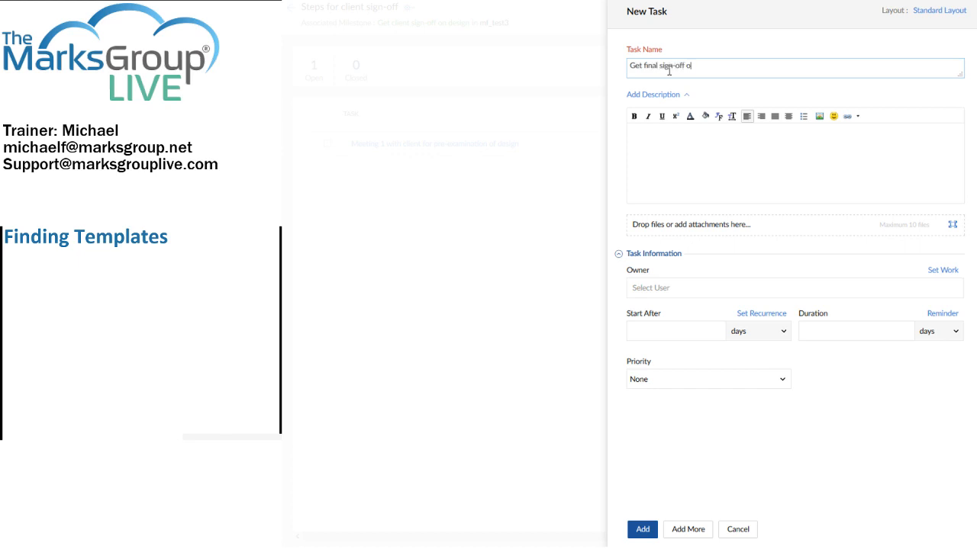
{"action": "type", "text": "from client"}
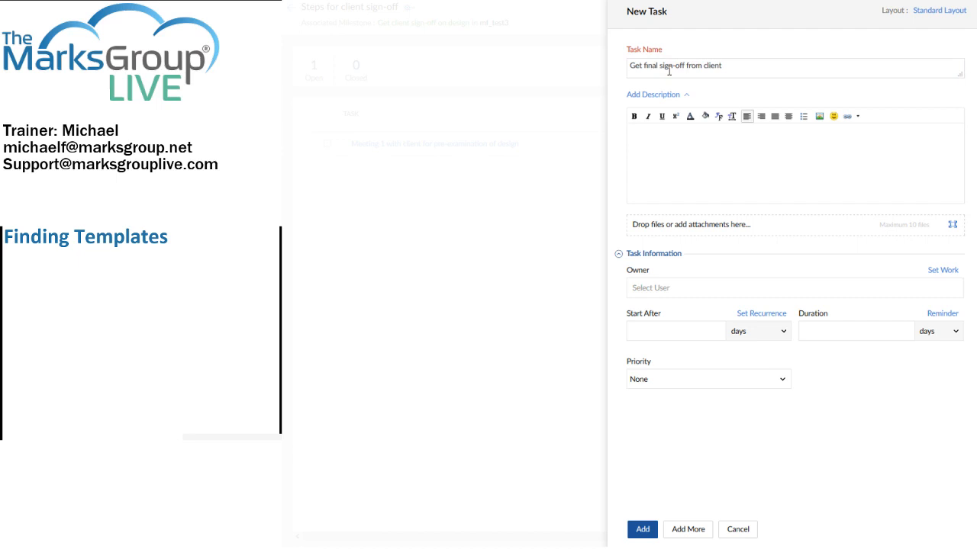
{"action": "type", "text": "Get approval on design"}
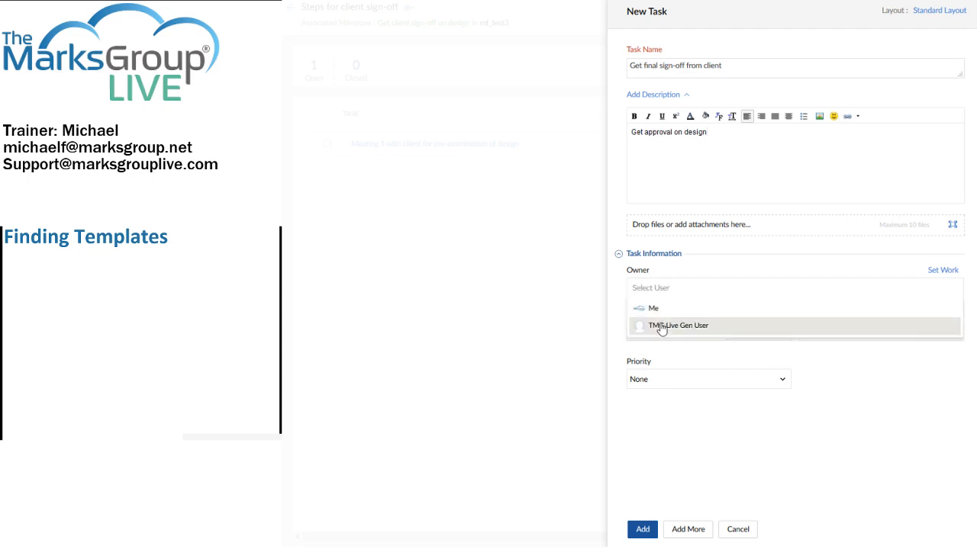
Make me the owner, start after 10 days, 2 hrs, High priority, and add the task.
{"action": "left_click", "coordinate": [679, 325]}
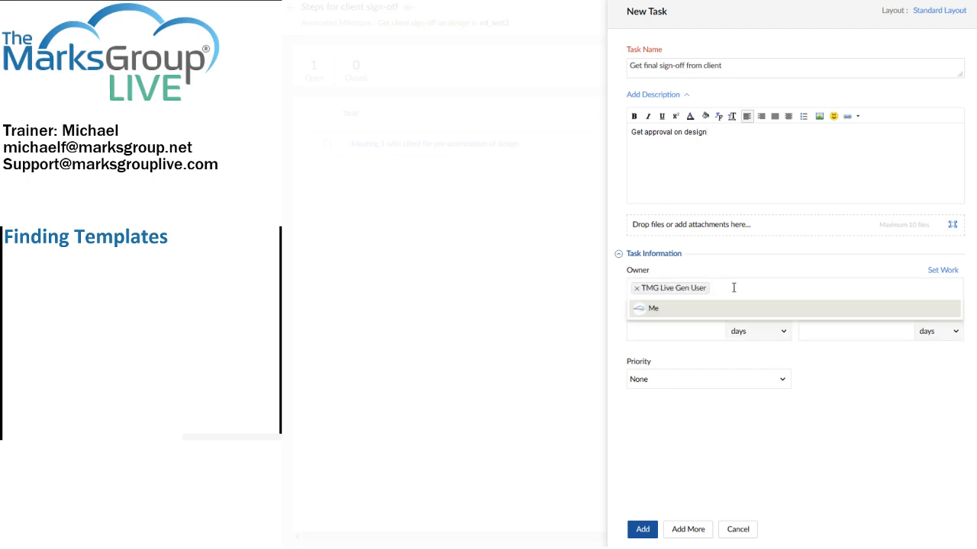
{"action": "left_click", "coordinate": [654, 309]}
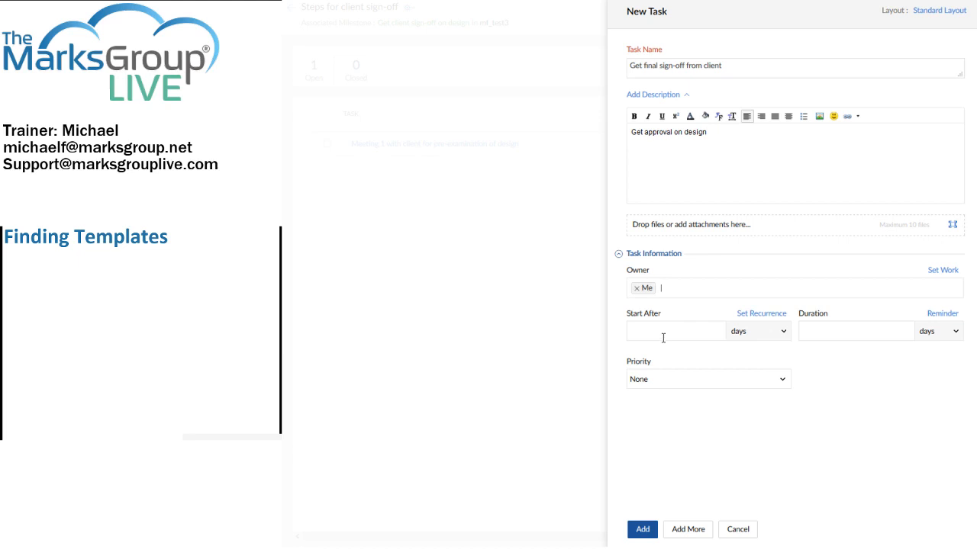
{"action": "type", "text": "10"}
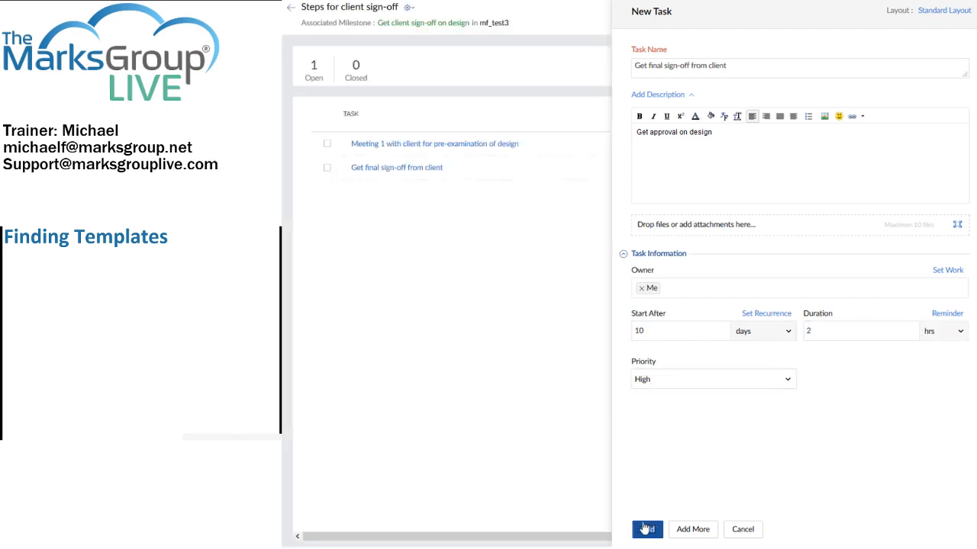
{"action": "left_click", "coordinate": [648, 528]}
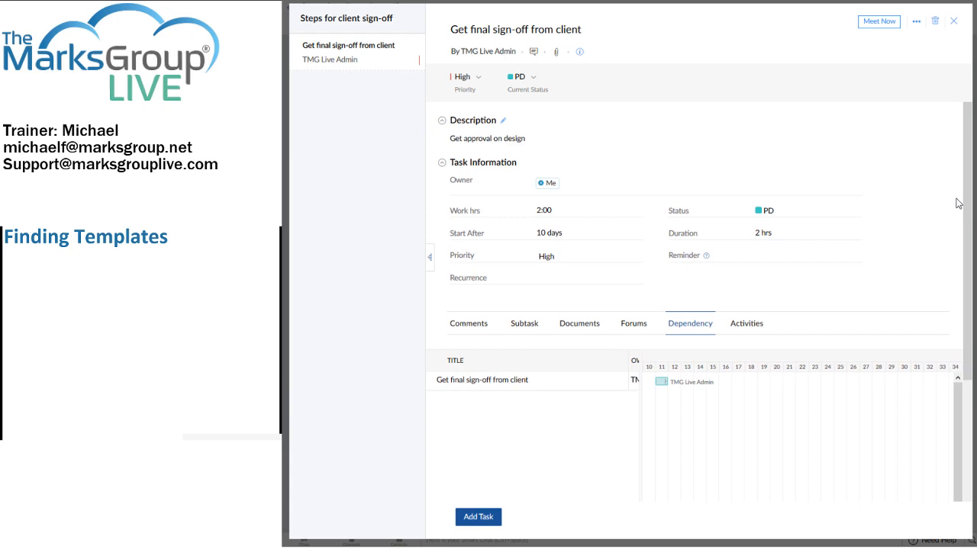
{"action": "mouse_move", "coordinate": [945, 131]}
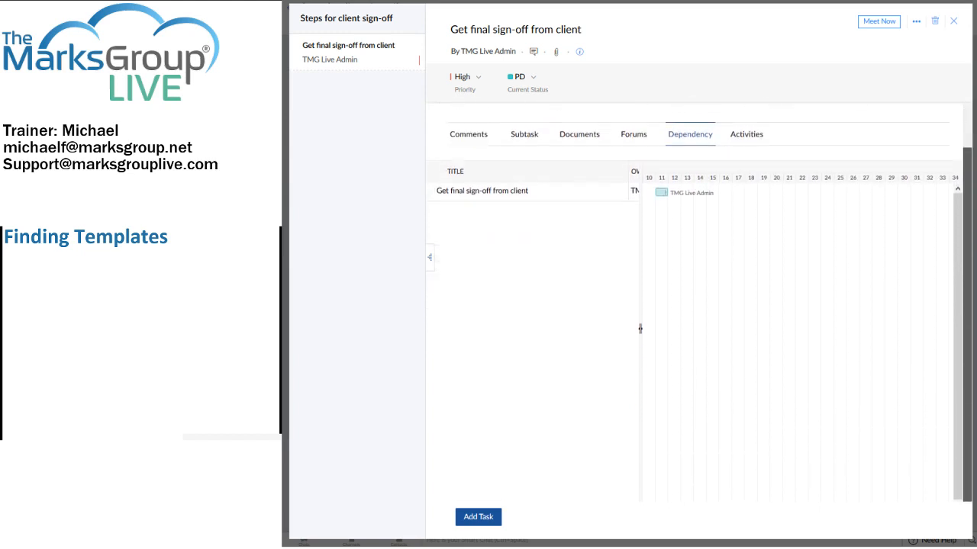
Review the task detail panel and close it to return to the task list.
{"action": "scroll", "scroll_direction": "down", "scroll_amount": 3}
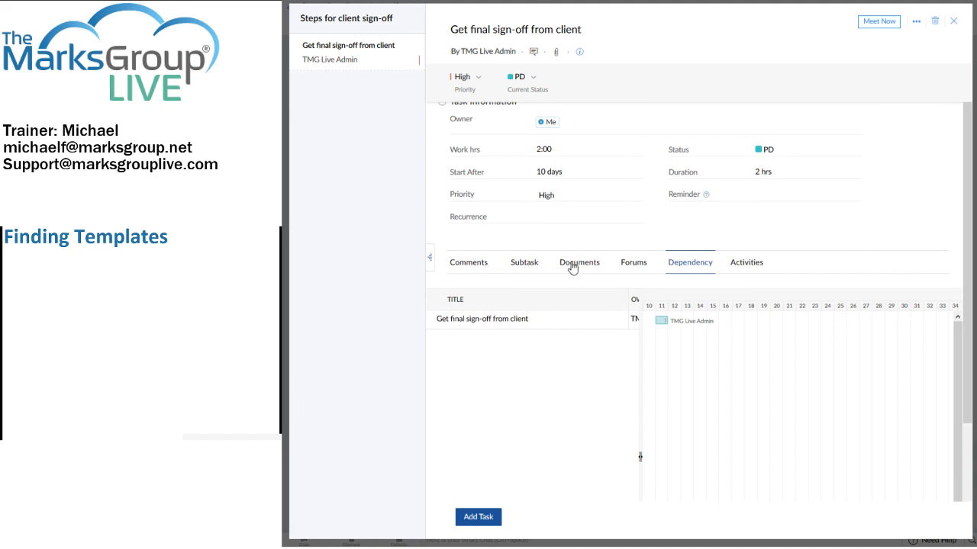
{"action": "mouse_move", "coordinate": [633, 265]}
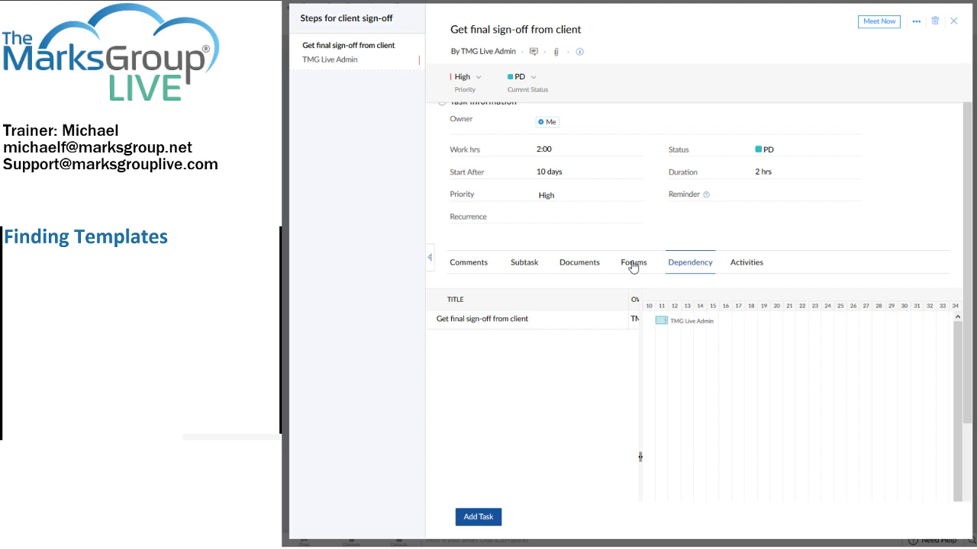
{"action": "mouse_move", "coordinate": [684, 267]}
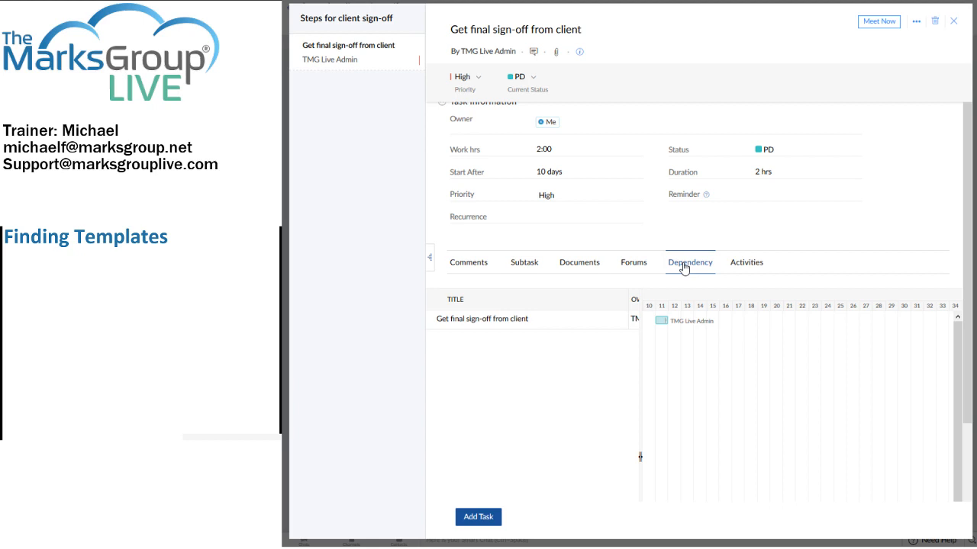
{"action": "mouse_move", "coordinate": [769, 219]}
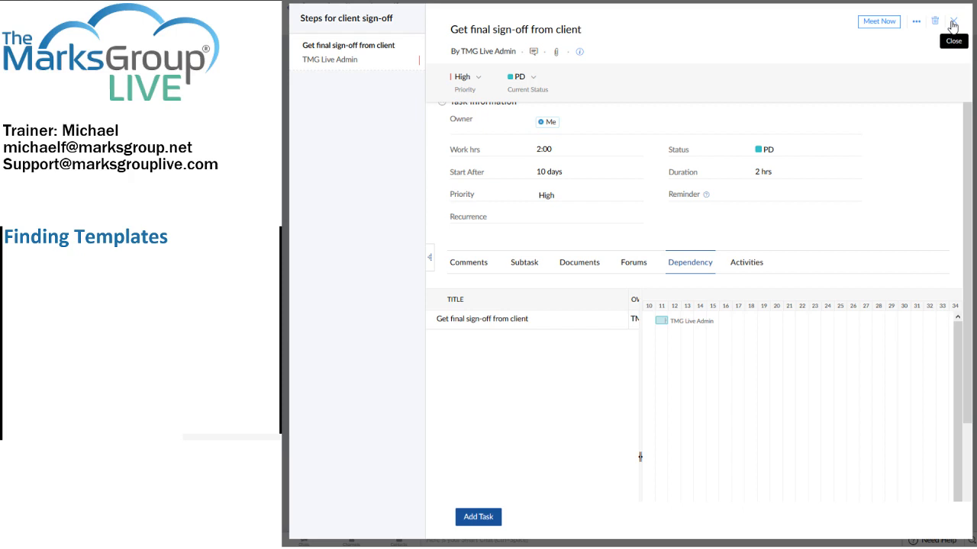
{"action": "left_click", "coordinate": [952, 22]}
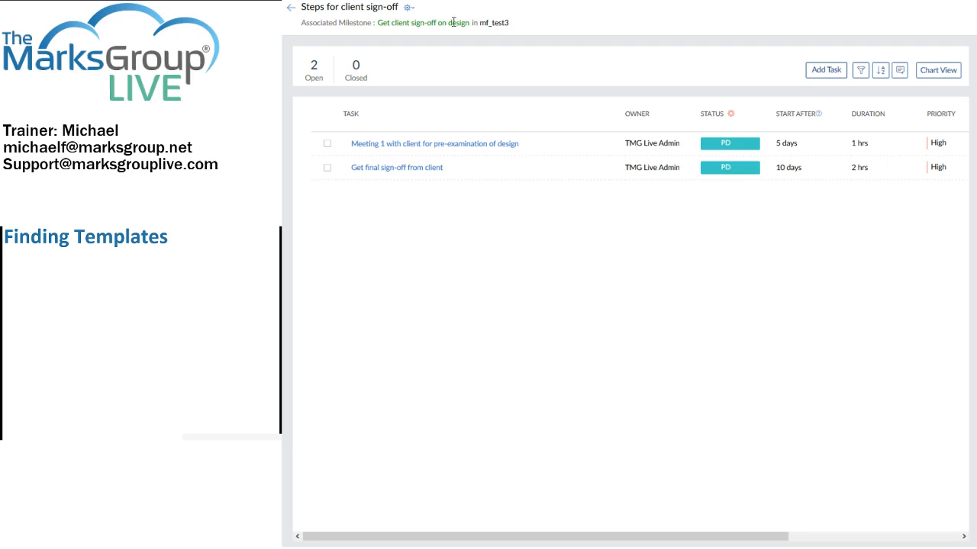
Go via the milestone to the Tasks view and start a new inline task under the list.
{"action": "left_click", "coordinate": [290, 6]}
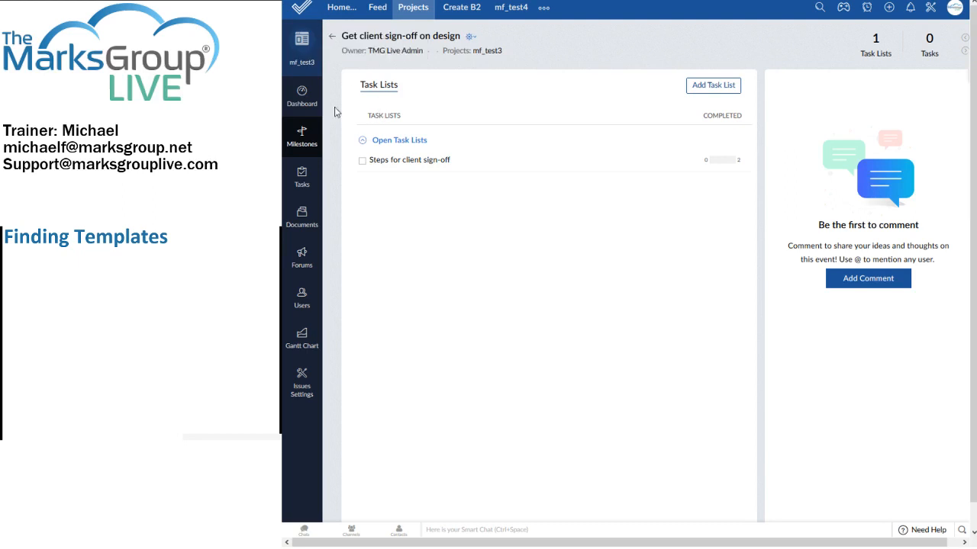
{"action": "left_click", "coordinate": [303, 175]}
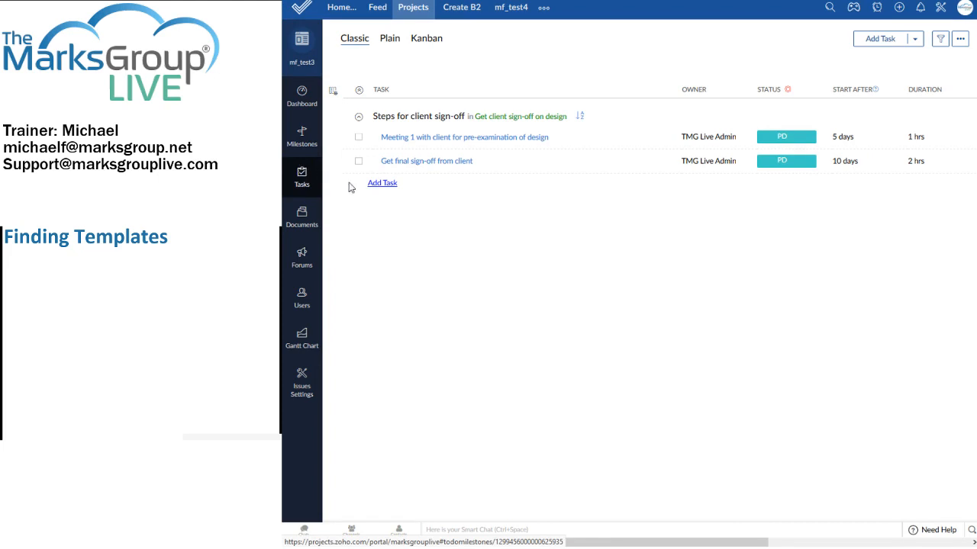
{"action": "left_click", "coordinate": [381, 183]}
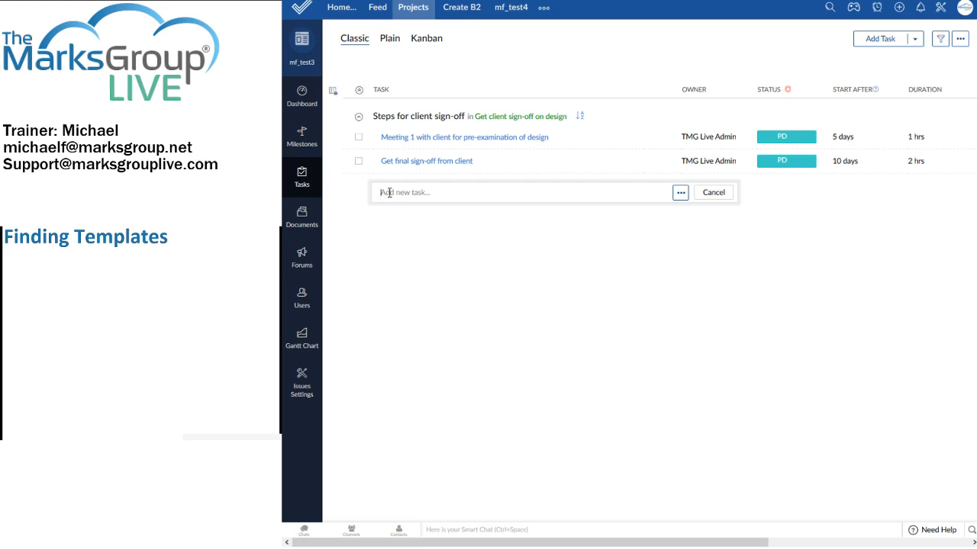
Name the task 'Call project owner' and describe it as calling the owner to confirm project status.
{"action": "type", "text": "q"}
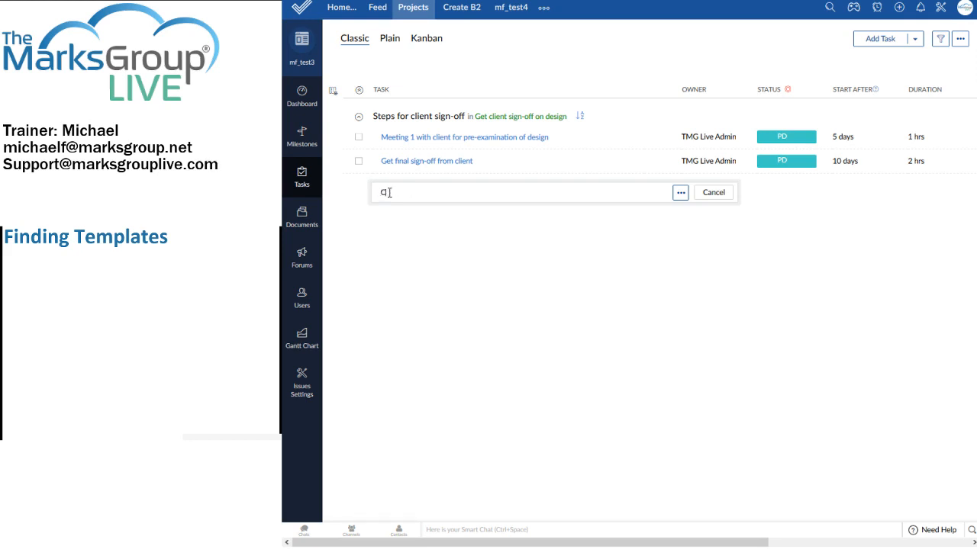
{"action": "type", "text": "Call project owner"}
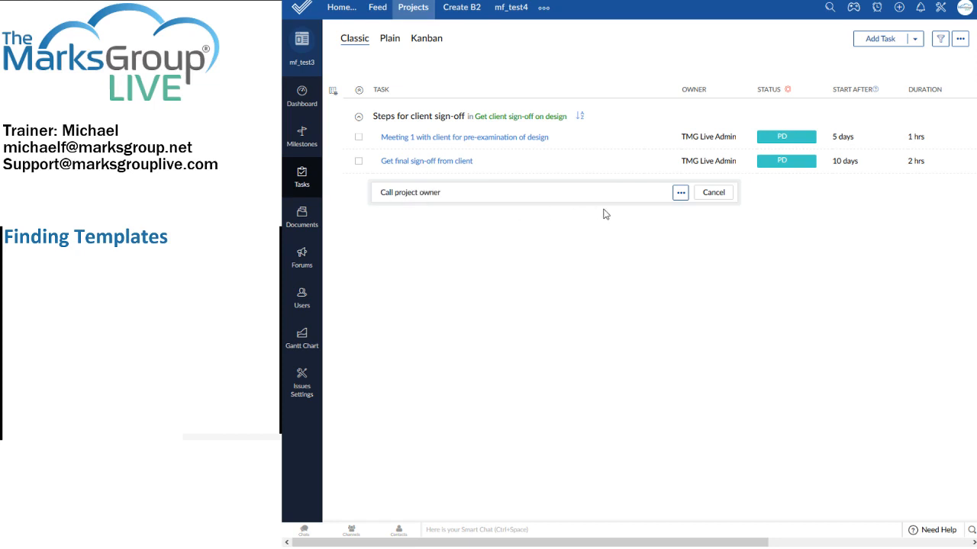
{"action": "left_click", "coordinate": [681, 192]}
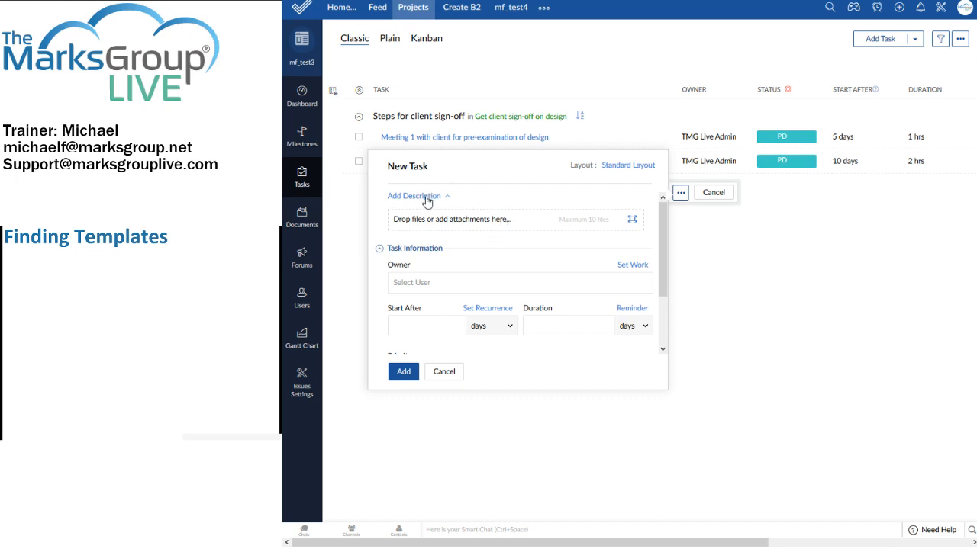
{"action": "left_click", "coordinate": [413, 195]}
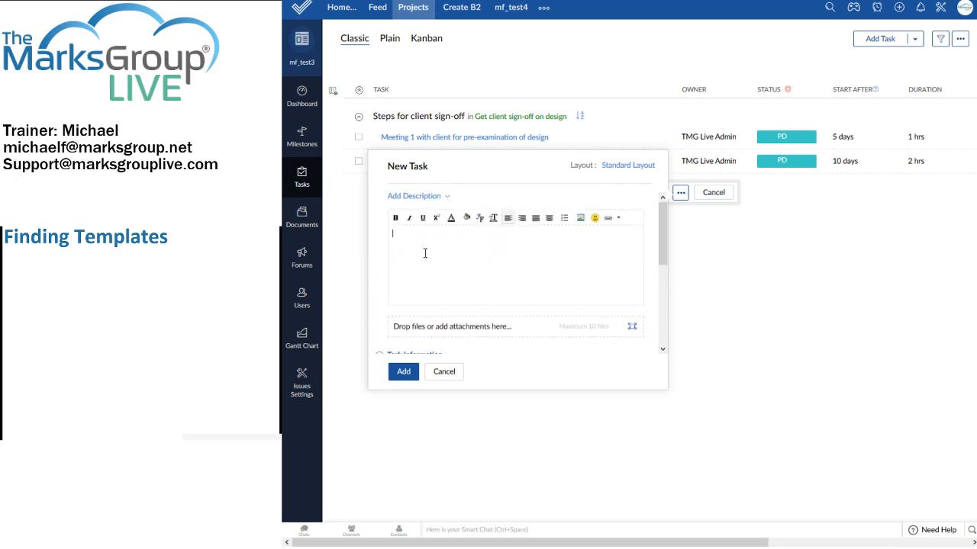
{"action": "type", "text": "Call owner to confirm project sta"}
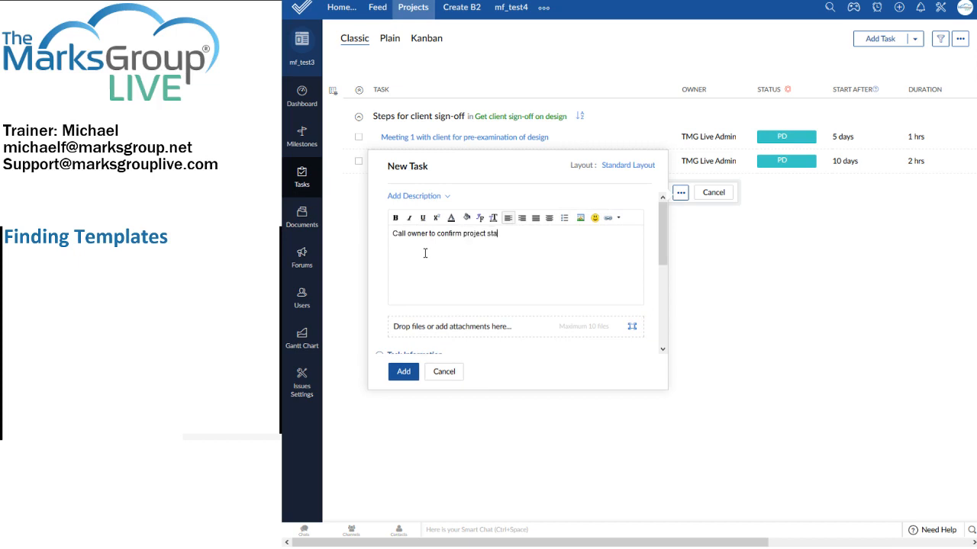
{"action": "type", "text": "tus"}
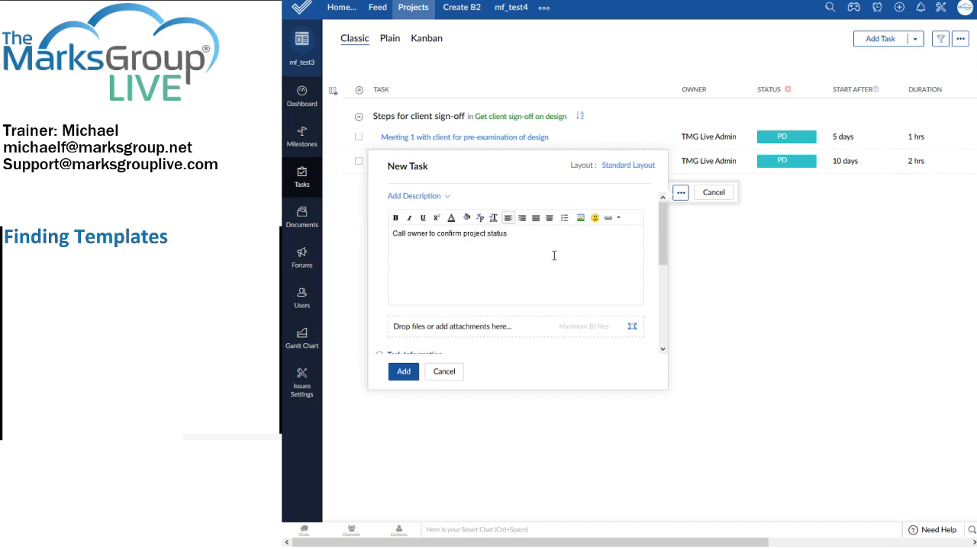
Set the task to start after 1 day.
{"action": "scroll", "scroll_direction": "down", "scroll_amount": 3}
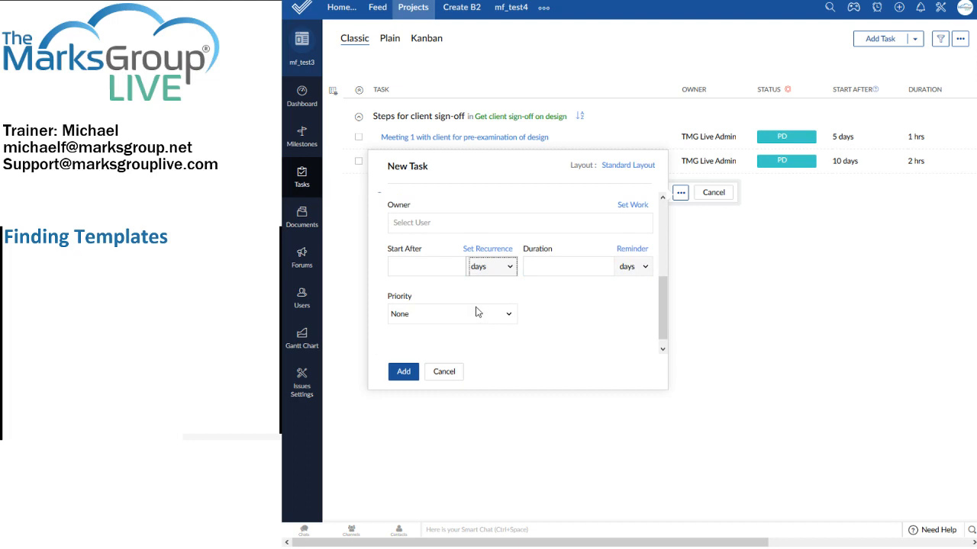
{"action": "left_click", "coordinate": [425, 265]}
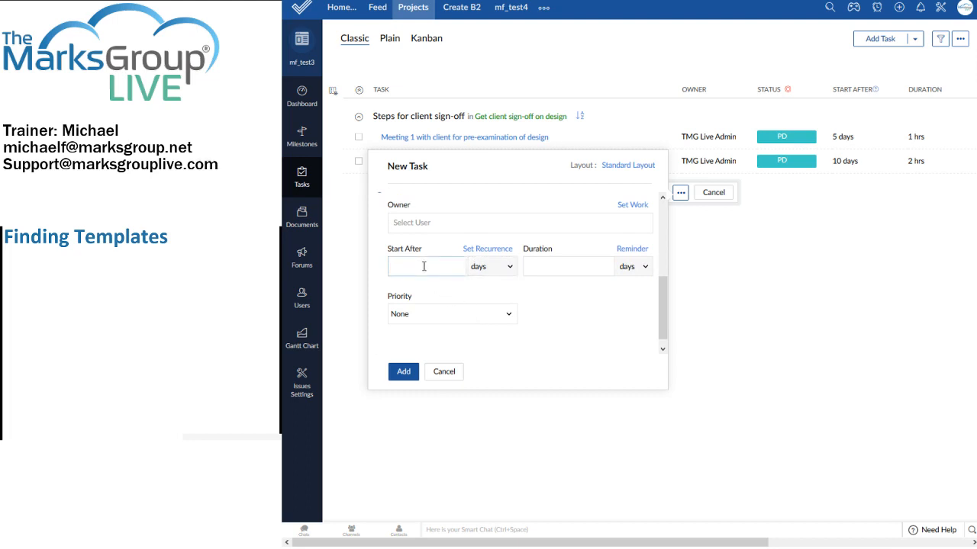
{"action": "type", "text": "1"}
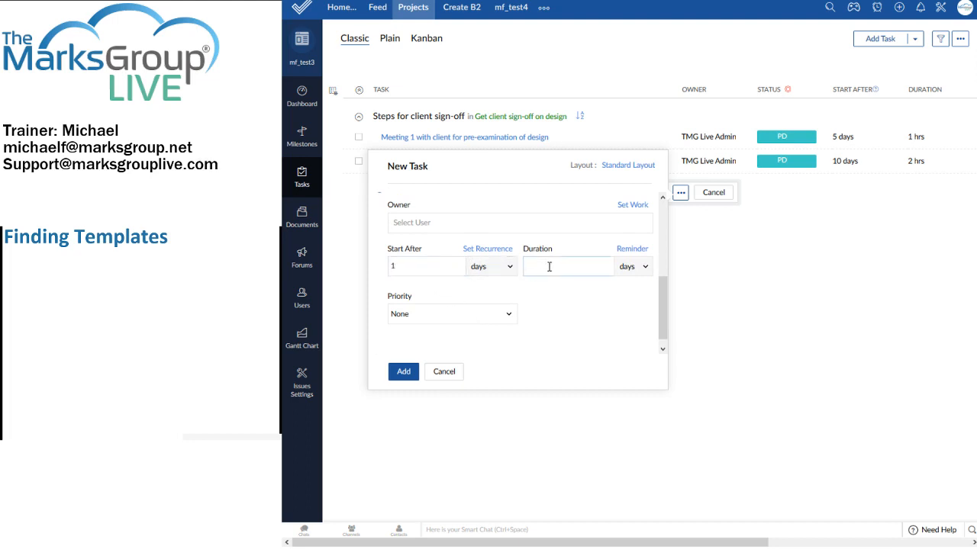
Leave recurrence unchanged, set duration to .25 hrs and add the Call project owner task.
{"action": "left_click", "coordinate": [487, 247]}
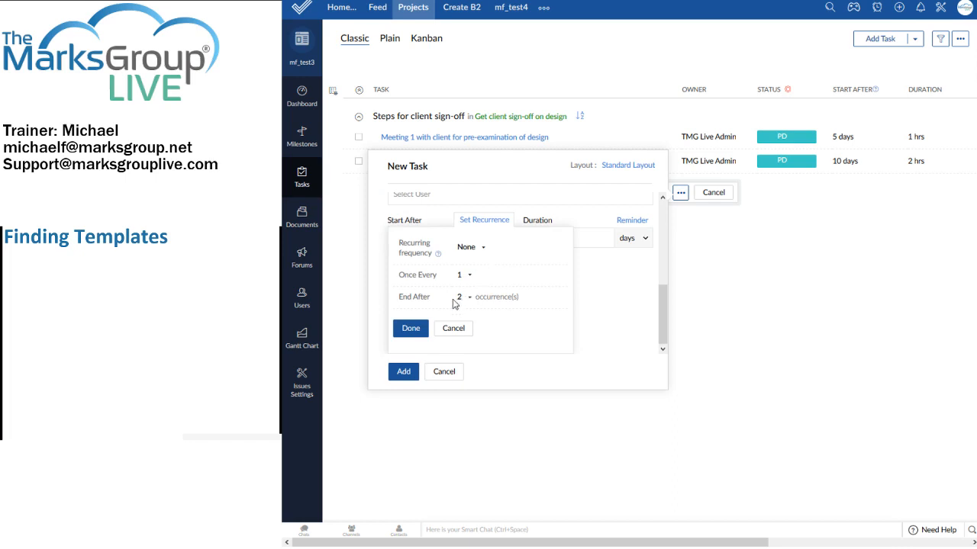
{"action": "left_click", "coordinate": [468, 297]}
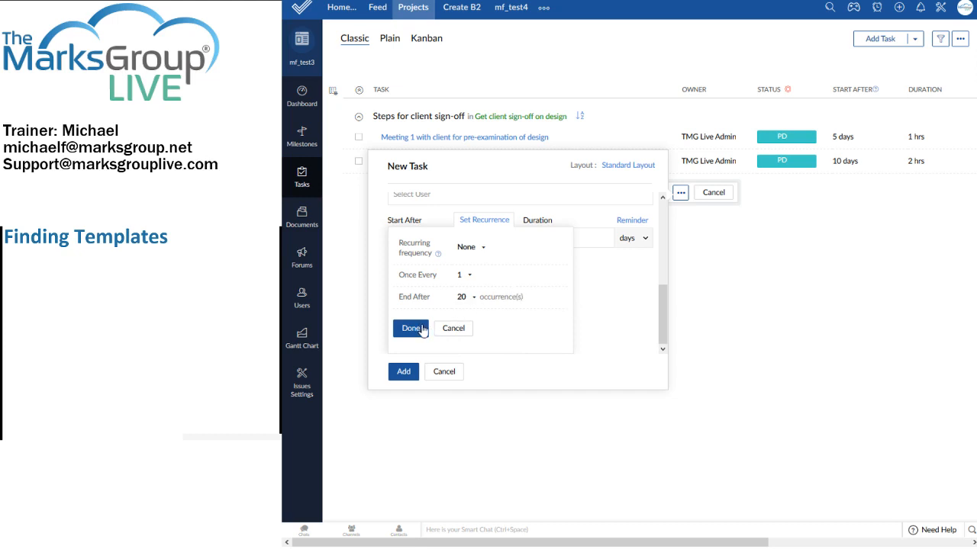
{"action": "left_click", "coordinate": [410, 328]}
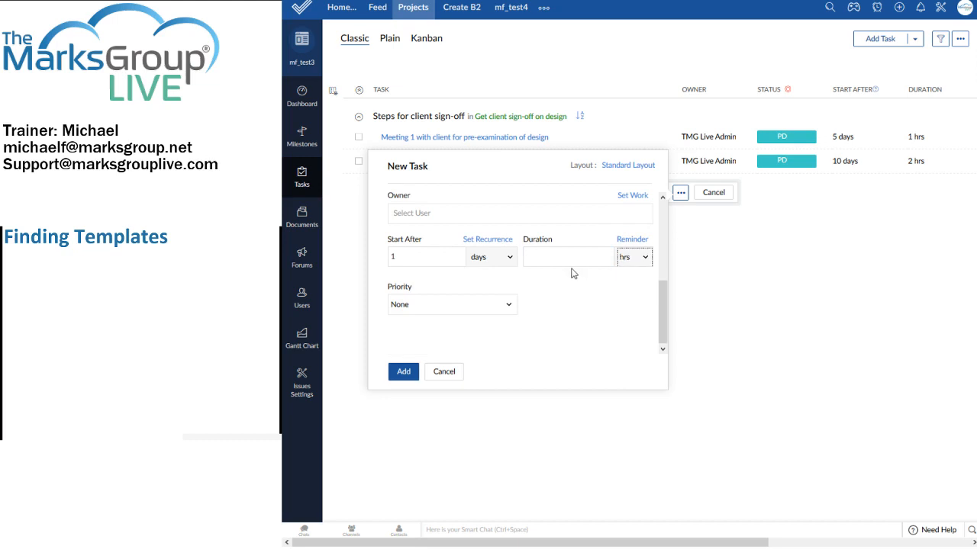
{"action": "type", "text": ".25"}
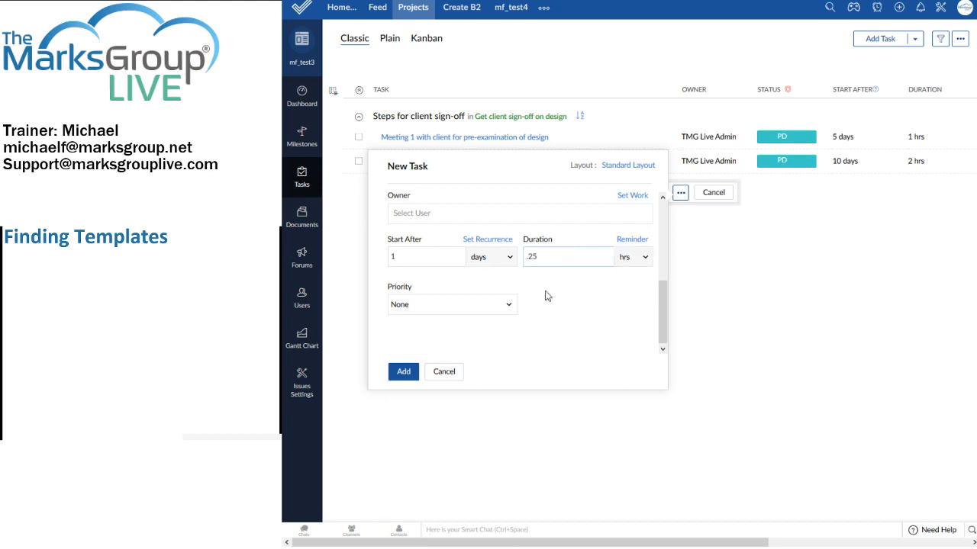
{"action": "left_click", "coordinate": [403, 373]}
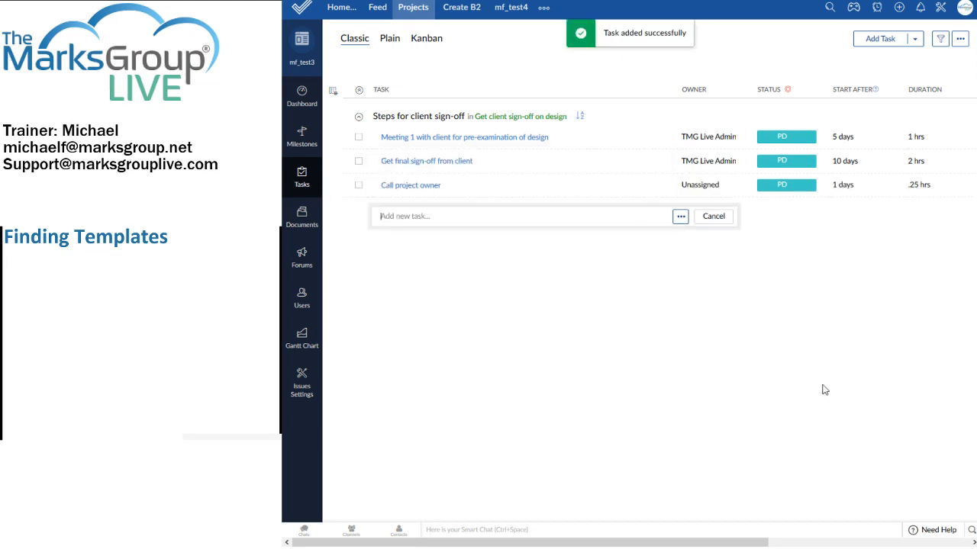
{"action": "mouse_move", "coordinate": [769, 248]}
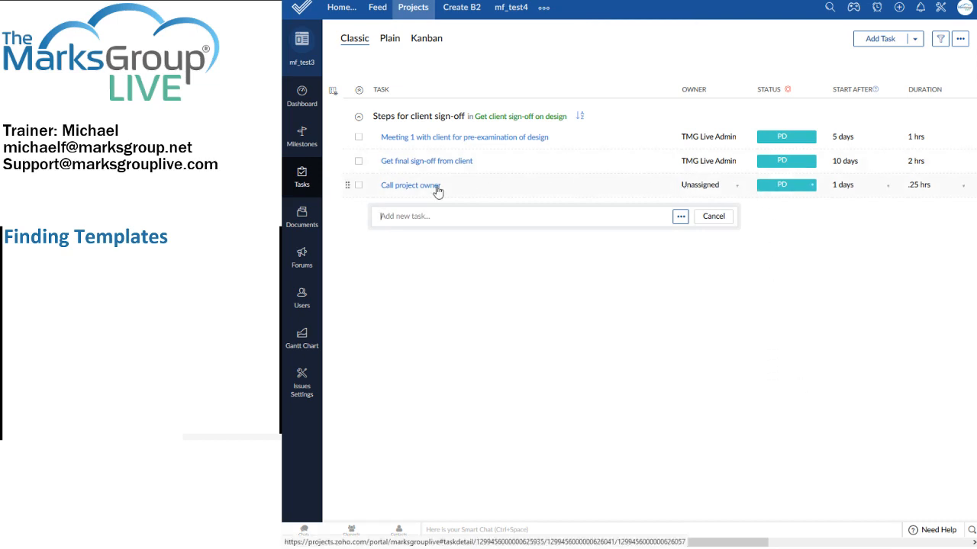
Make me the owner of Call project owner from its details, then return to the list.
{"action": "left_click", "coordinate": [409, 185]}
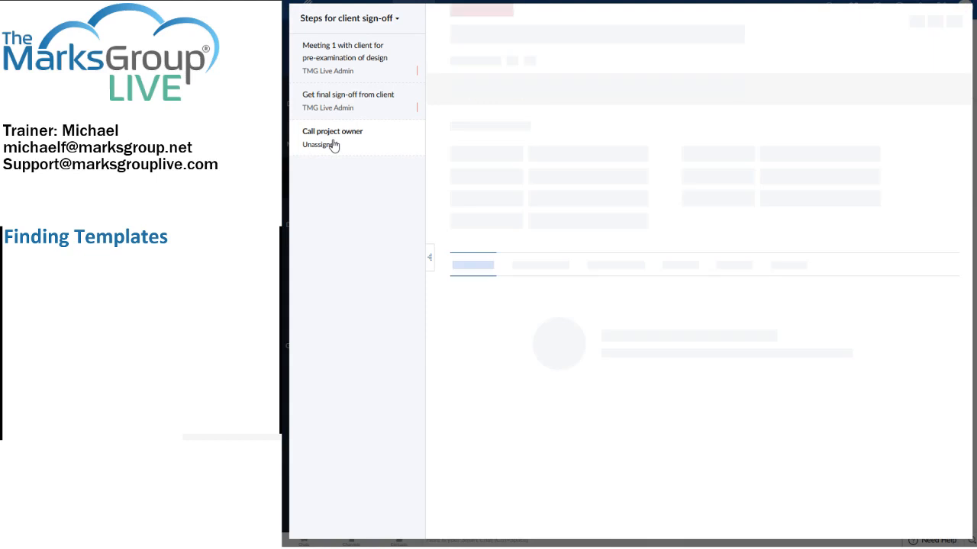
{"action": "left_click", "coordinate": [332, 138]}
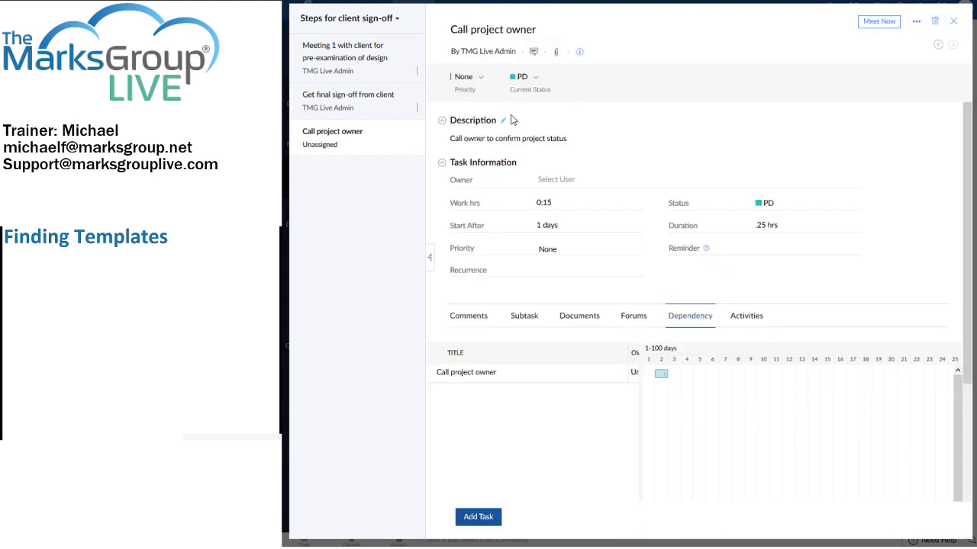
{"action": "left_click", "coordinate": [556, 180]}
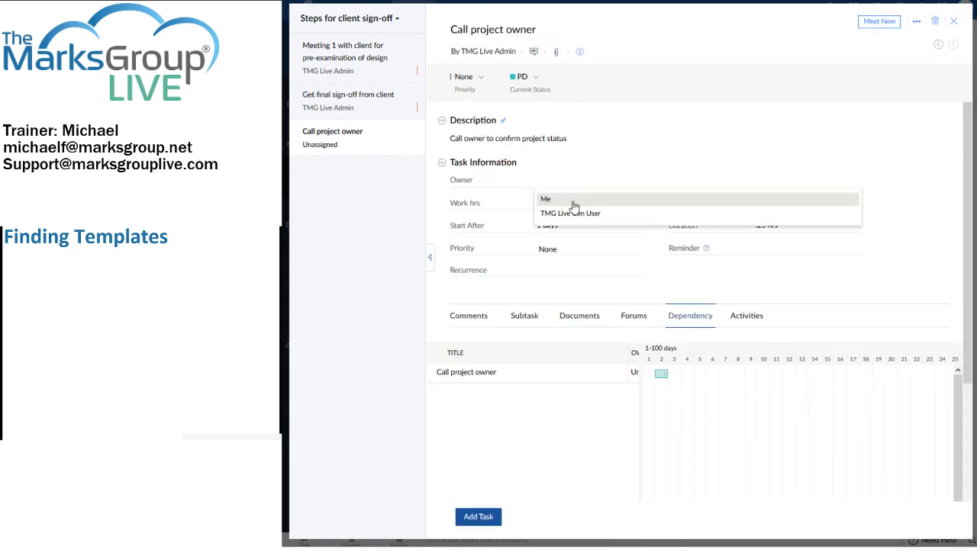
{"action": "left_click", "coordinate": [545, 199]}
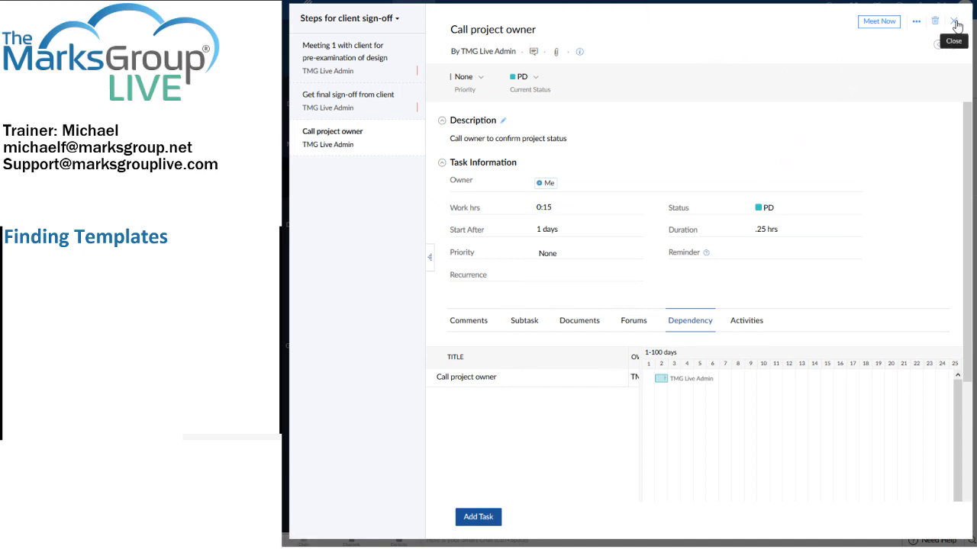
{"action": "left_click", "coordinate": [956, 21]}
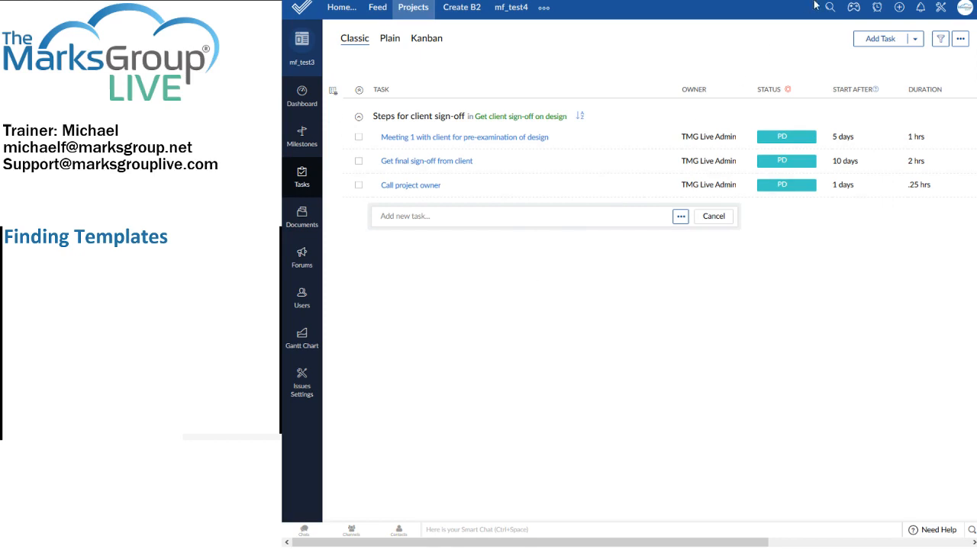
{"action": "mouse_move", "coordinate": [940, 7]}
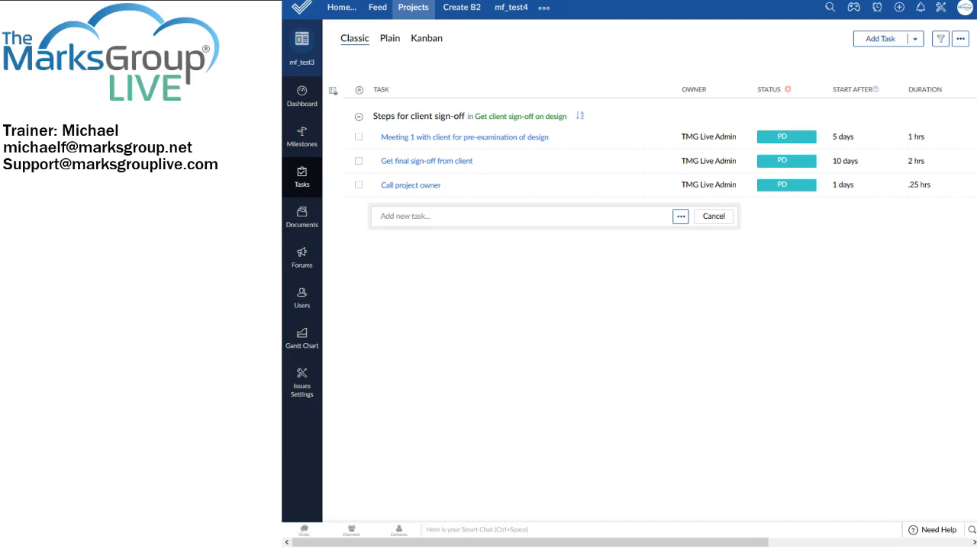
{"action": "mouse_move", "coordinate": [503, 366]}
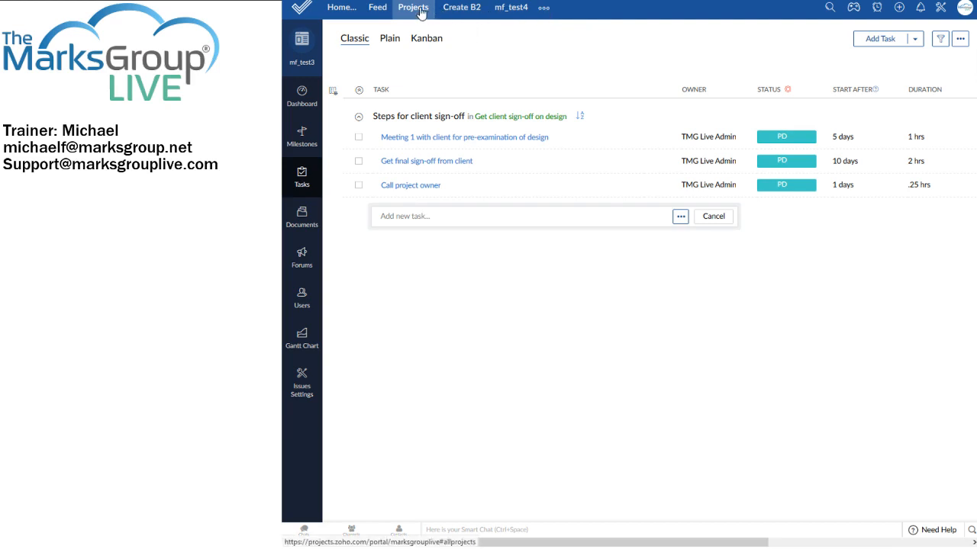
Go to Setup's Project Templates and show the edit, trash and clone actions for mf_test3.
{"action": "left_click", "coordinate": [412, 6]}
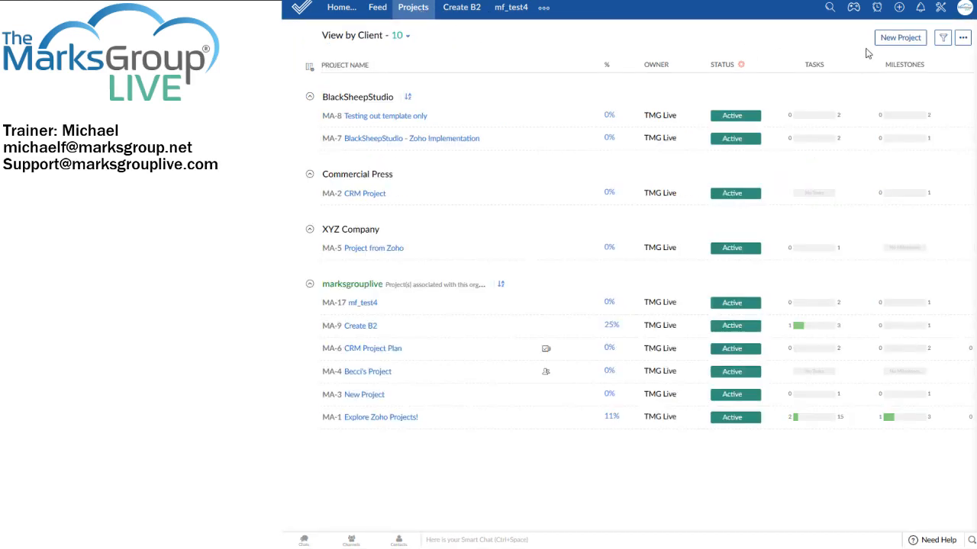
{"action": "left_click", "coordinate": [940, 6]}
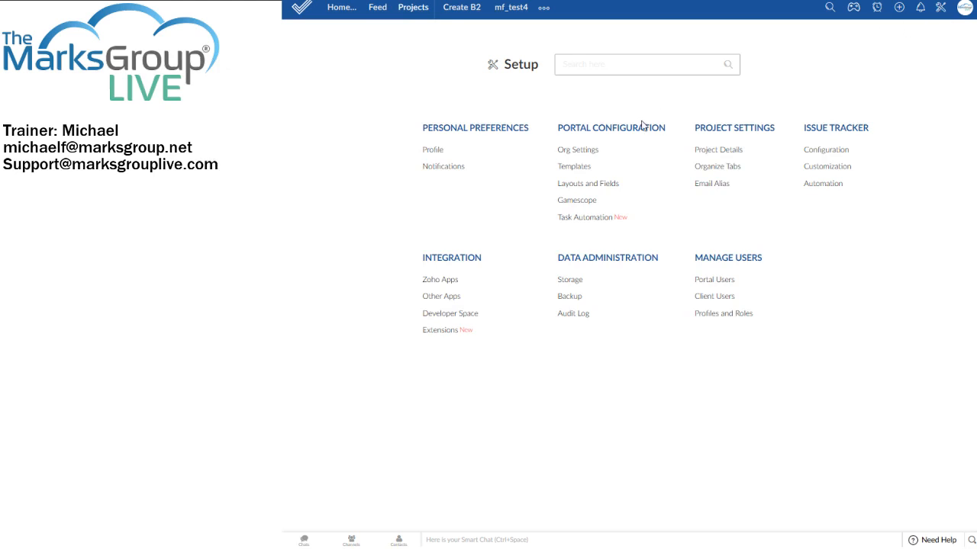
{"action": "left_click", "coordinate": [574, 165]}
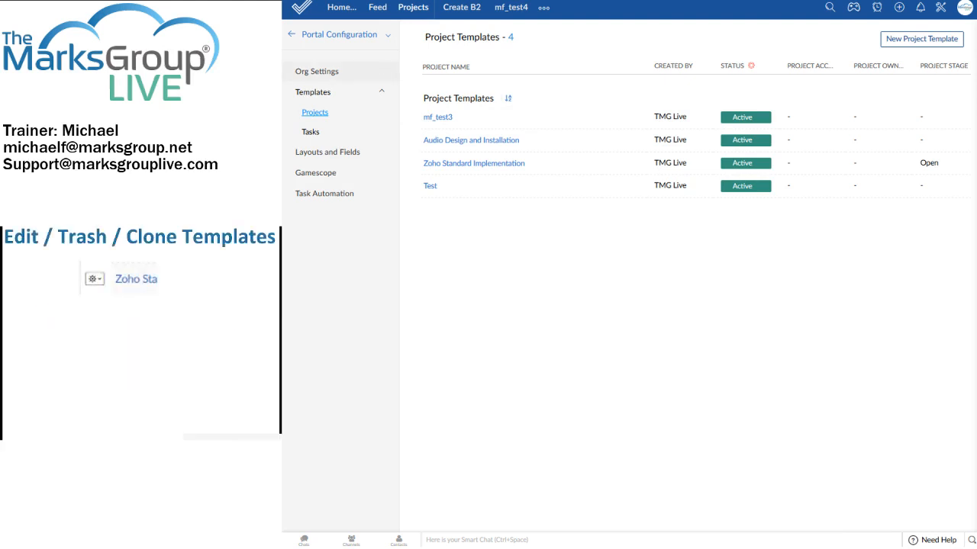
{"action": "left_click", "coordinate": [409, 116]}
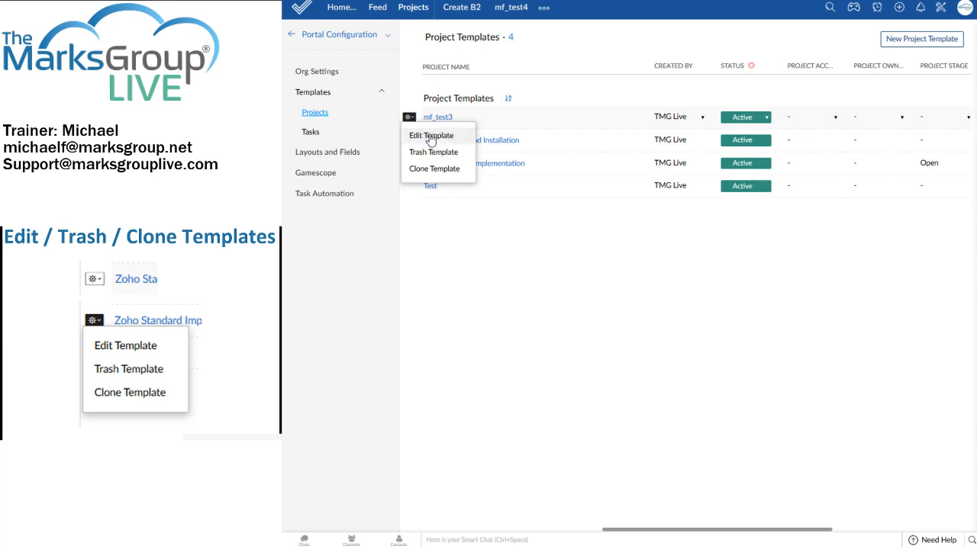
Reopen the mf_test3 template to check its milestone, then go back to all projects.
{"action": "left_click", "coordinate": [430, 135]}
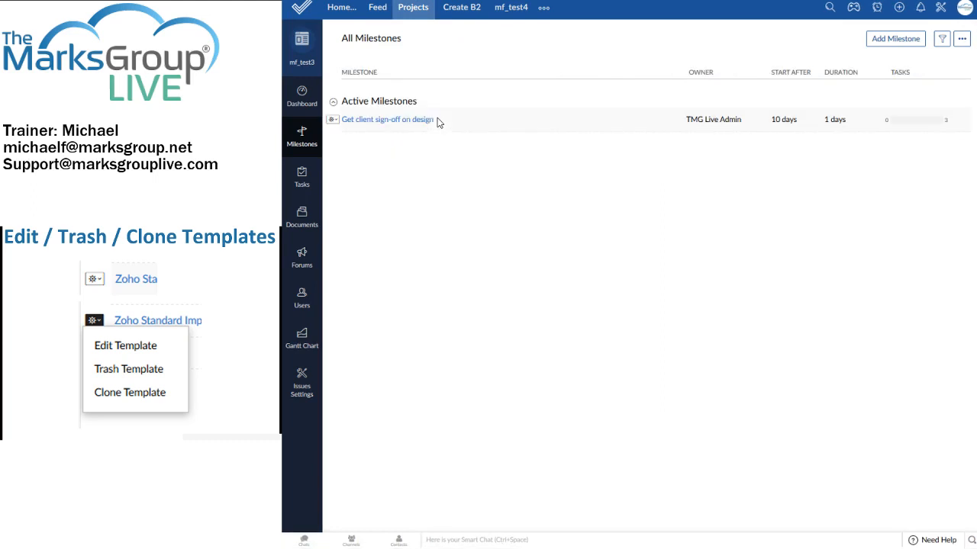
{"action": "mouse_move", "coordinate": [359, 126]}
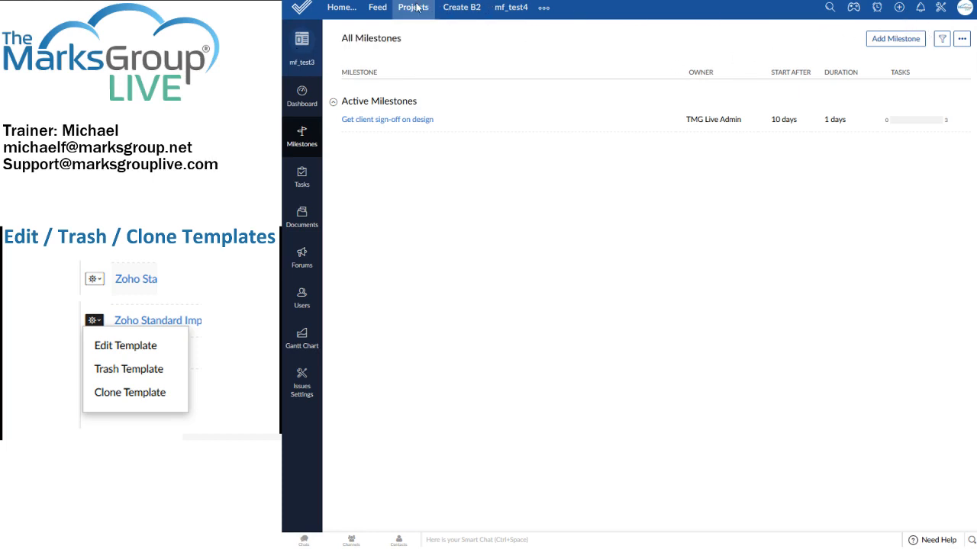
{"action": "left_click", "coordinate": [412, 6]}
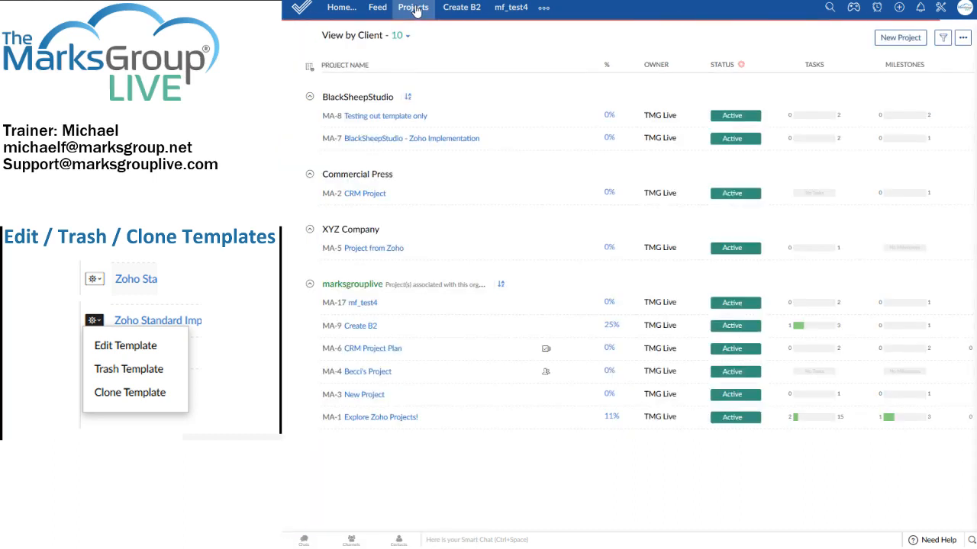
Start a new project titled 'mf_Audio Installation demo template test'.
{"action": "left_click", "coordinate": [901, 37]}
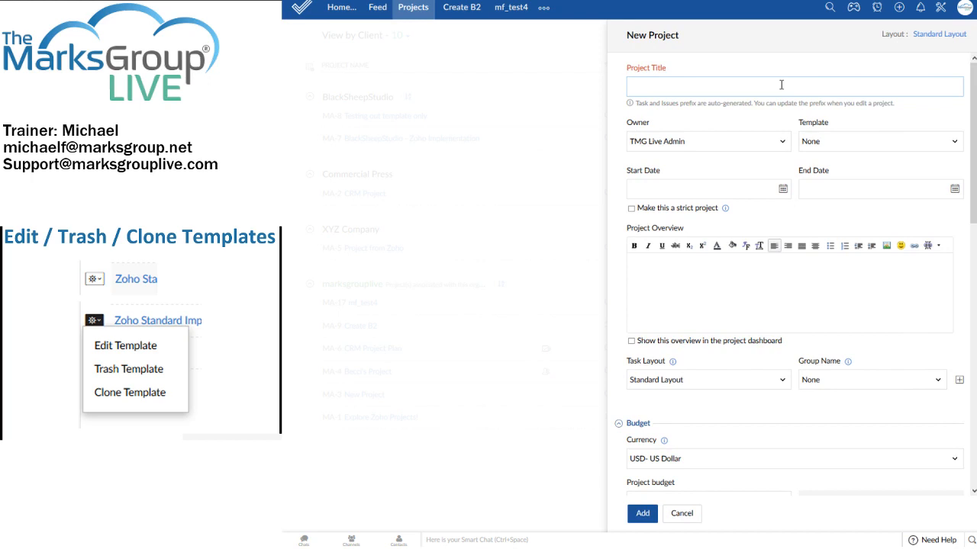
{"action": "type", "text": "Audio Installation"}
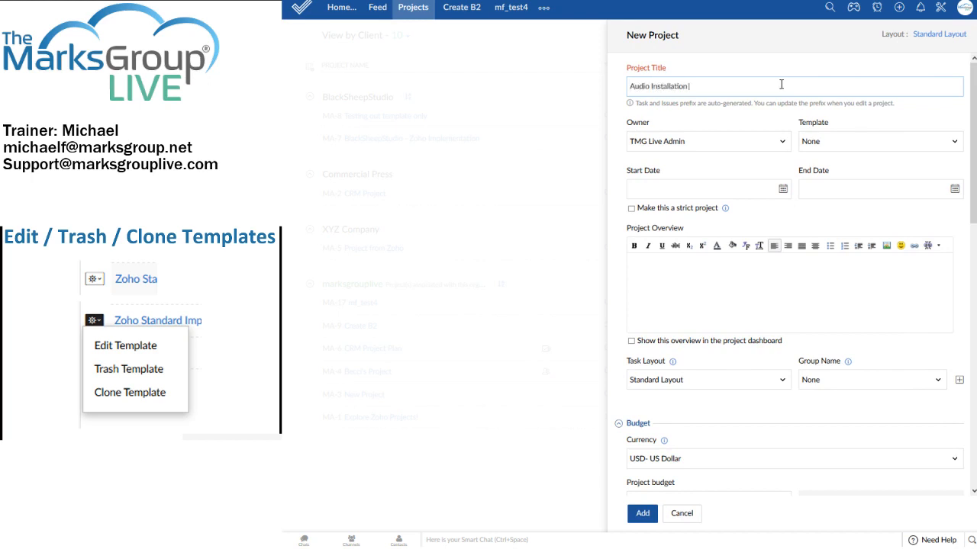
{"action": "type", "text": "demo template test"}
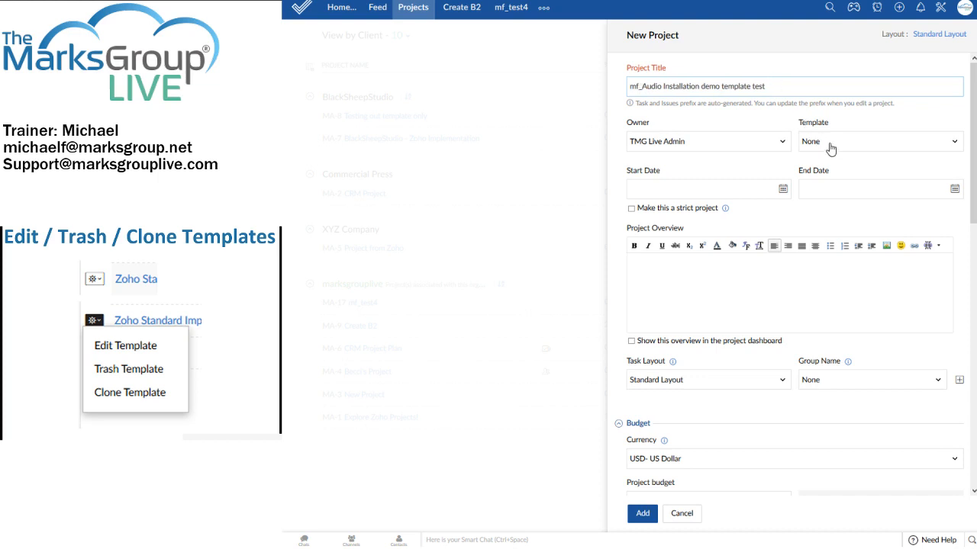
Base it on mf_test3 with start date 04-12-2019 and an overview about demonstrating templates.
{"action": "left_click", "coordinate": [705, 141]}
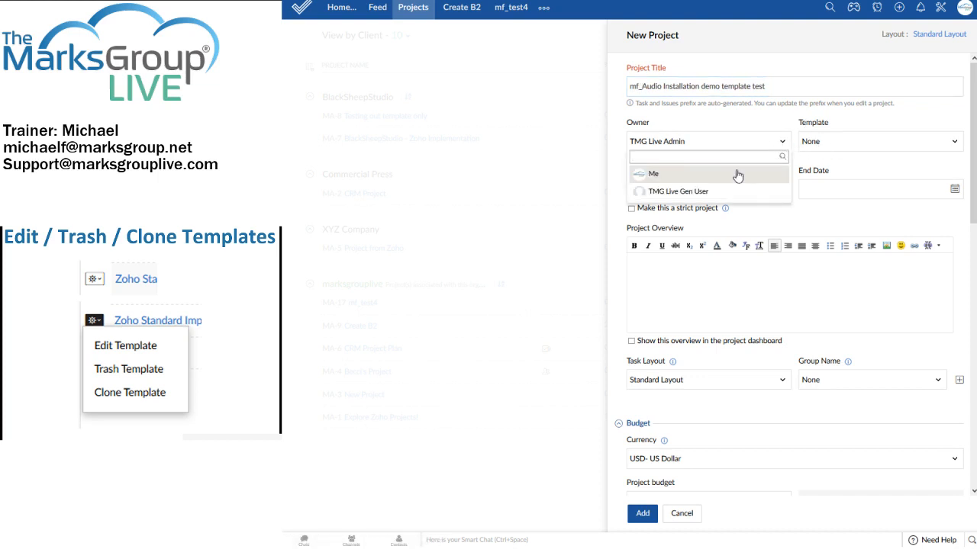
{"action": "left_click", "coordinate": [877, 140]}
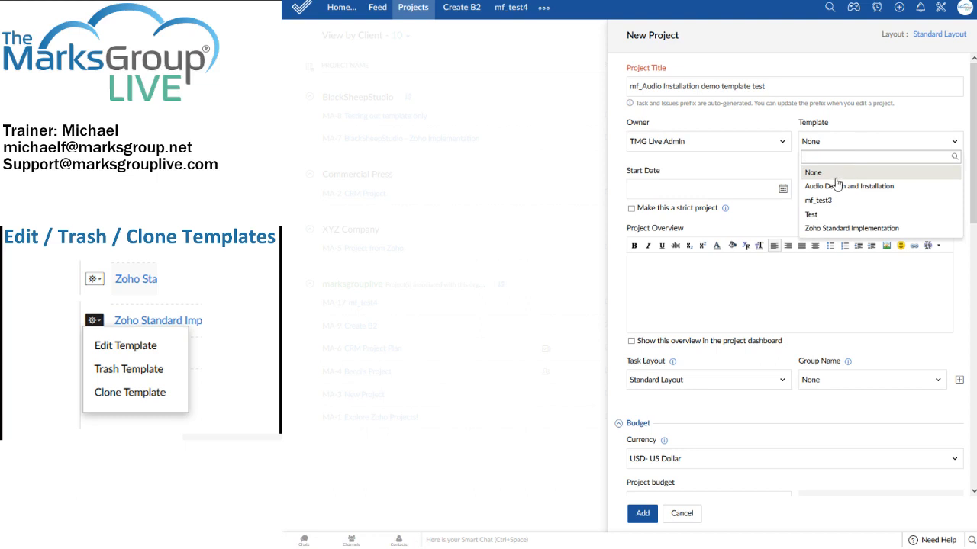
{"action": "left_click", "coordinate": [818, 200]}
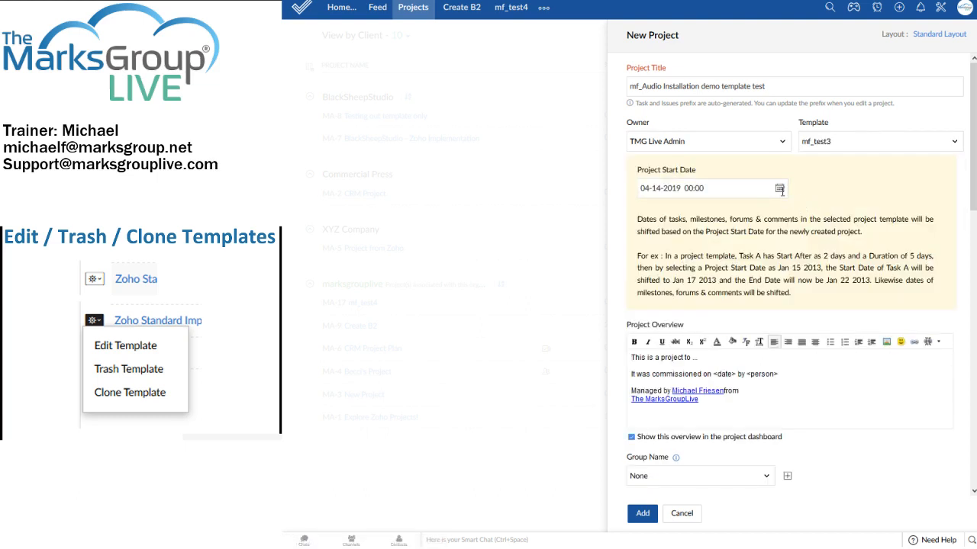
{"action": "left_click", "coordinate": [779, 187]}
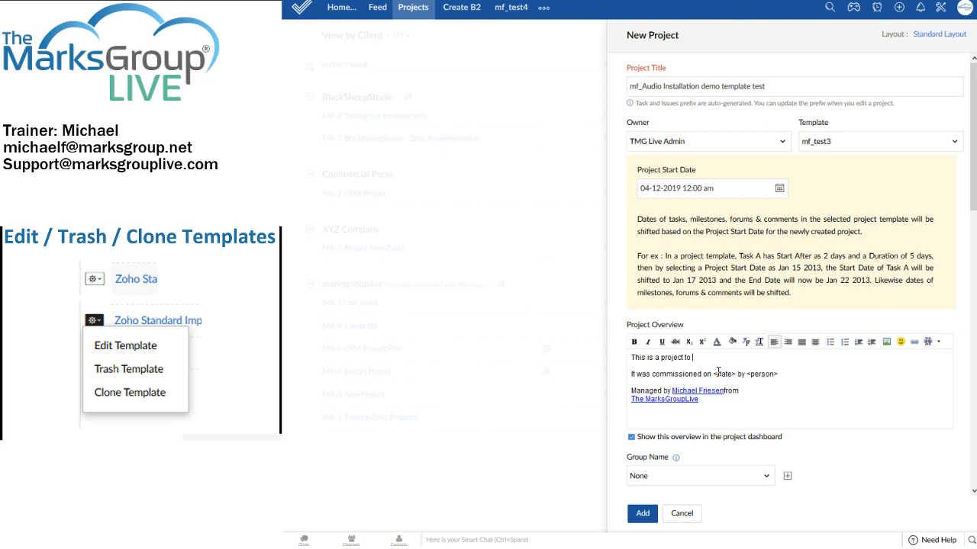
{"action": "type", "text": "demonstrate templates!"}
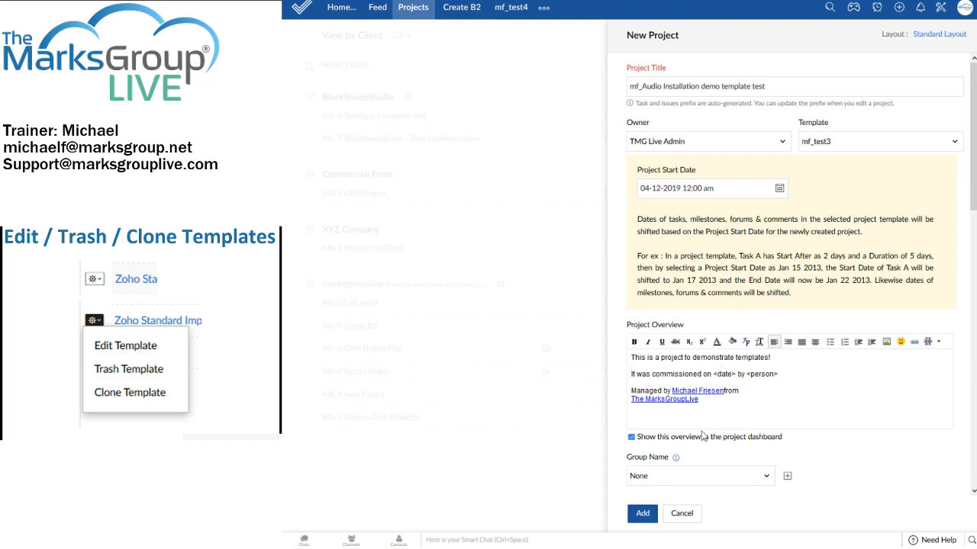
Review Budget, Additional Fields and Customize Tabs, then add the project.
{"action": "scroll", "scroll_direction": "down", "scroll_amount": 3}
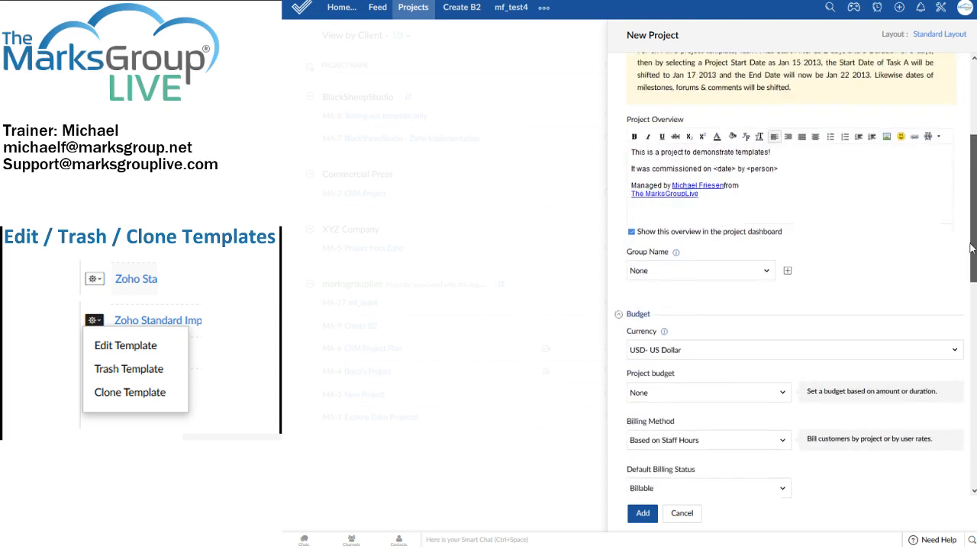
{"action": "scroll", "scroll_direction": "down", "scroll_amount": 3}
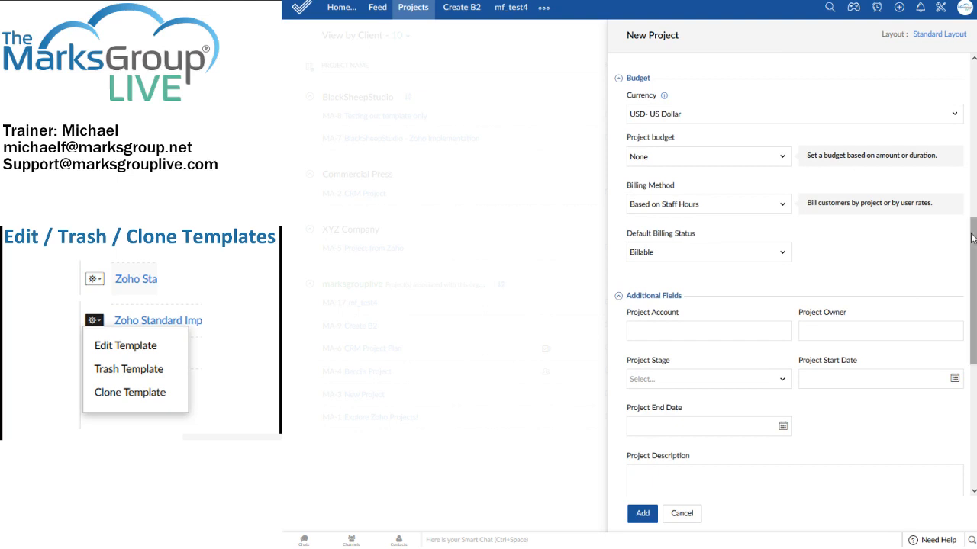
{"action": "scroll", "scroll_direction": "down", "scroll_amount": 3}
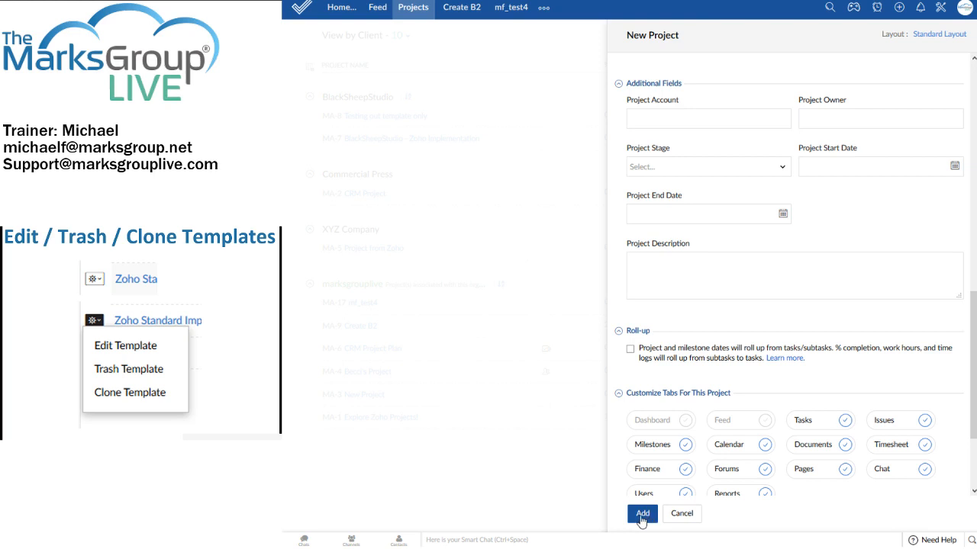
{"action": "left_click", "coordinate": [641, 513]}
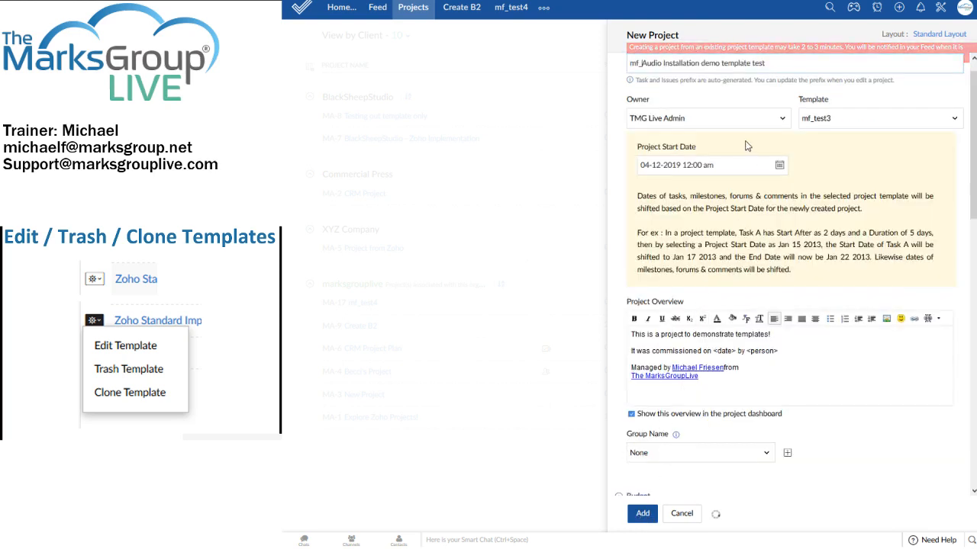
Show the new project's Milestones page listing Get client sign-off on design, due 04-22-2019.
{"action": "left_click", "coordinate": [641, 513]}
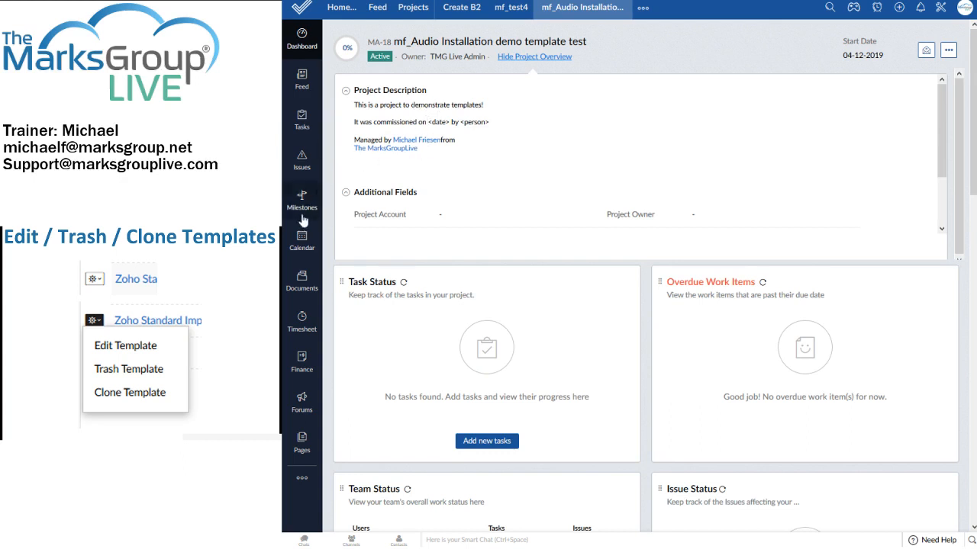
{"action": "left_click", "coordinate": [302, 202]}
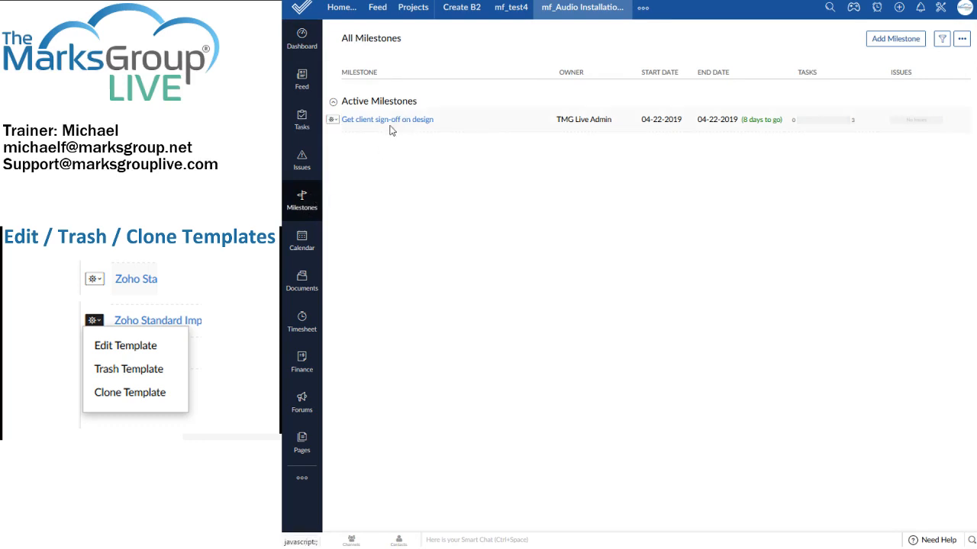
Check the milestone's task list holds the three inherited sign-off tasks, then view the empty Issues page.
{"action": "left_click", "coordinate": [387, 119]}
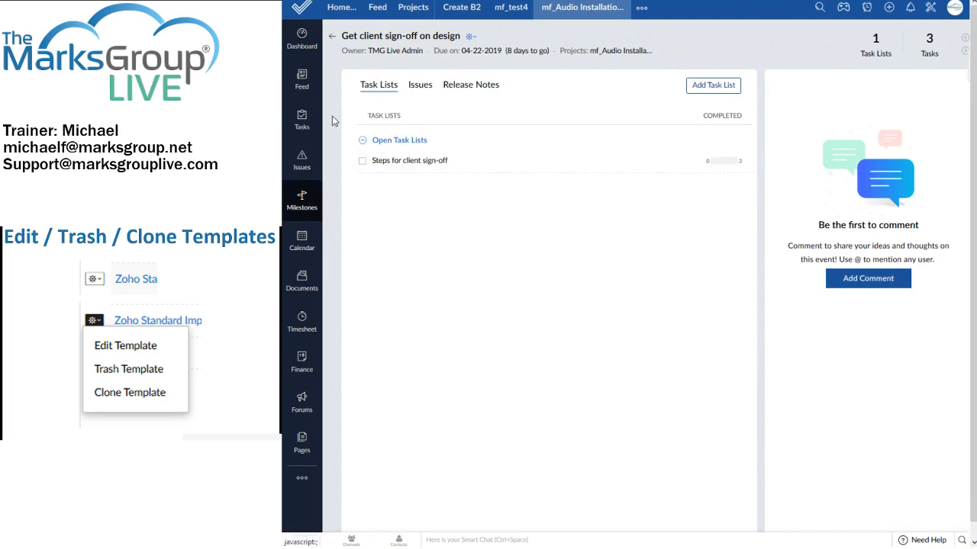
{"action": "left_click", "coordinate": [411, 160]}
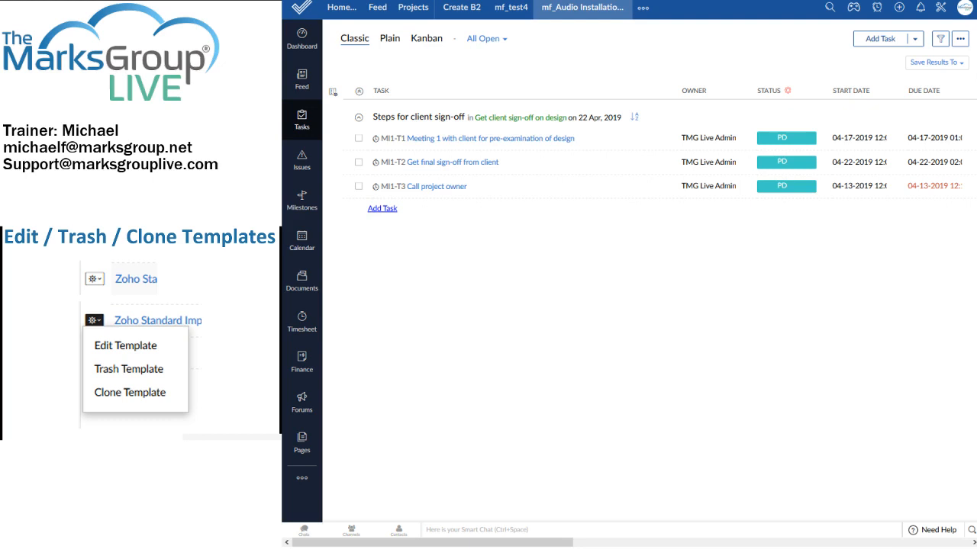
{"action": "mouse_move", "coordinate": [302, 160]}
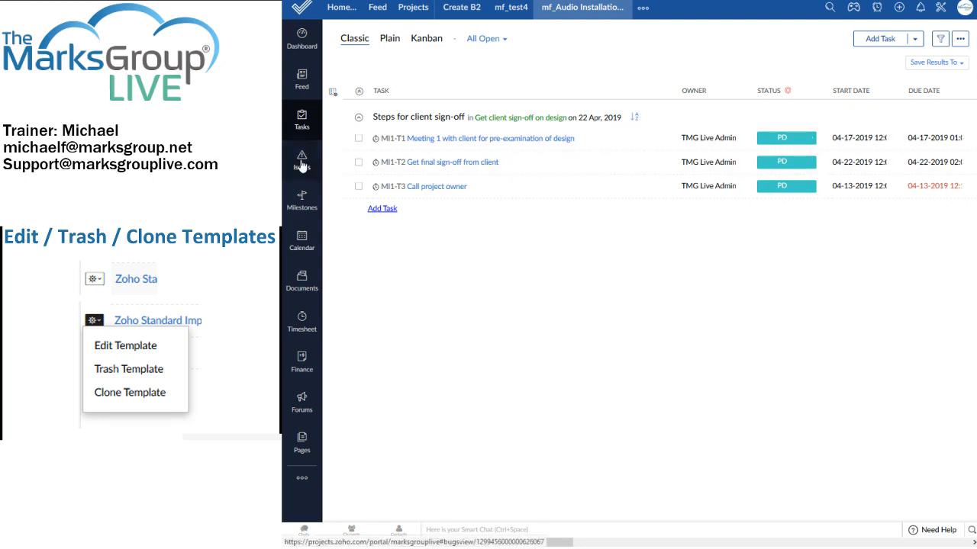
{"action": "left_click", "coordinate": [302, 160]}
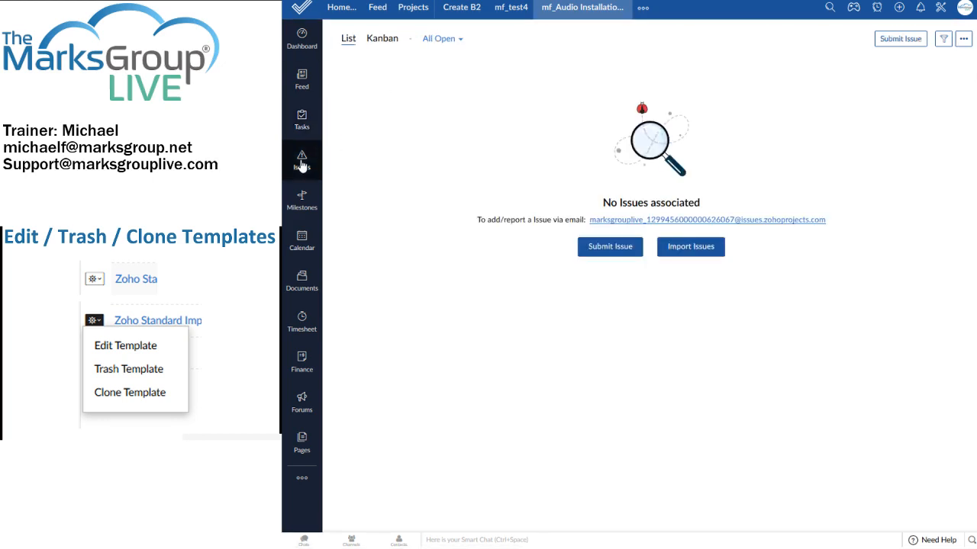